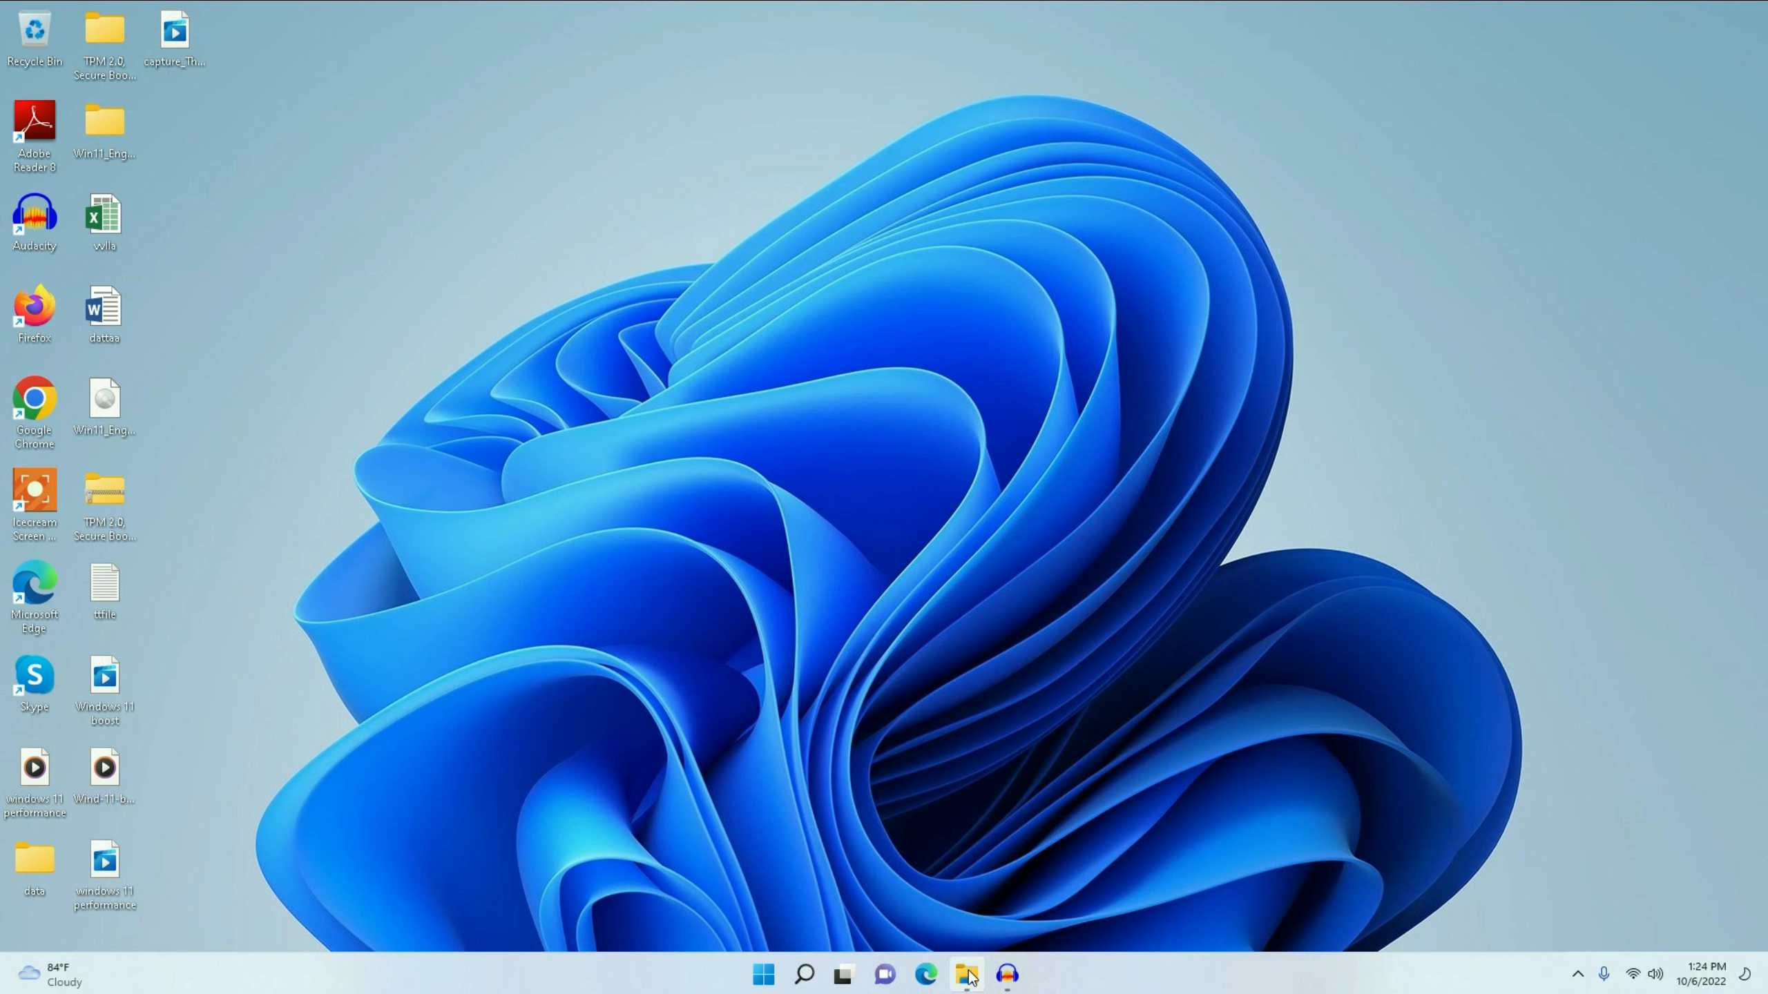
- Browse to C:\Windows in a maximized File Explorer and select the SoftwareDistribution folder
{"action": "left_click", "coordinate": [967, 974]}
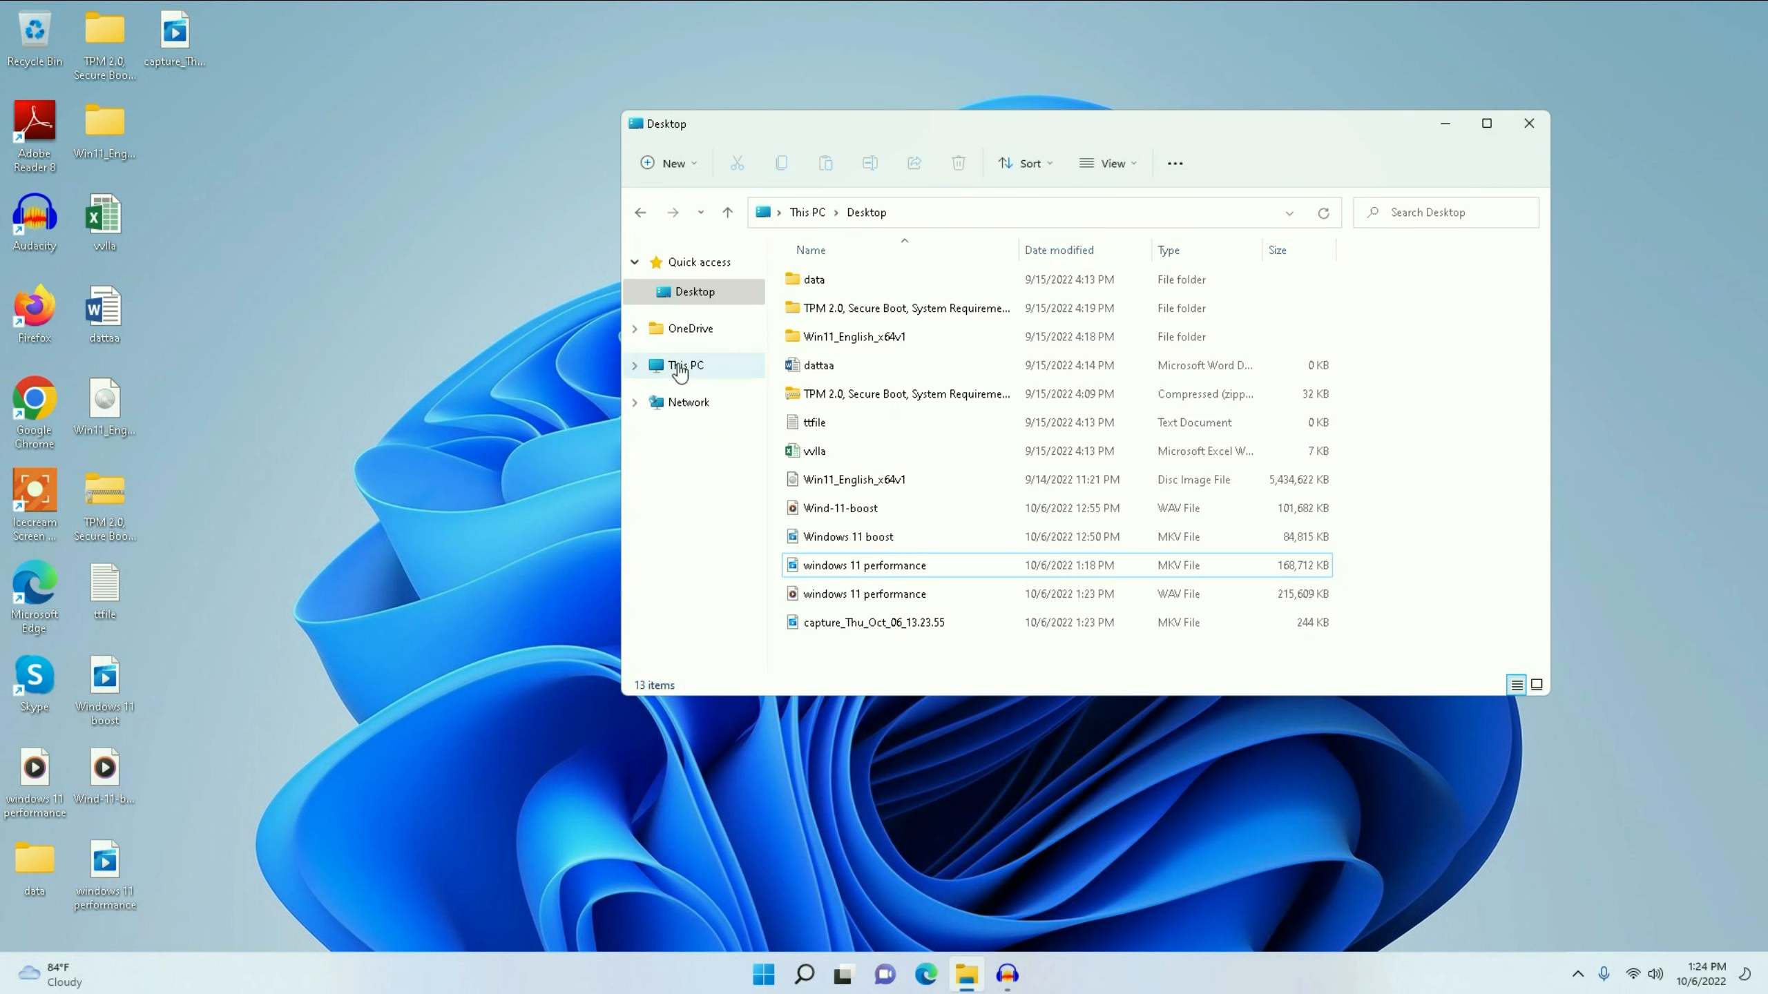
{"action": "left_click", "coordinate": [685, 365]}
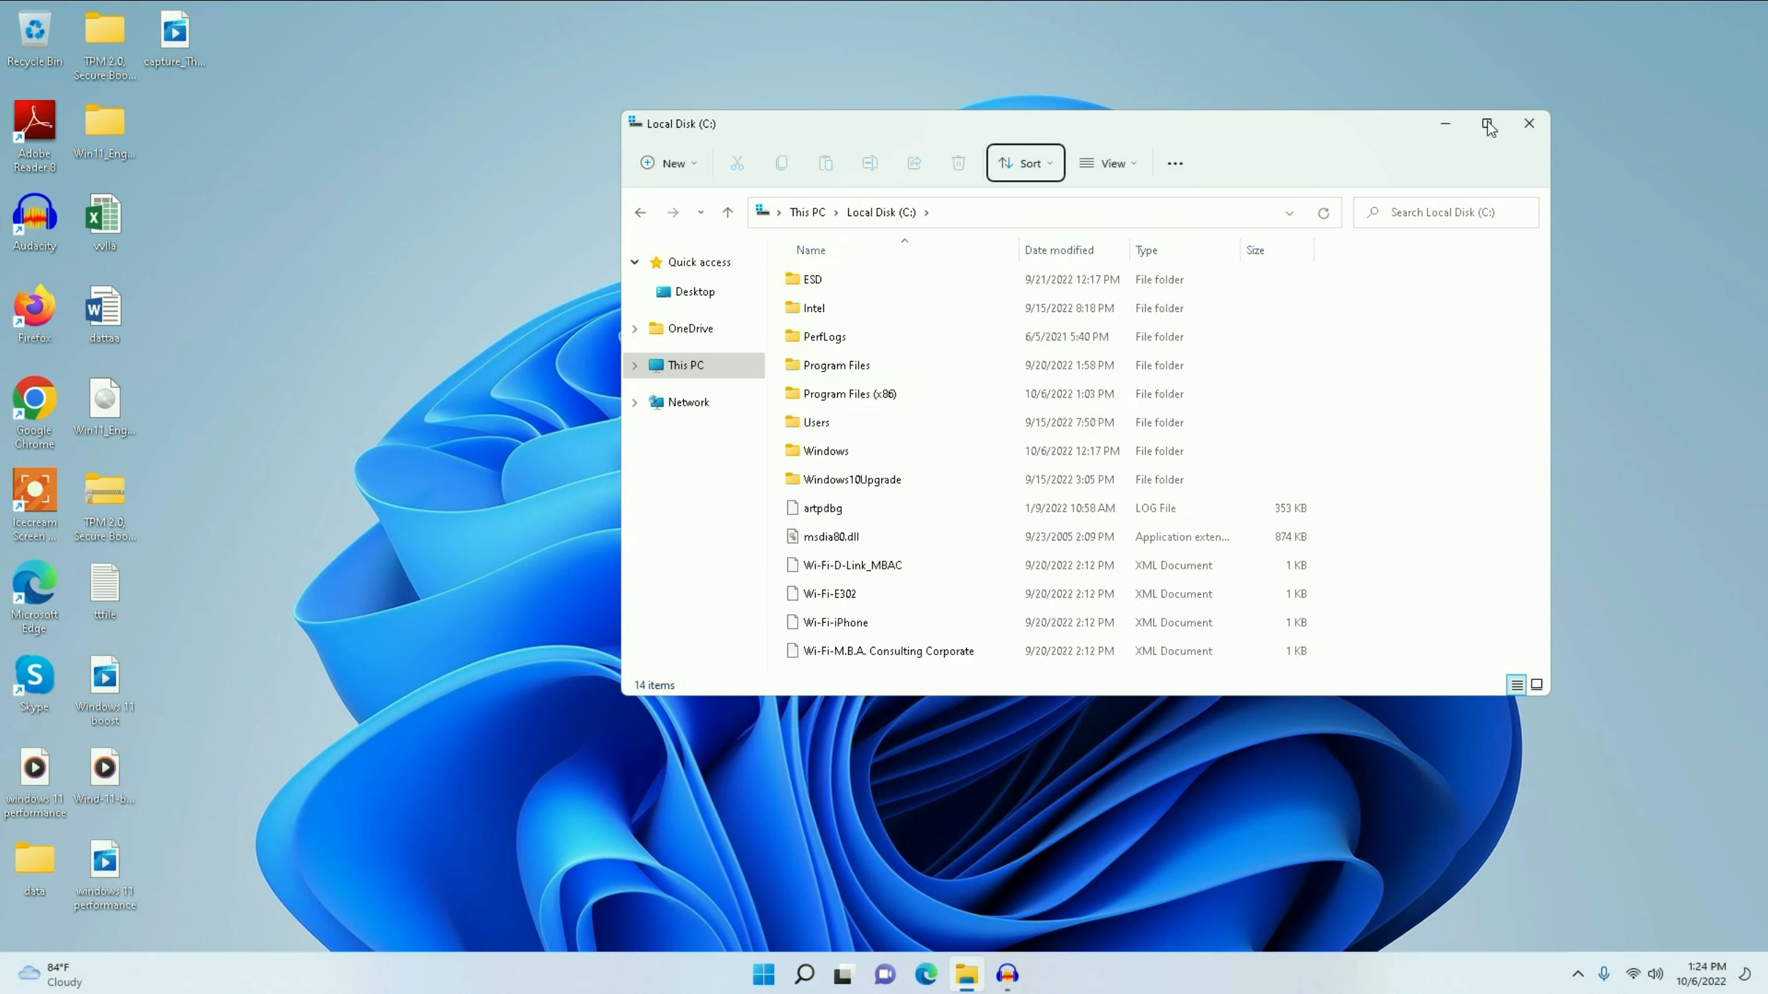
{"action": "left_click", "coordinate": [1489, 123]}
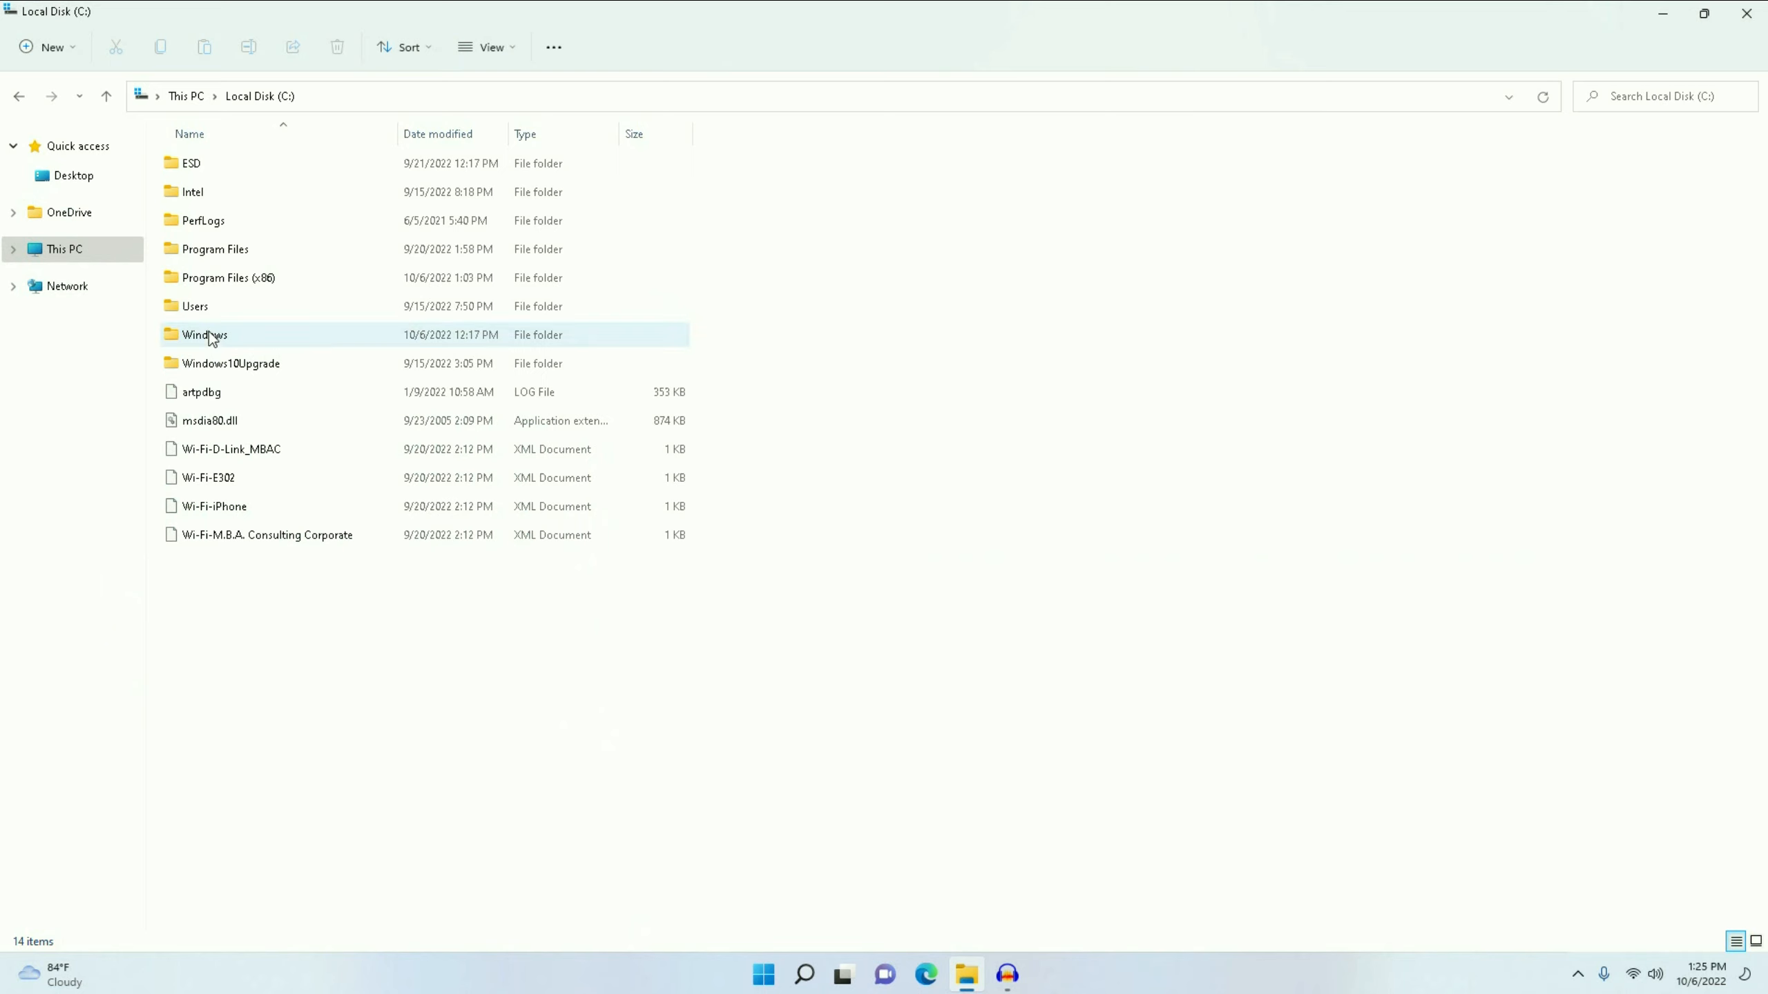
{"action": "double_click", "coordinate": [204, 334]}
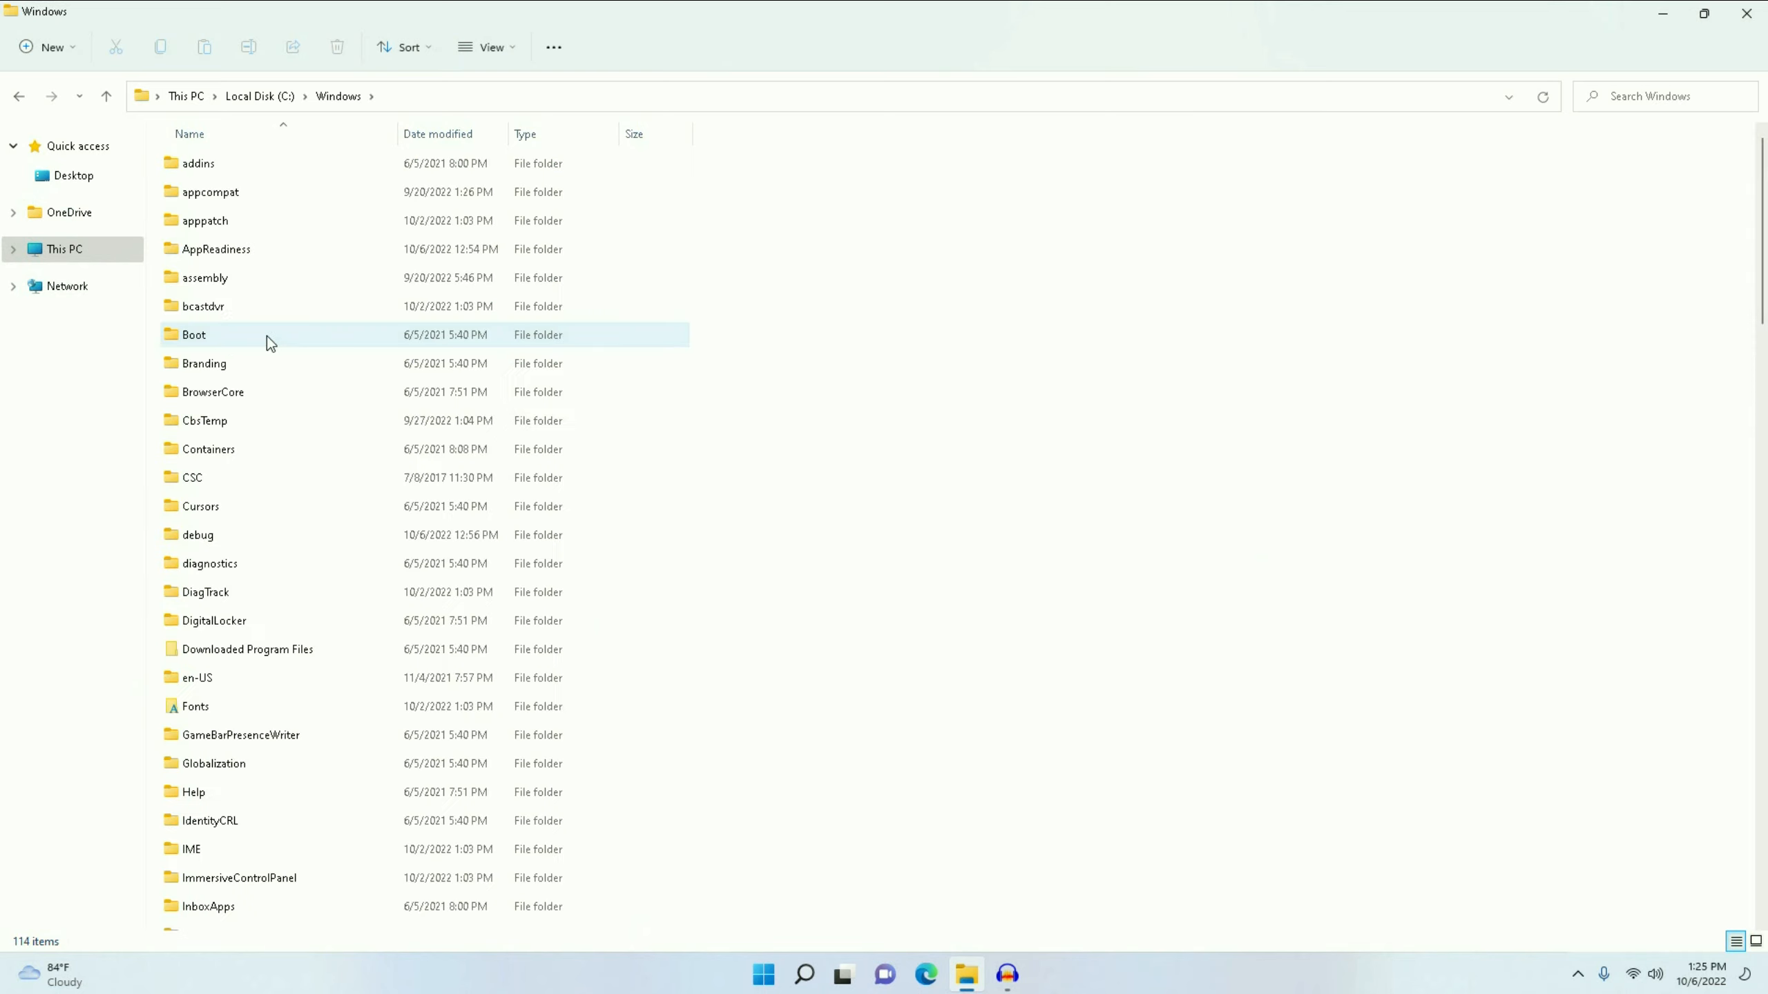
{"action": "mouse_move", "coordinate": [254, 402]}
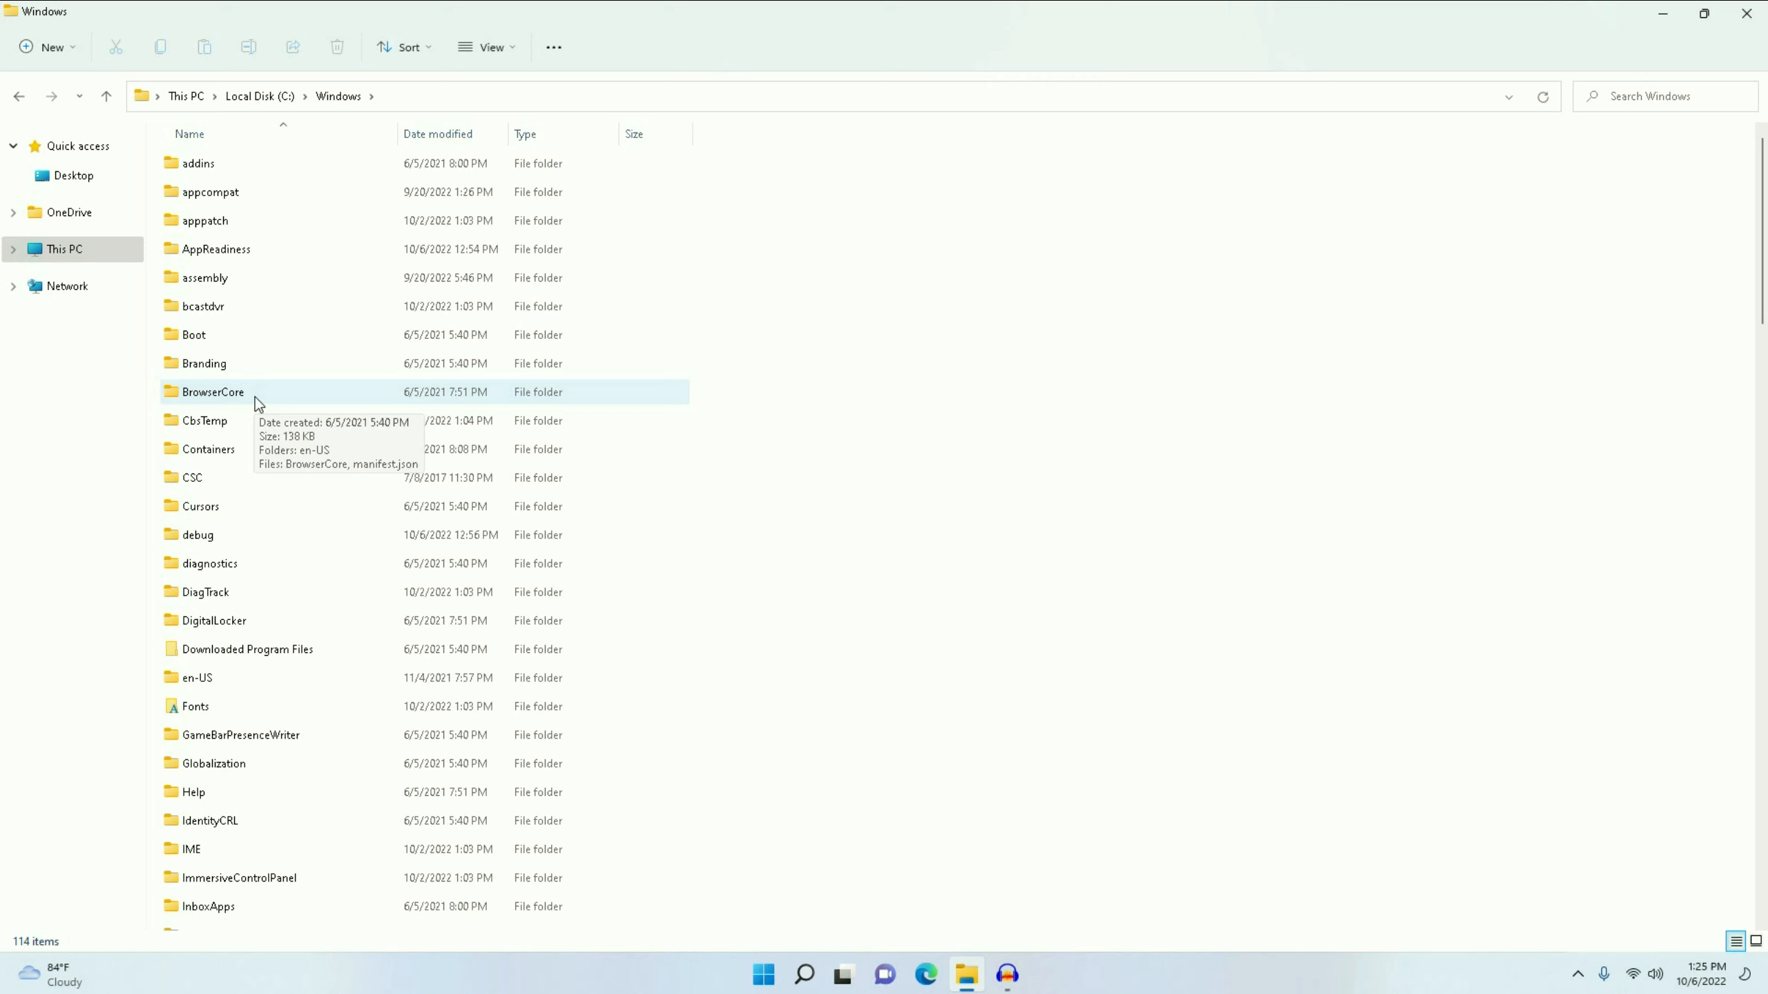
{"action": "left_click", "coordinate": [232, 473]}
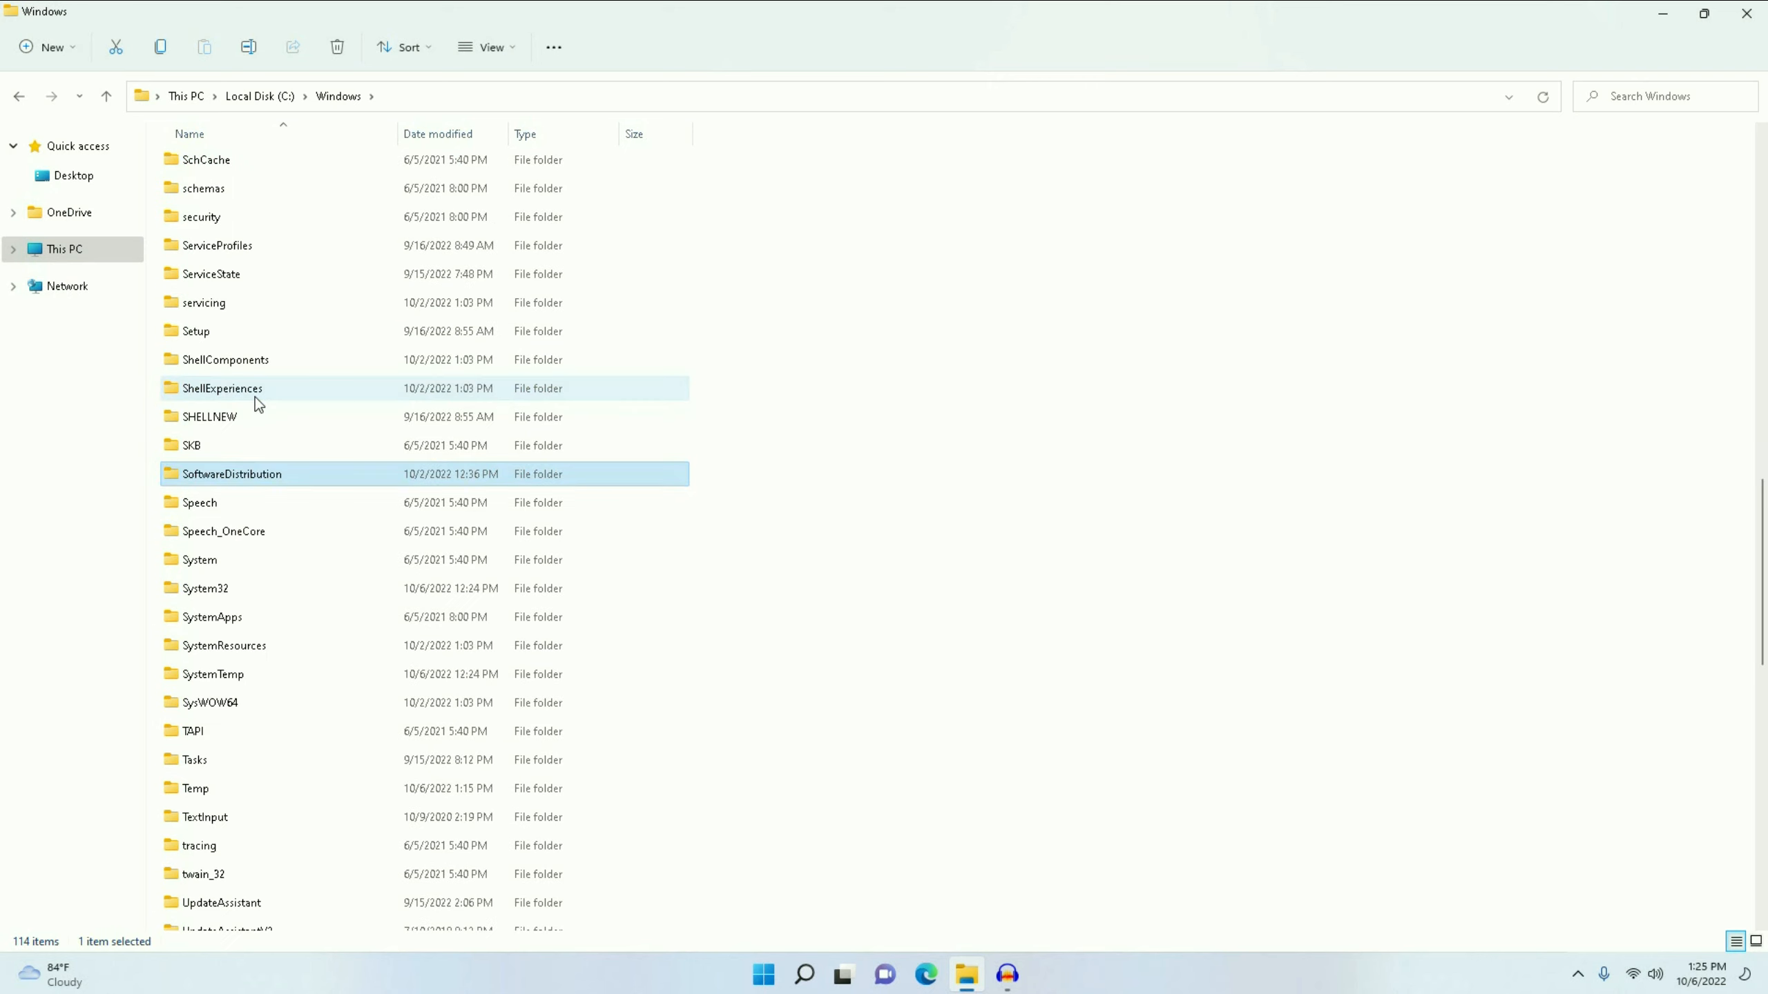
{"action": "mouse_move", "coordinate": [197, 488]}
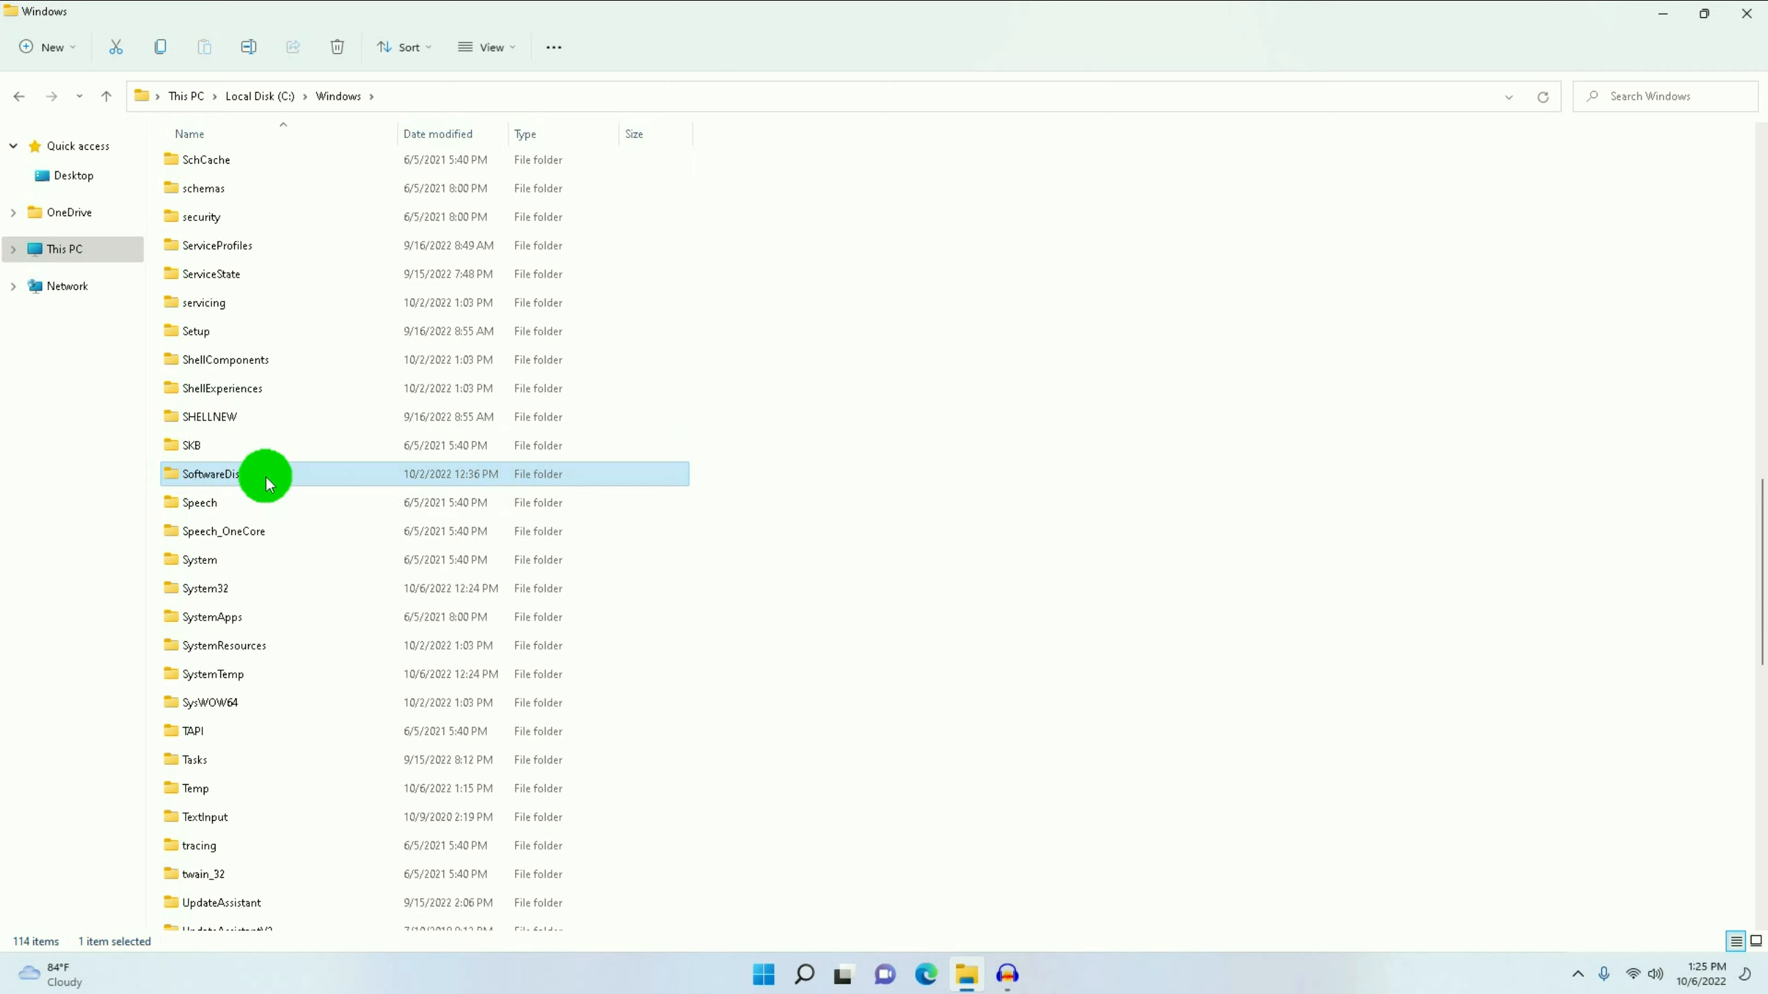
- Delete everything inside SoftwareDistribution, granting admin permission and skipping the in-use file
{"action": "double_click", "coordinate": [208, 474]}
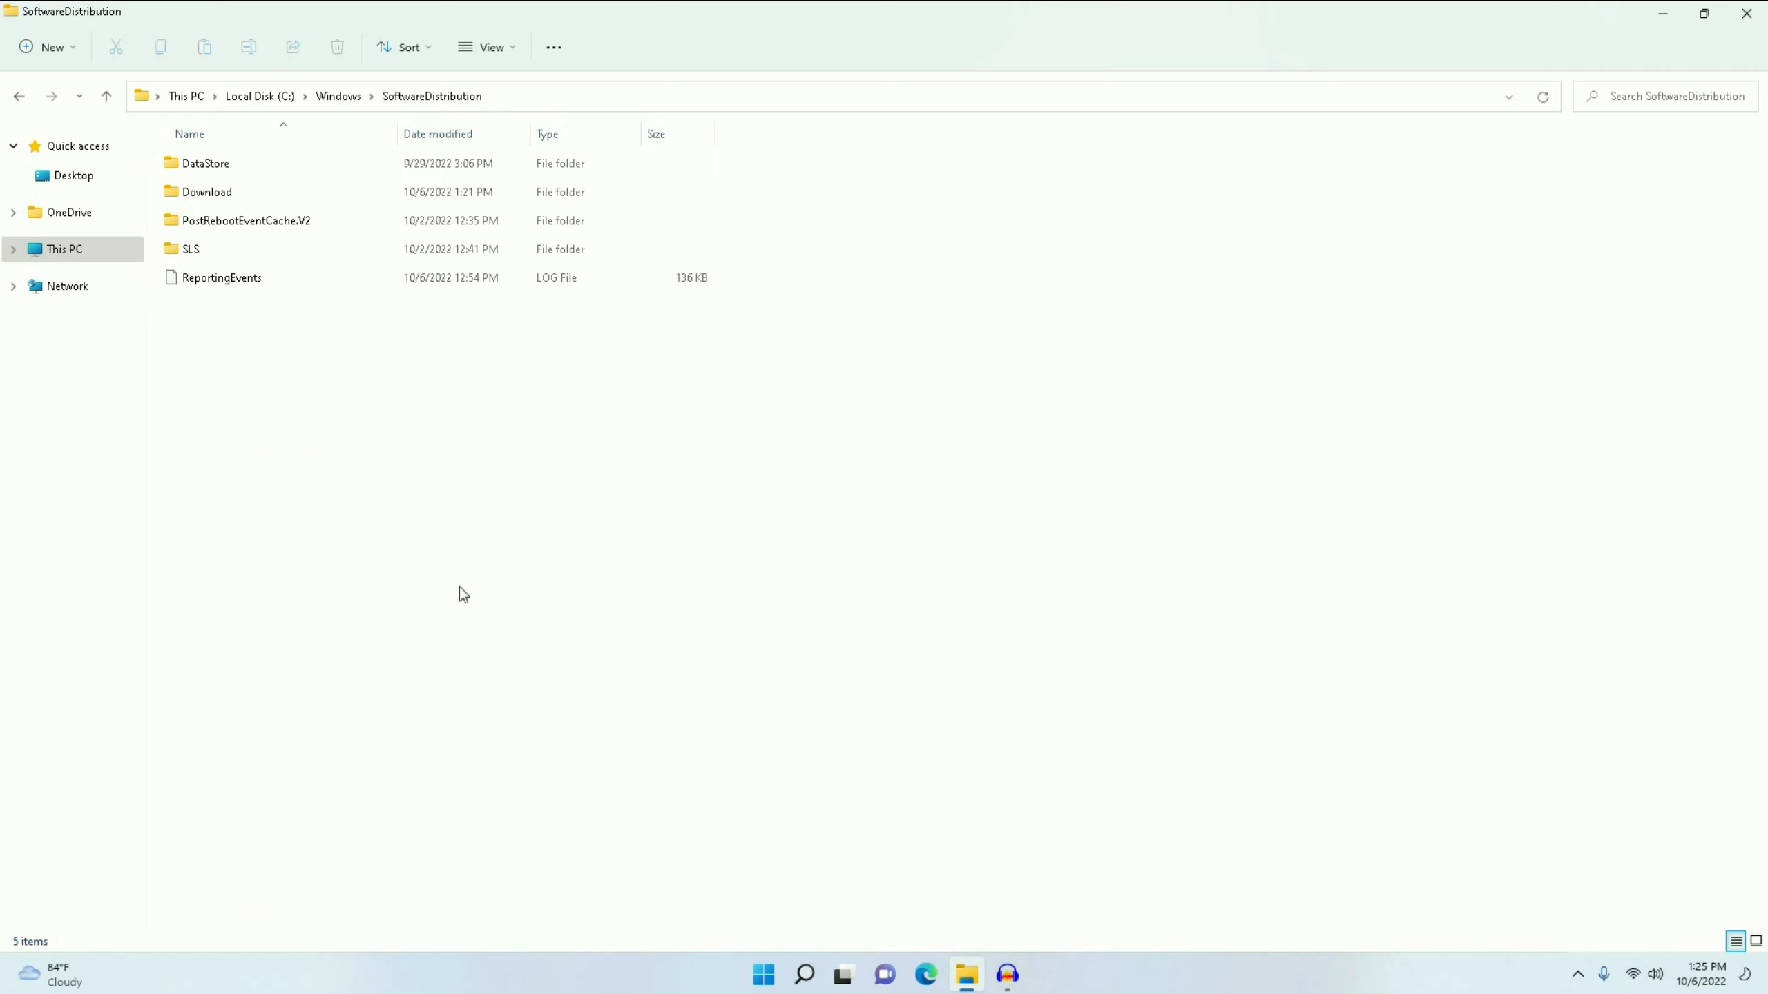
{"action": "mouse_move", "coordinate": [486, 610]}
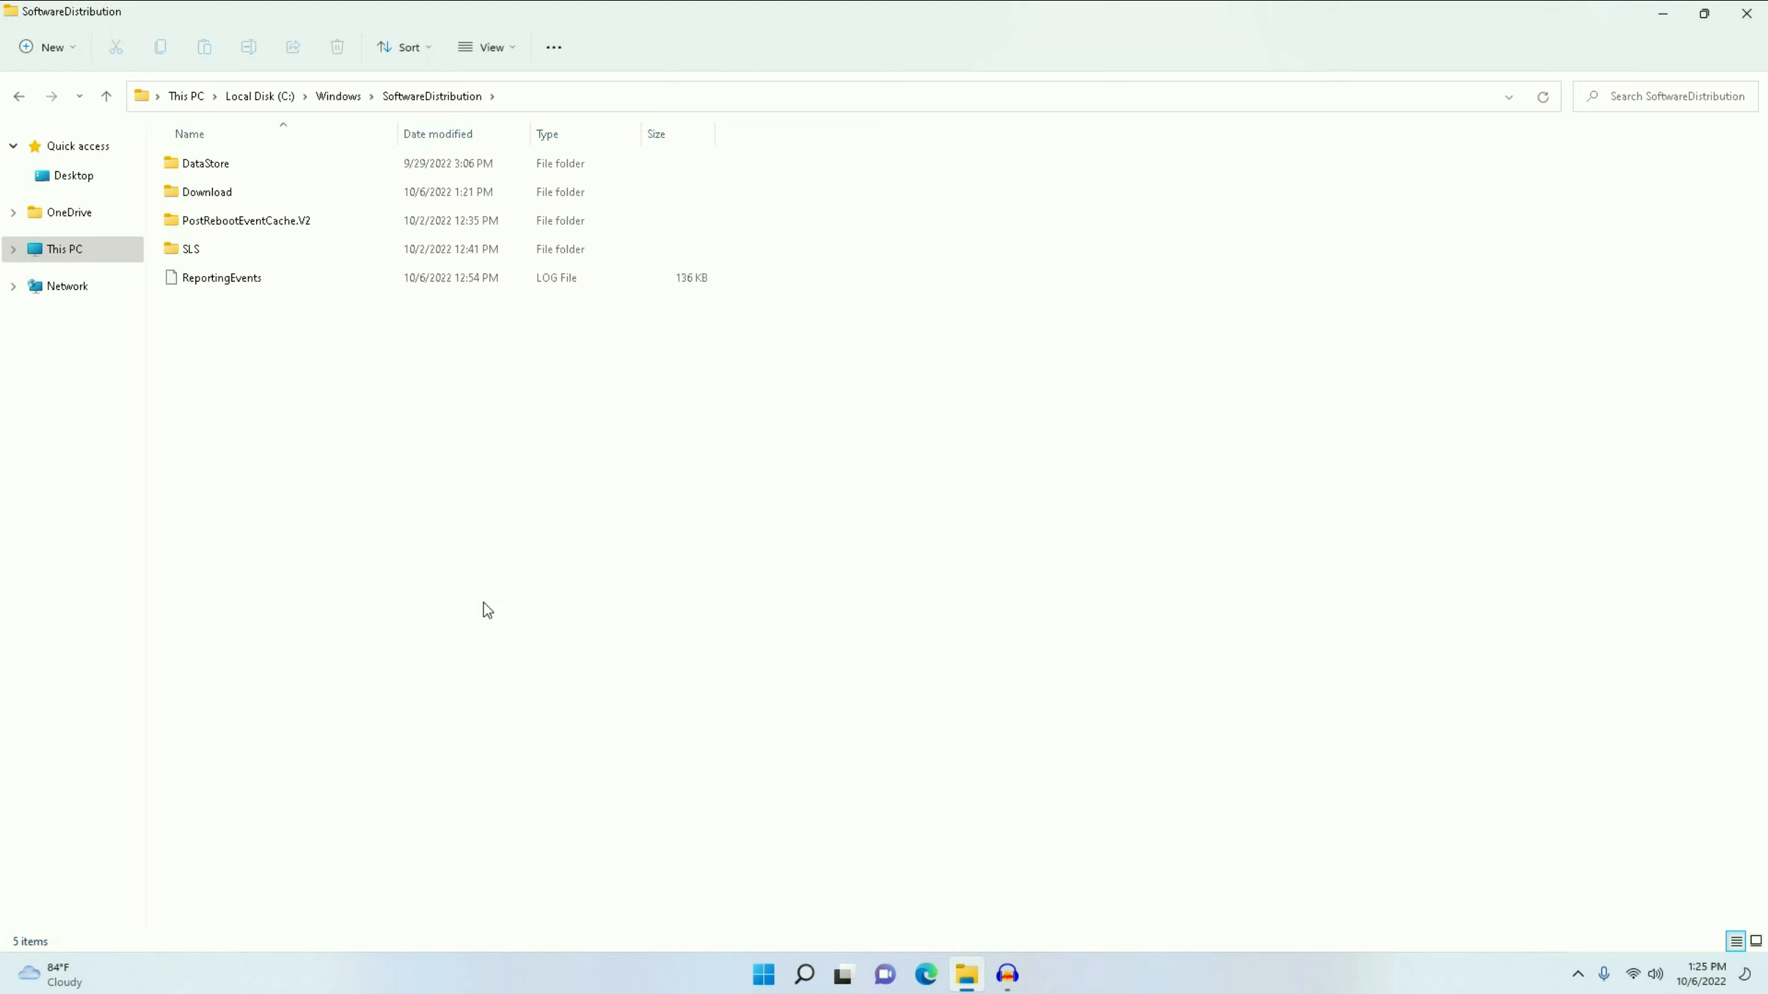
{"action": "key", "text": "ctrl+a"}
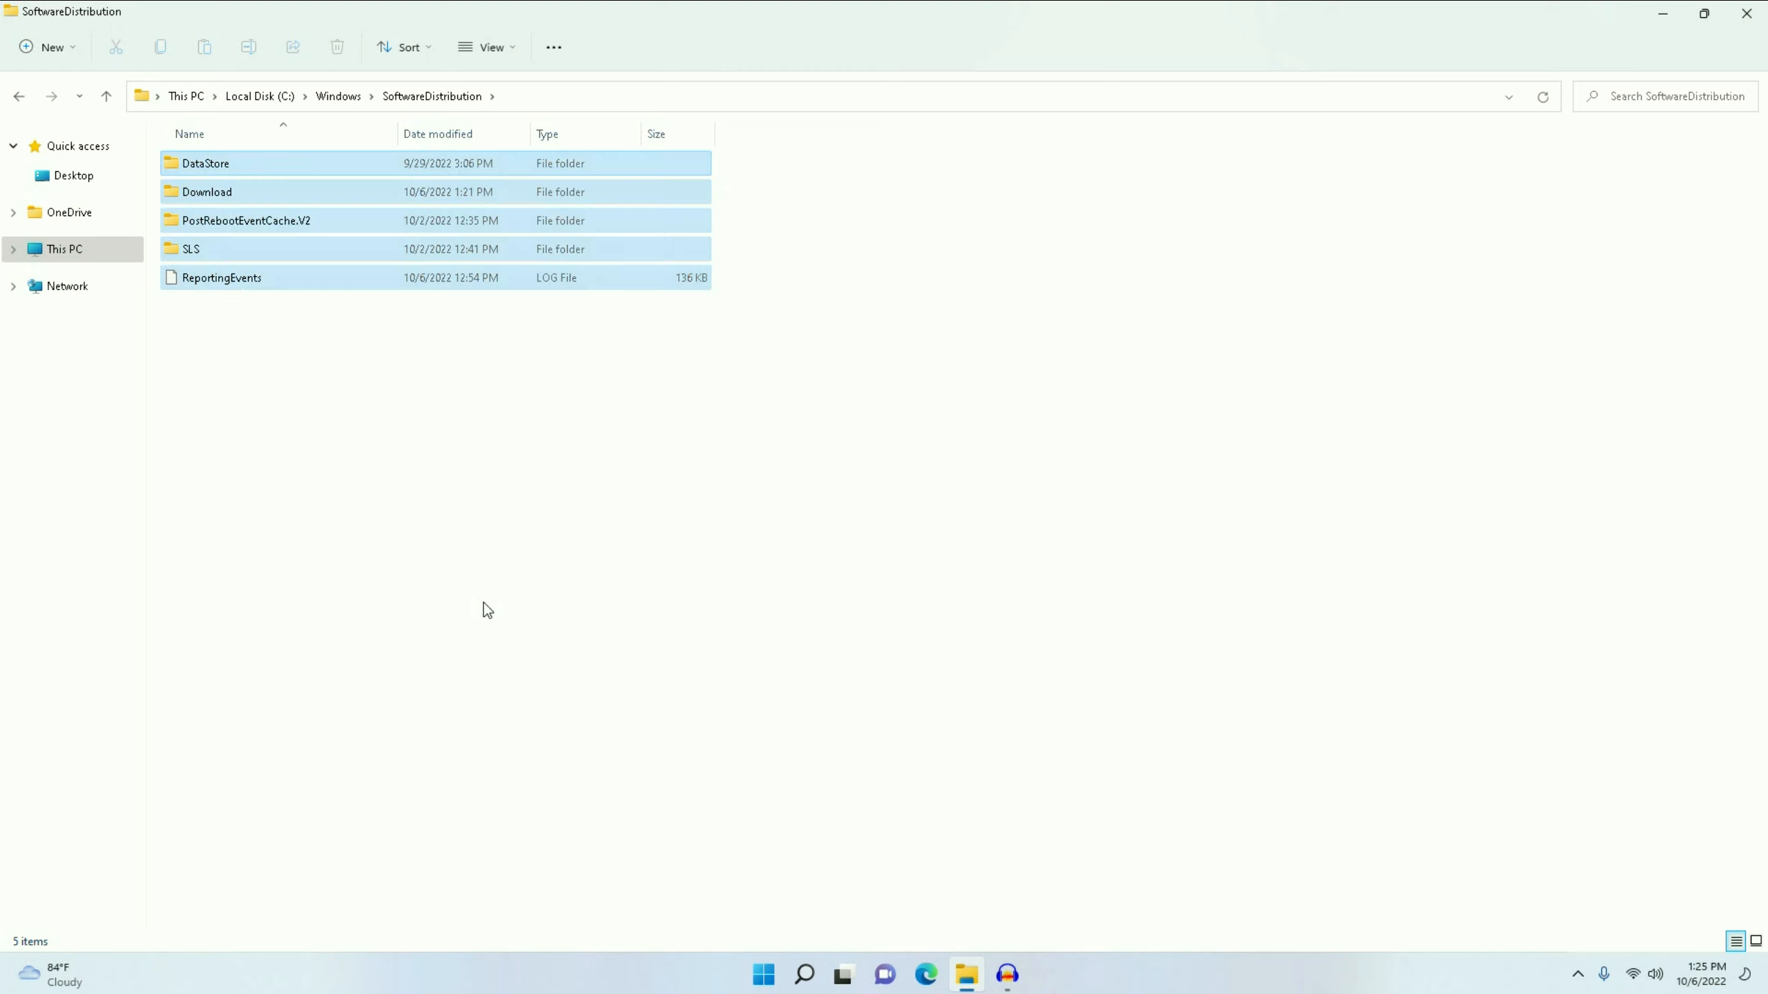
{"action": "key", "text": "ctrl+a"}
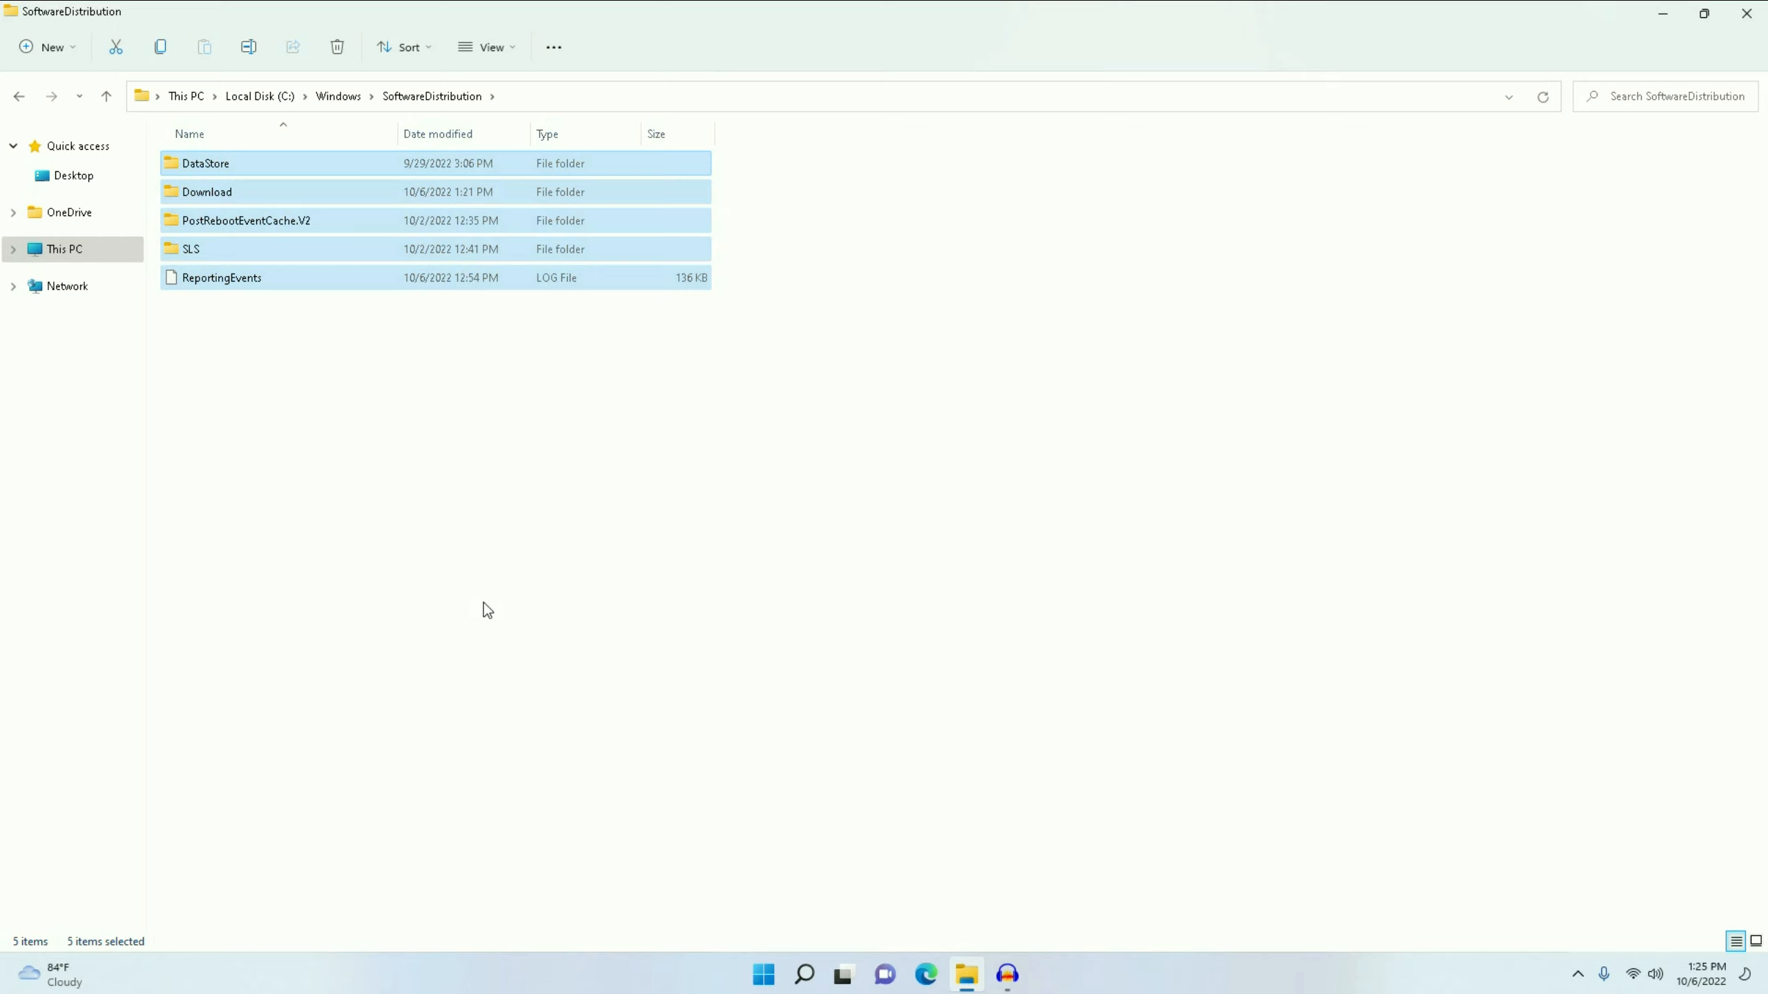
{"action": "left_click", "coordinate": [335, 46]}
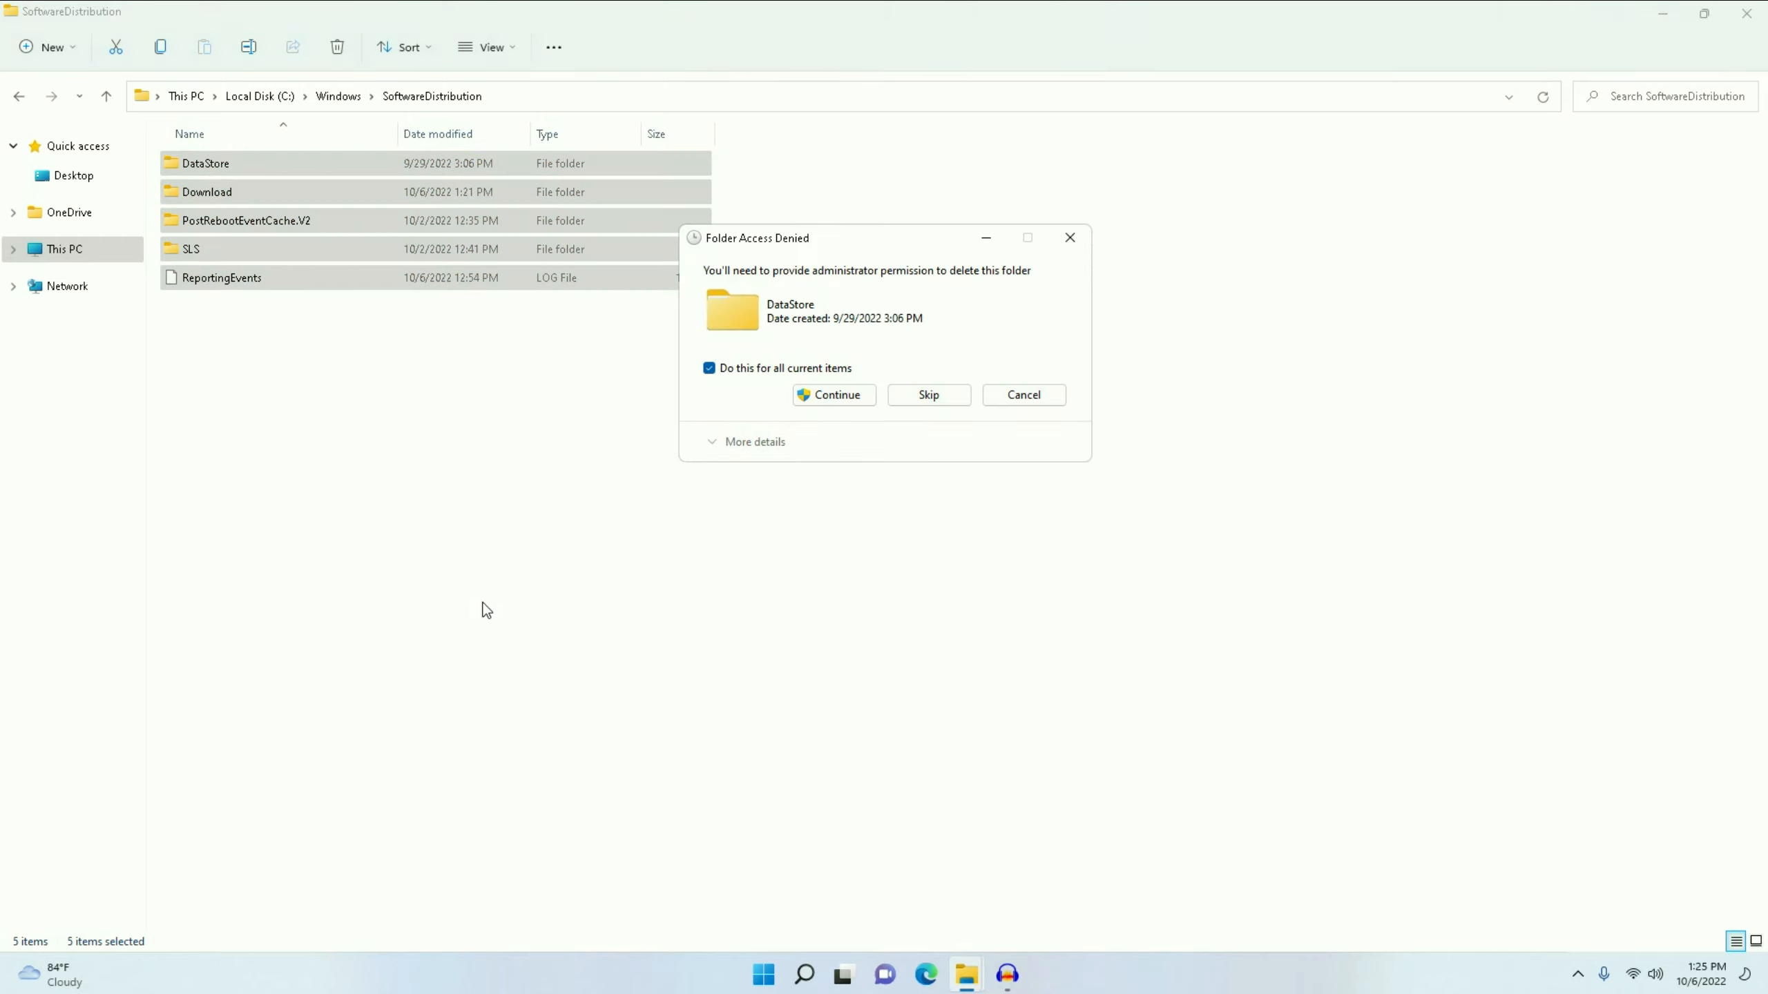
{"action": "left_click", "coordinate": [833, 395]}
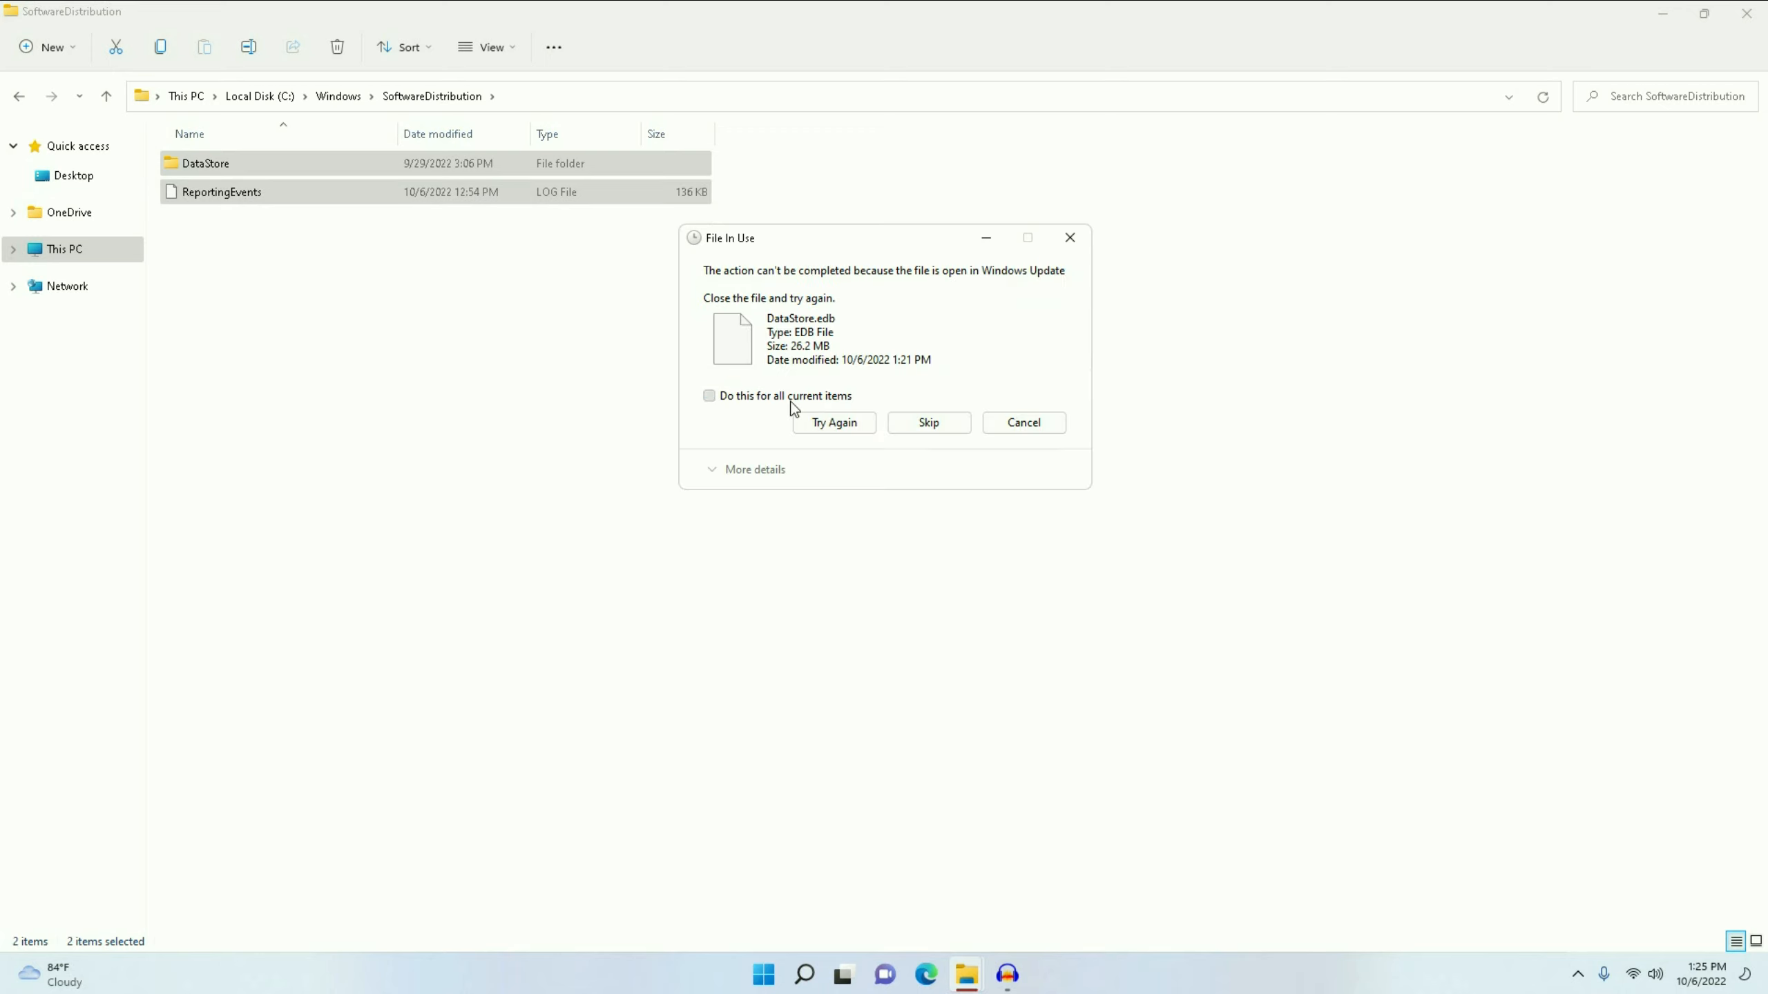
{"action": "left_click", "coordinate": [926, 422]}
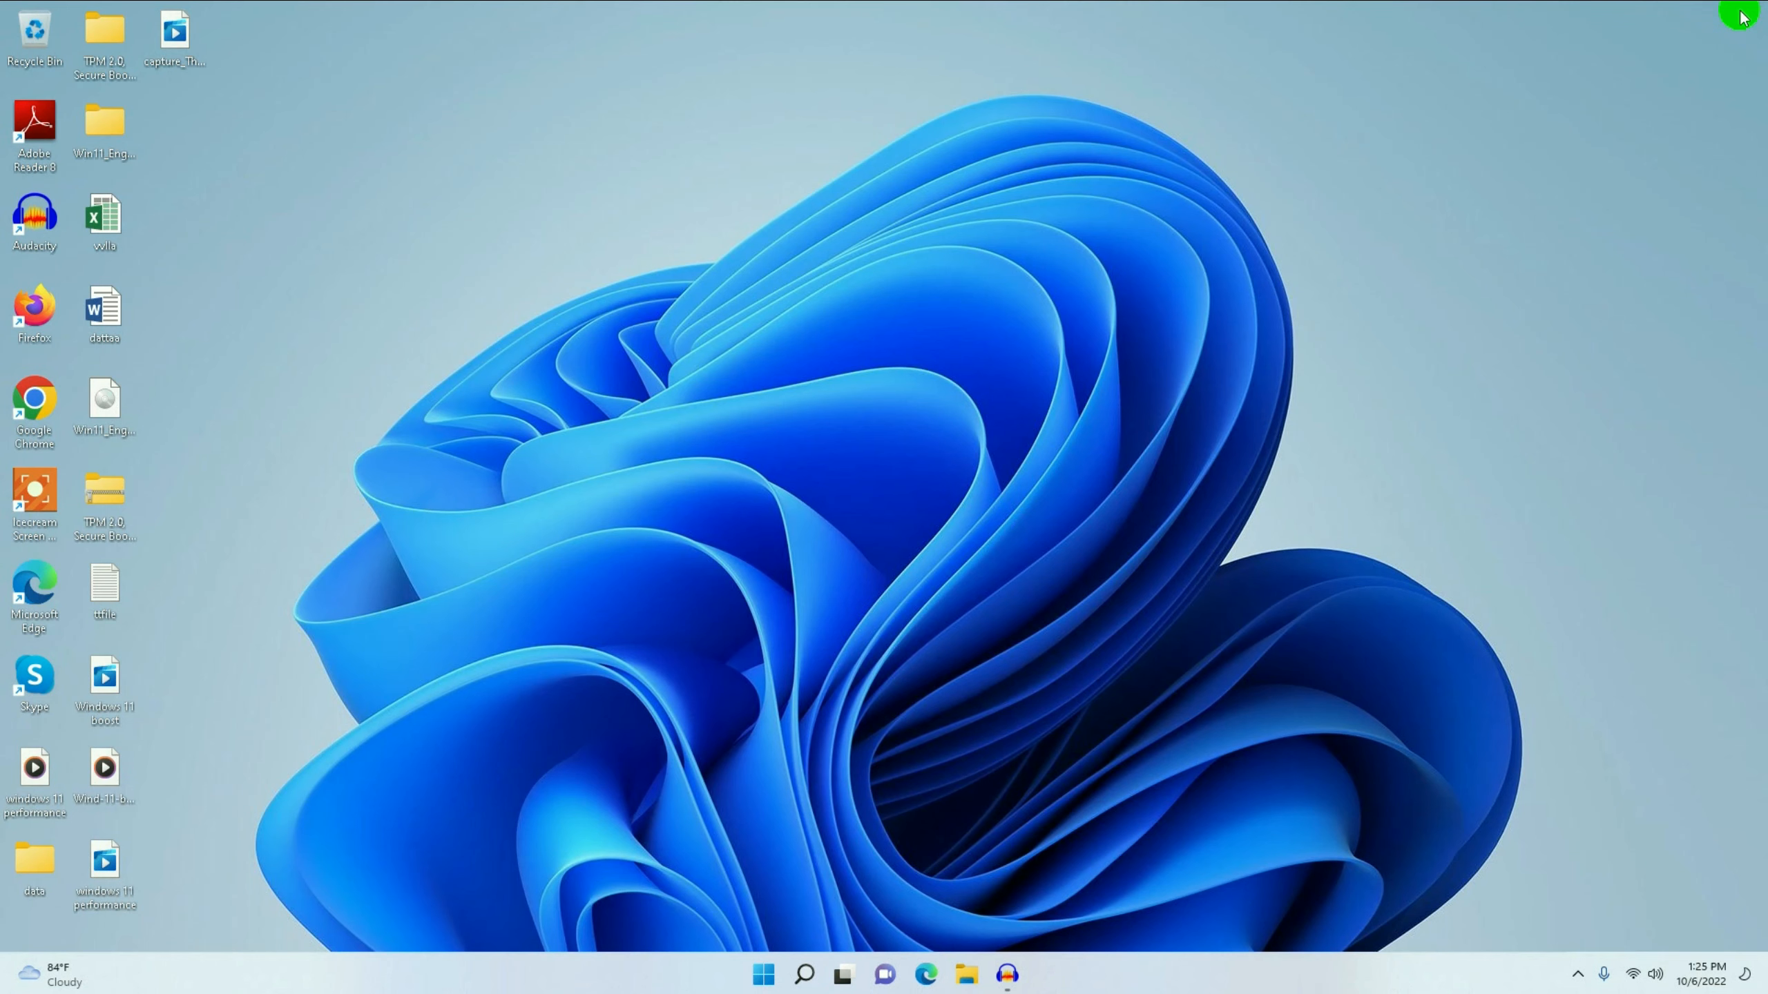
{"action": "mouse_move", "coordinate": [902, 438]}
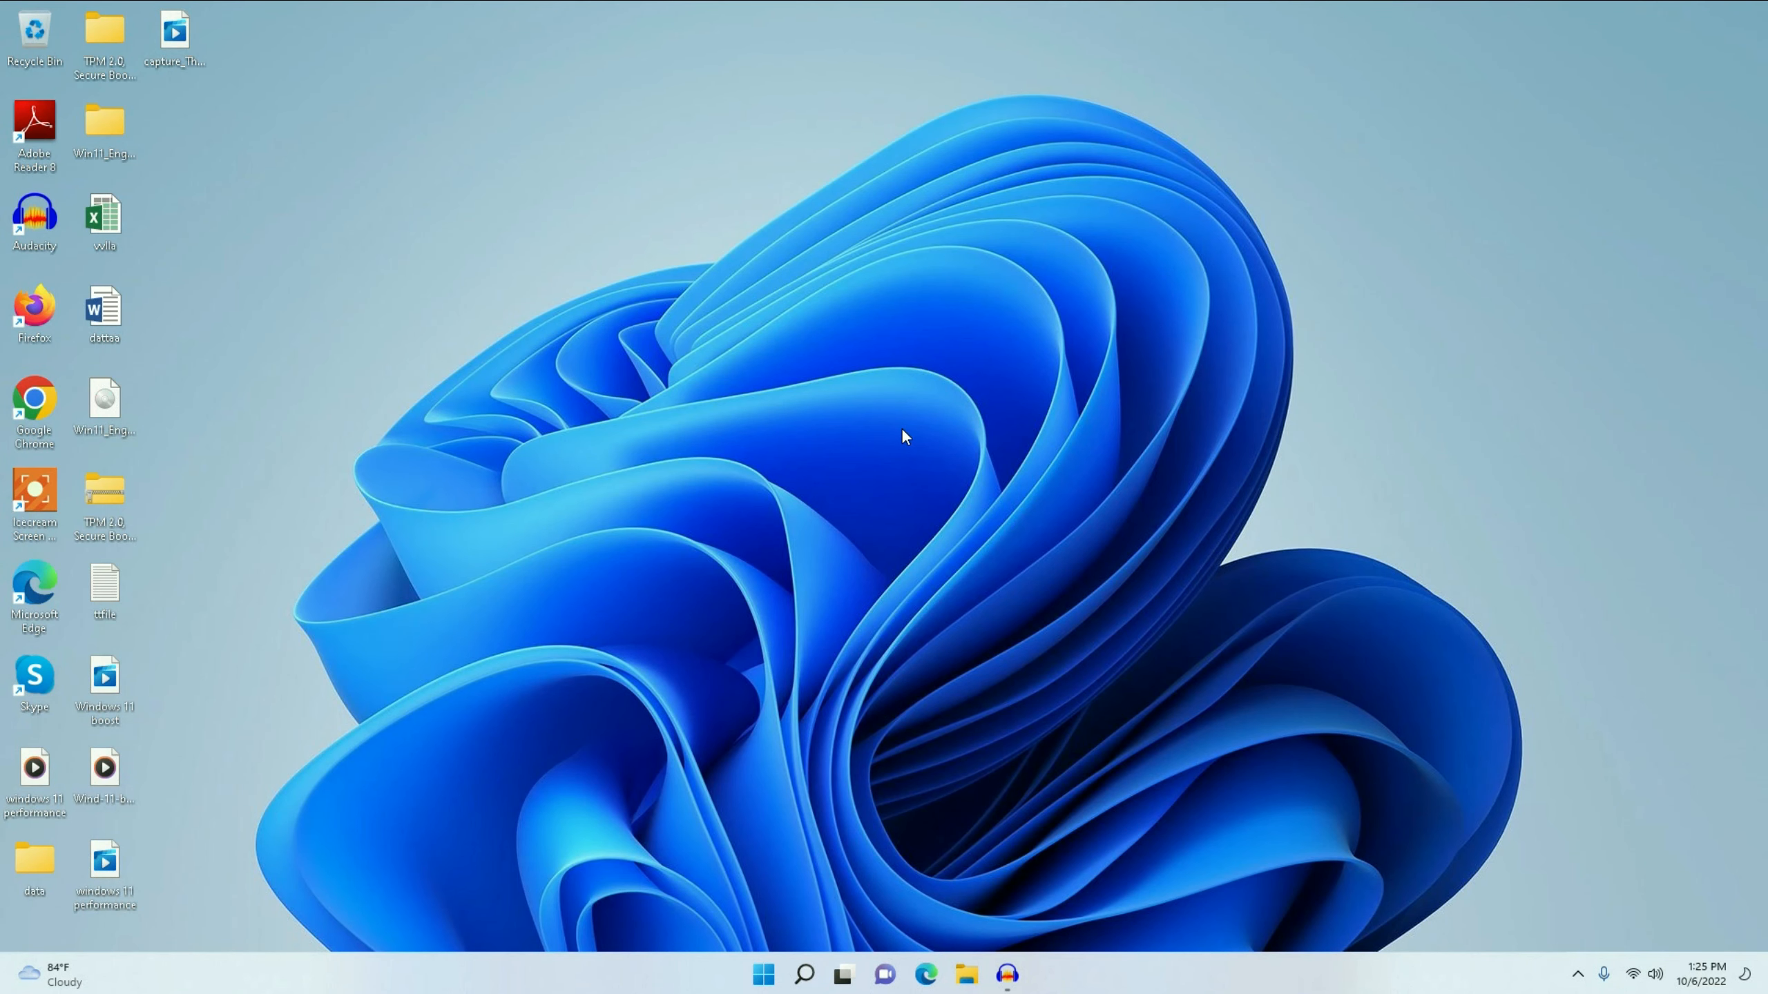
{"action": "mouse_move", "coordinate": [763, 973]}
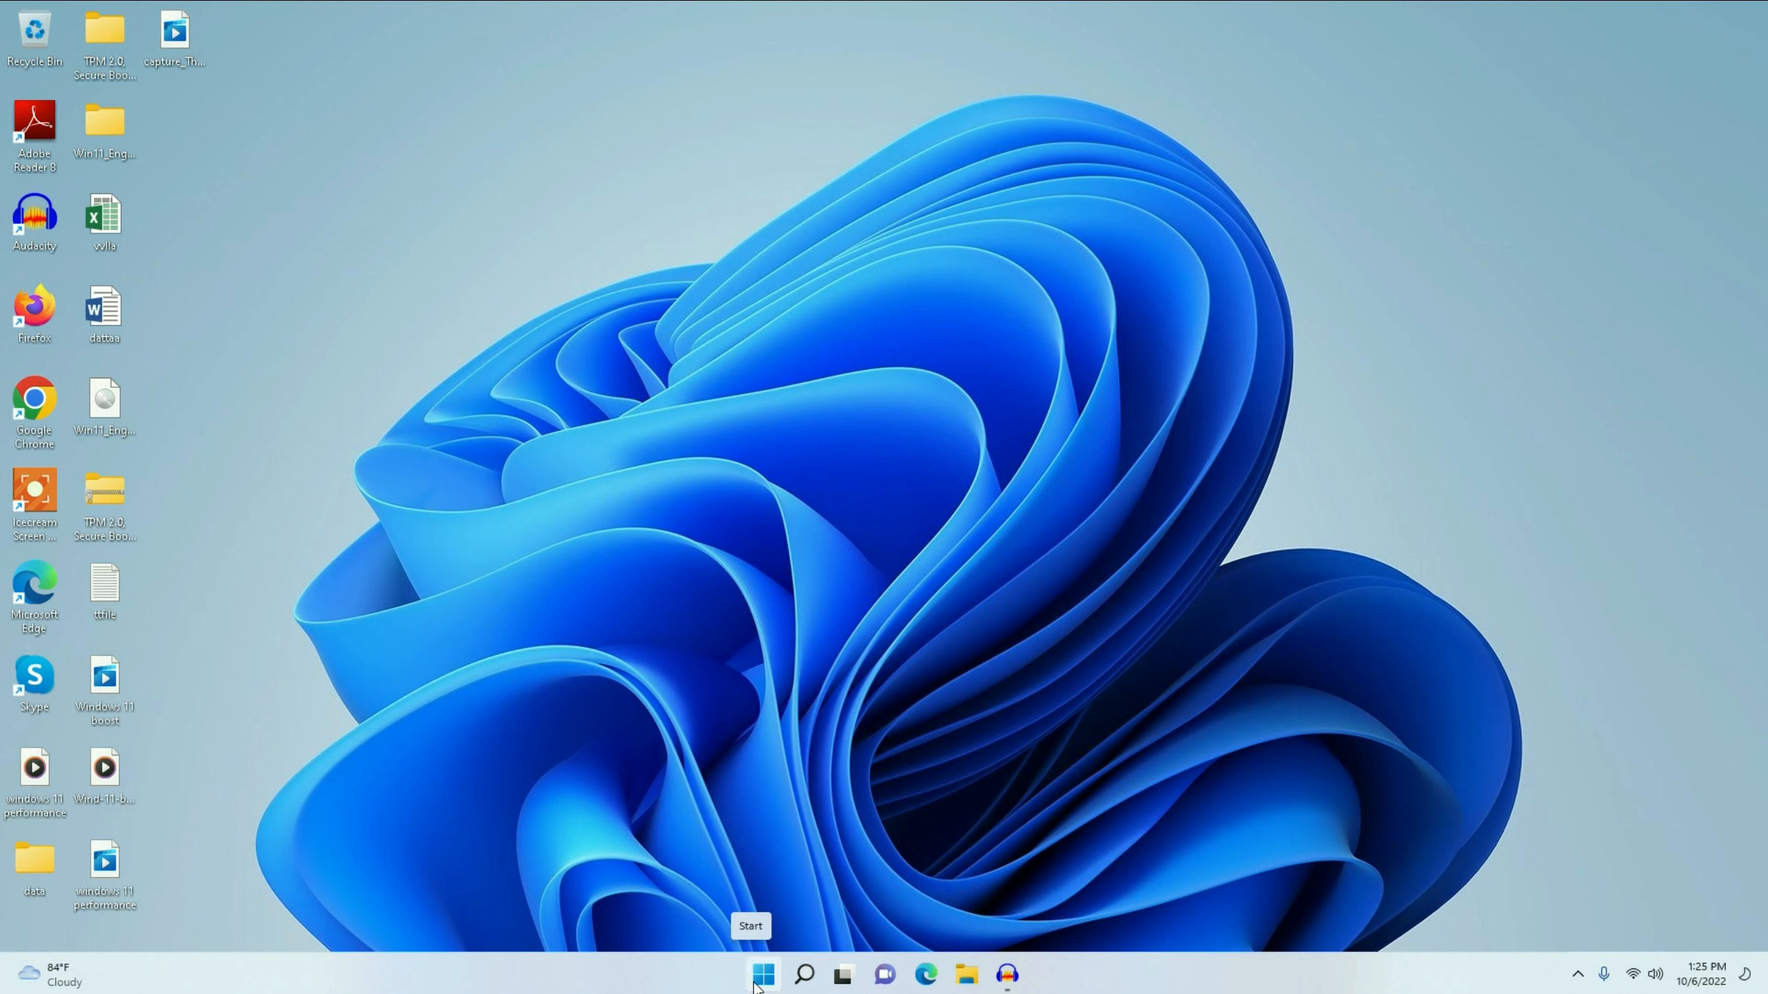
- Launch Disk Cleanup for drive C: via the Run box with cleanmgr
{"action": "right_click", "coordinate": [762, 973]}
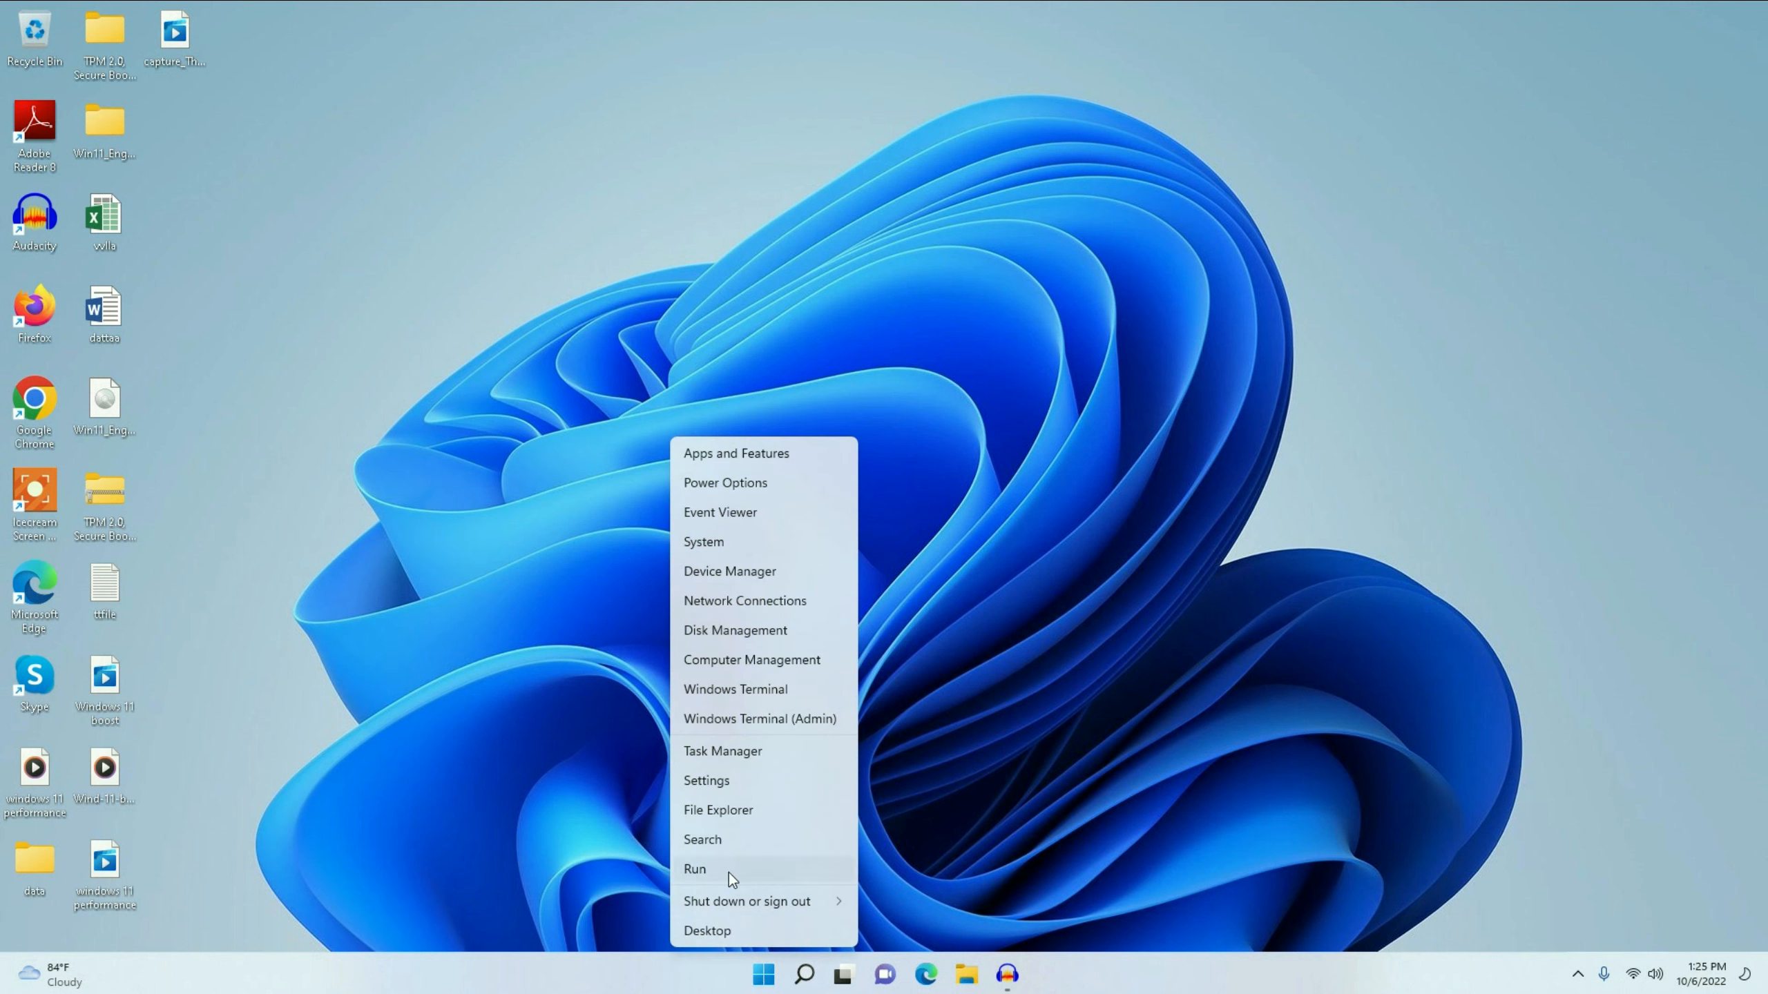
{"action": "left_click", "coordinate": [694, 868]}
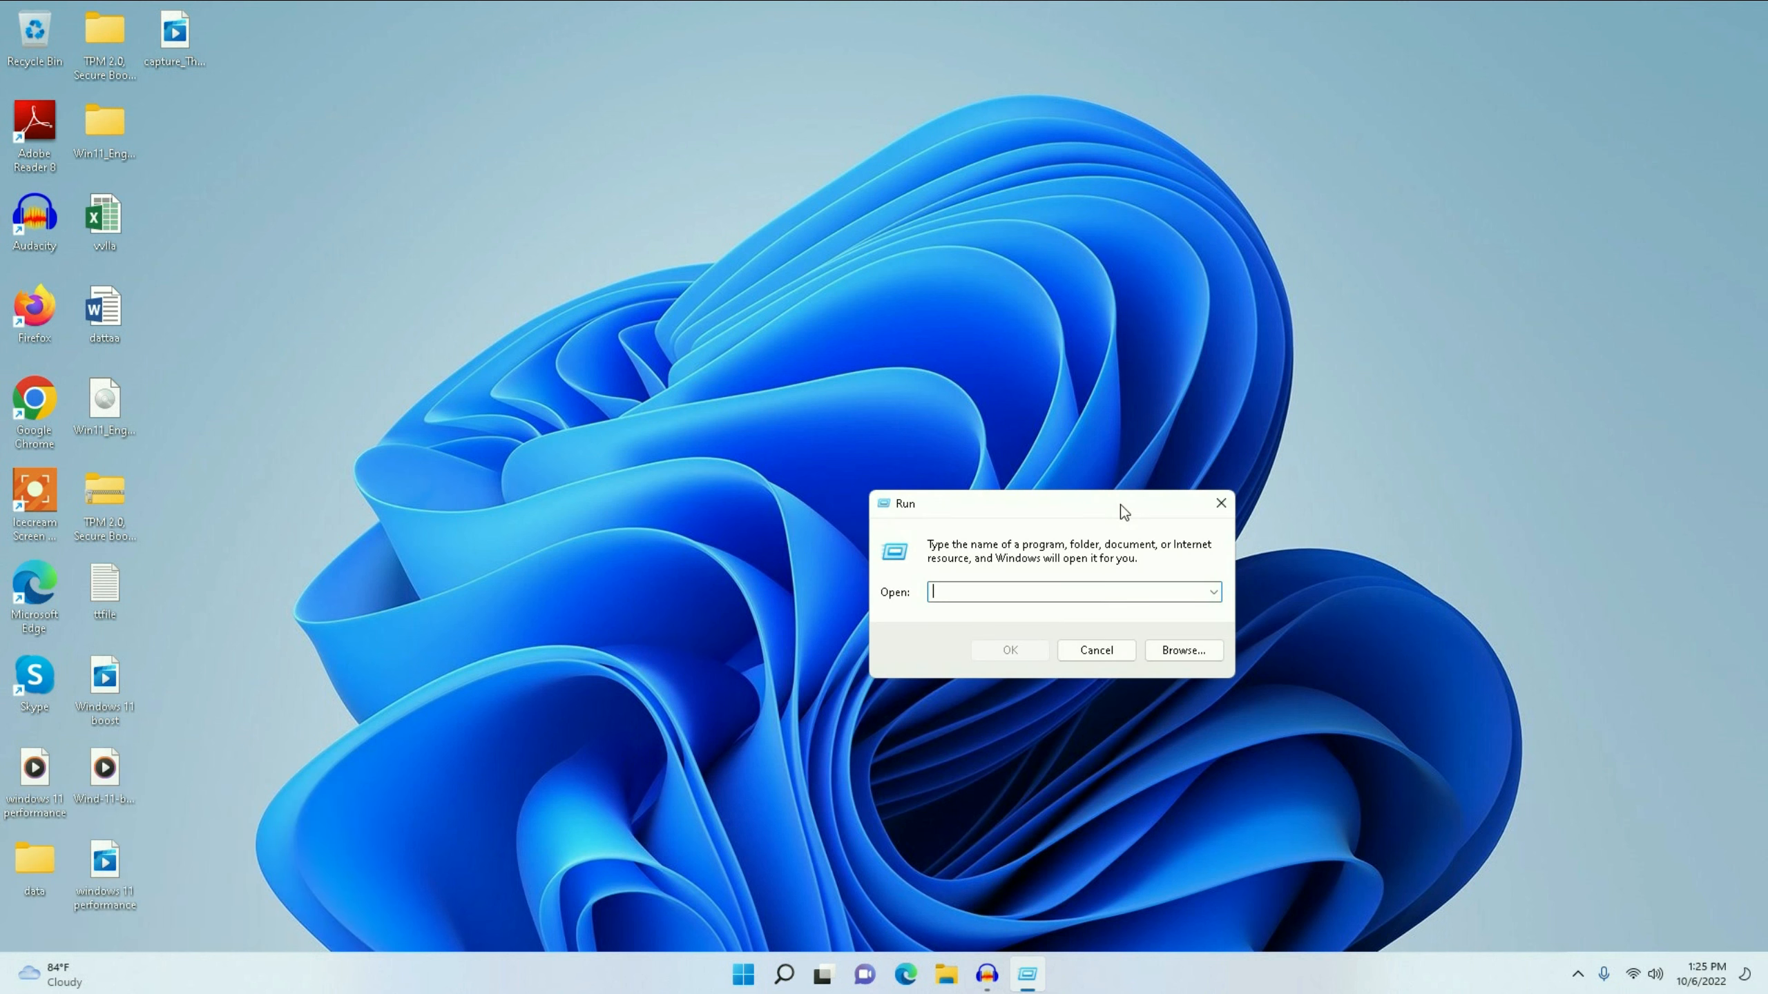
{"action": "type", "text": "clea"}
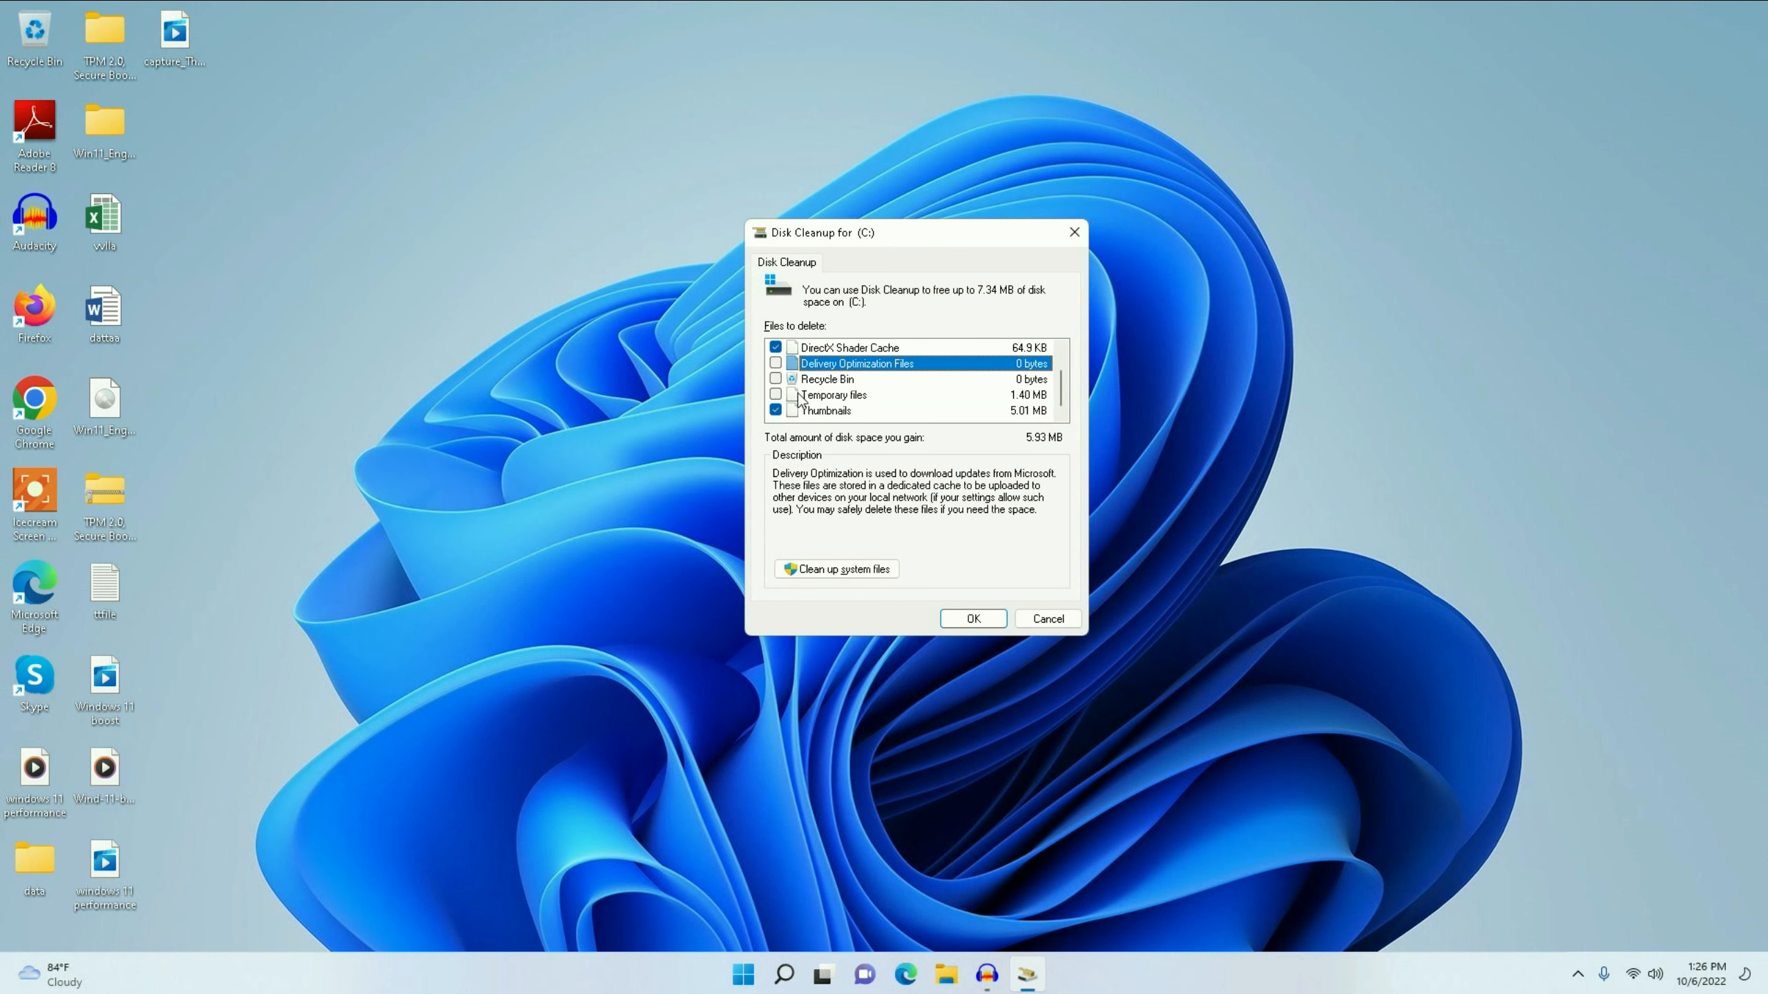
- Tick the remaining category and permanently delete all checked Disk Cleanup files on C:
{"action": "left_click", "coordinate": [776, 364]}
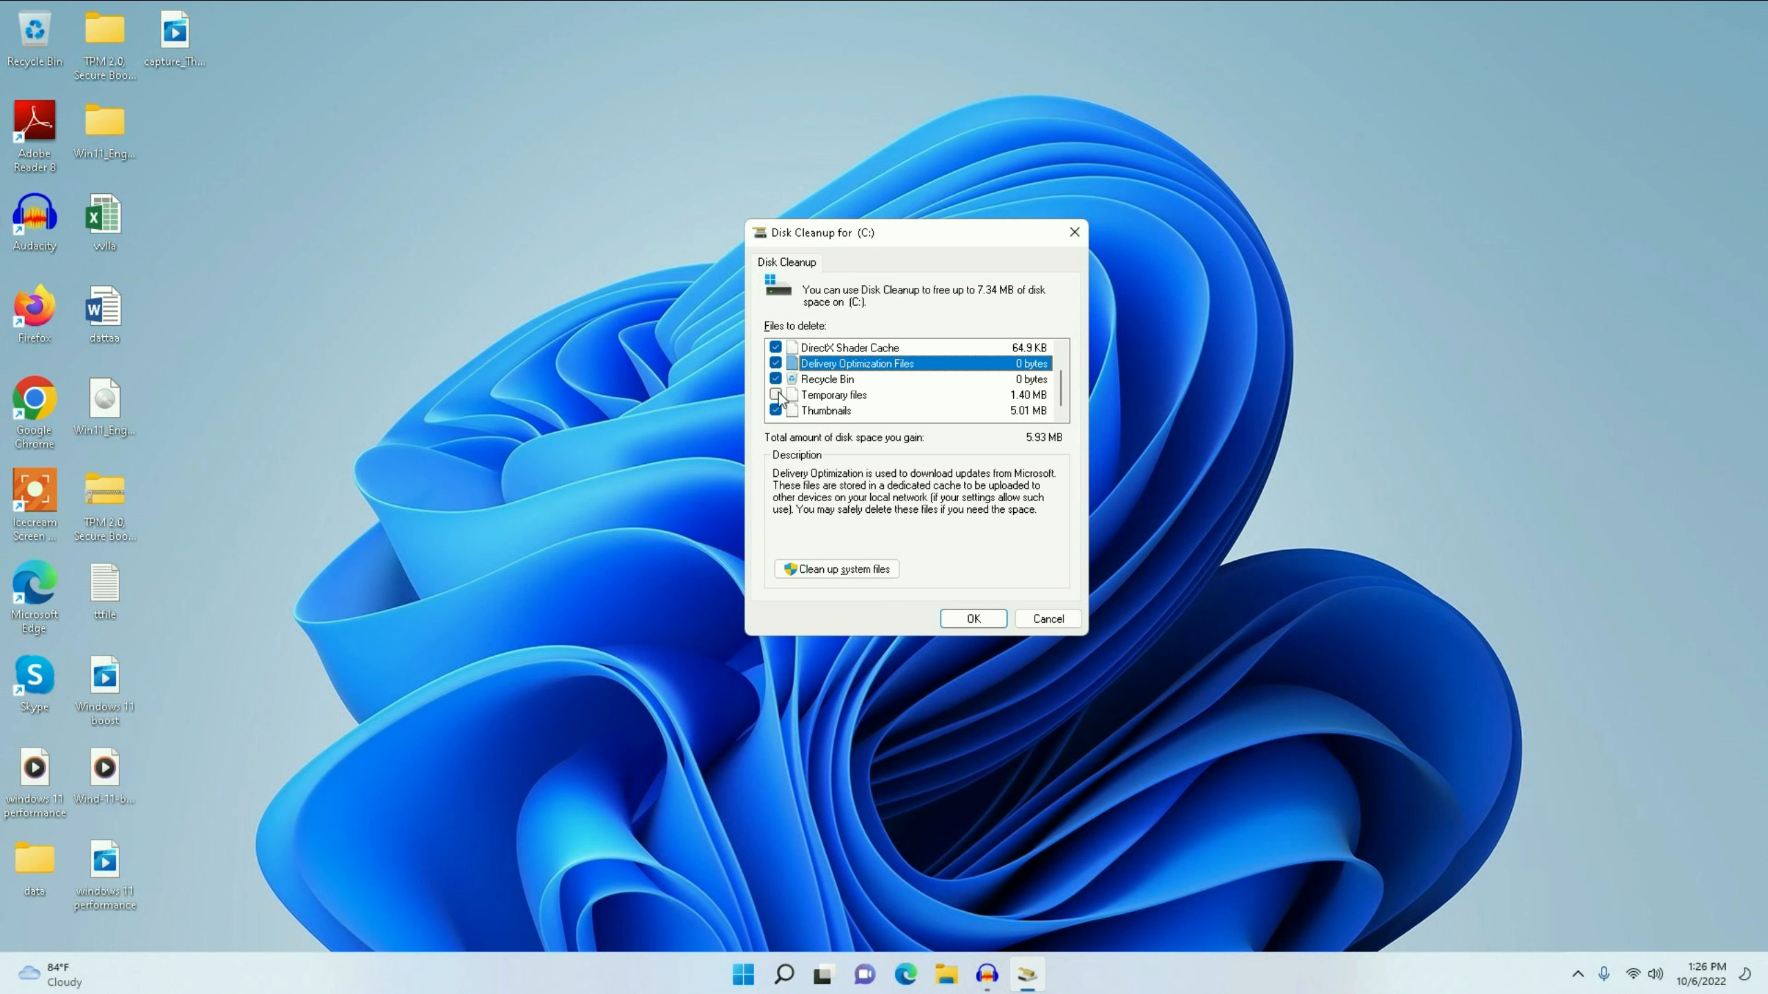
{"action": "scroll", "scroll_direction": "up", "scroll_amount": 3}
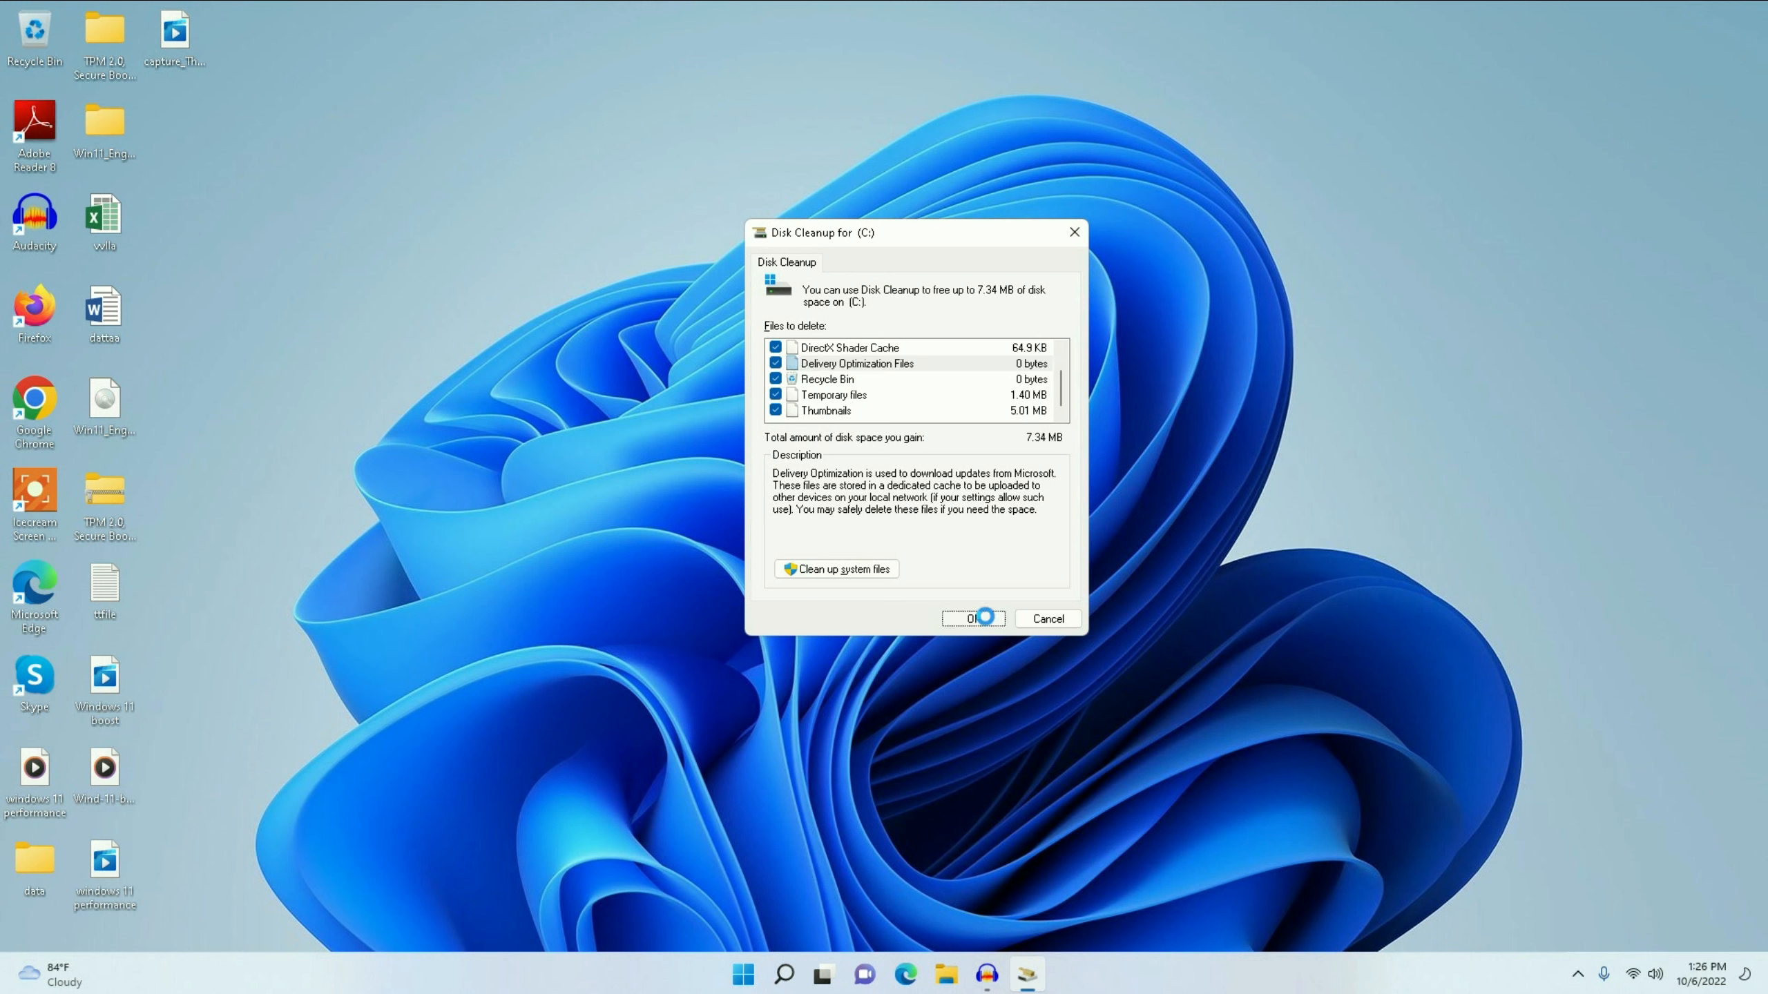
{"action": "left_click", "coordinate": [972, 617]}
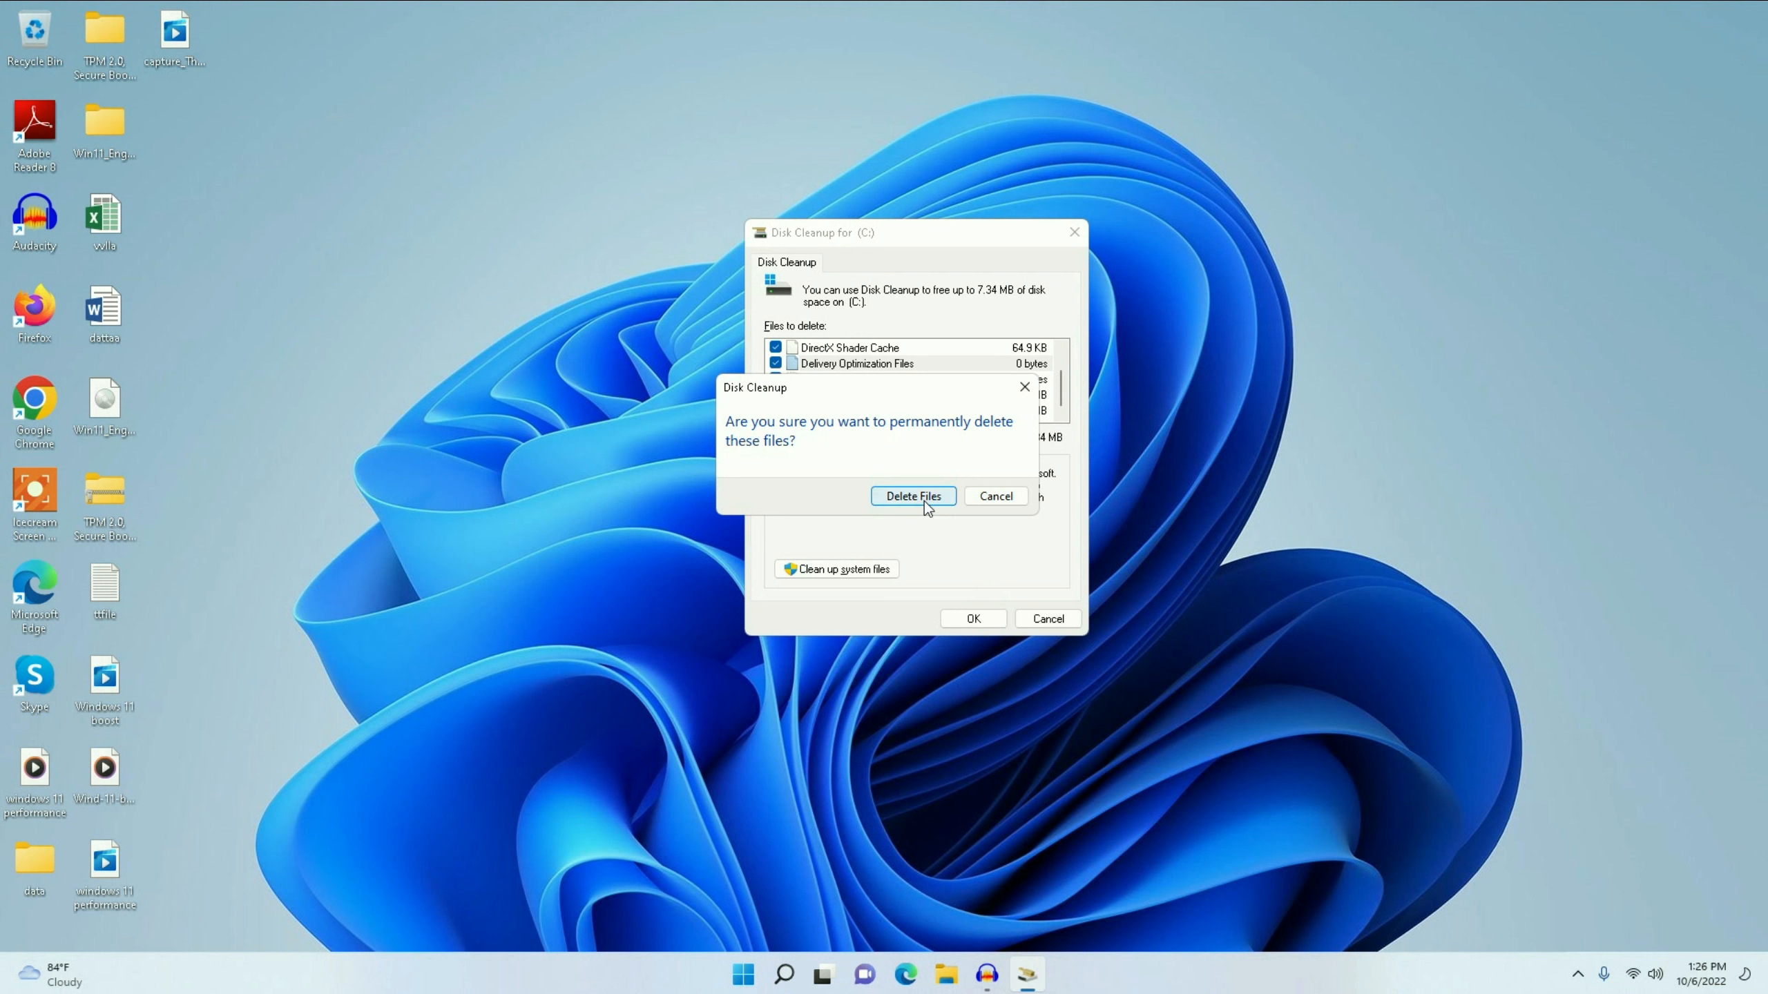
{"action": "left_click", "coordinate": [912, 496]}
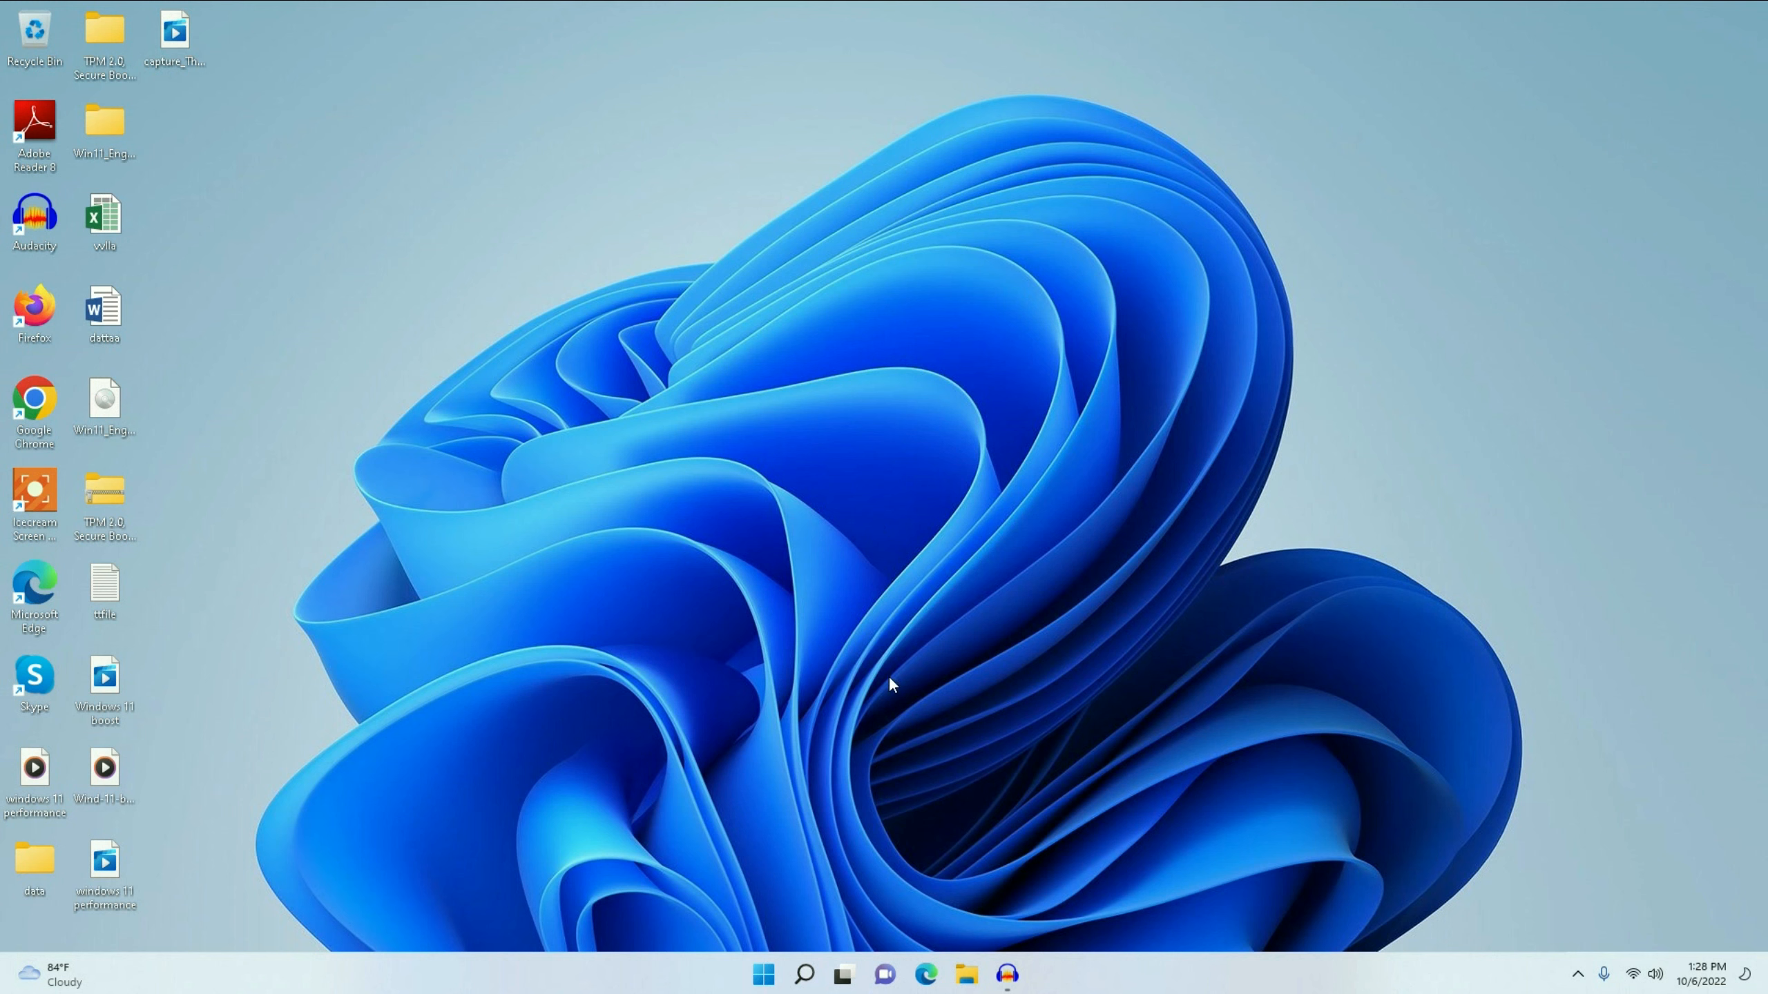
{"action": "mouse_move", "coordinate": [784, 959]}
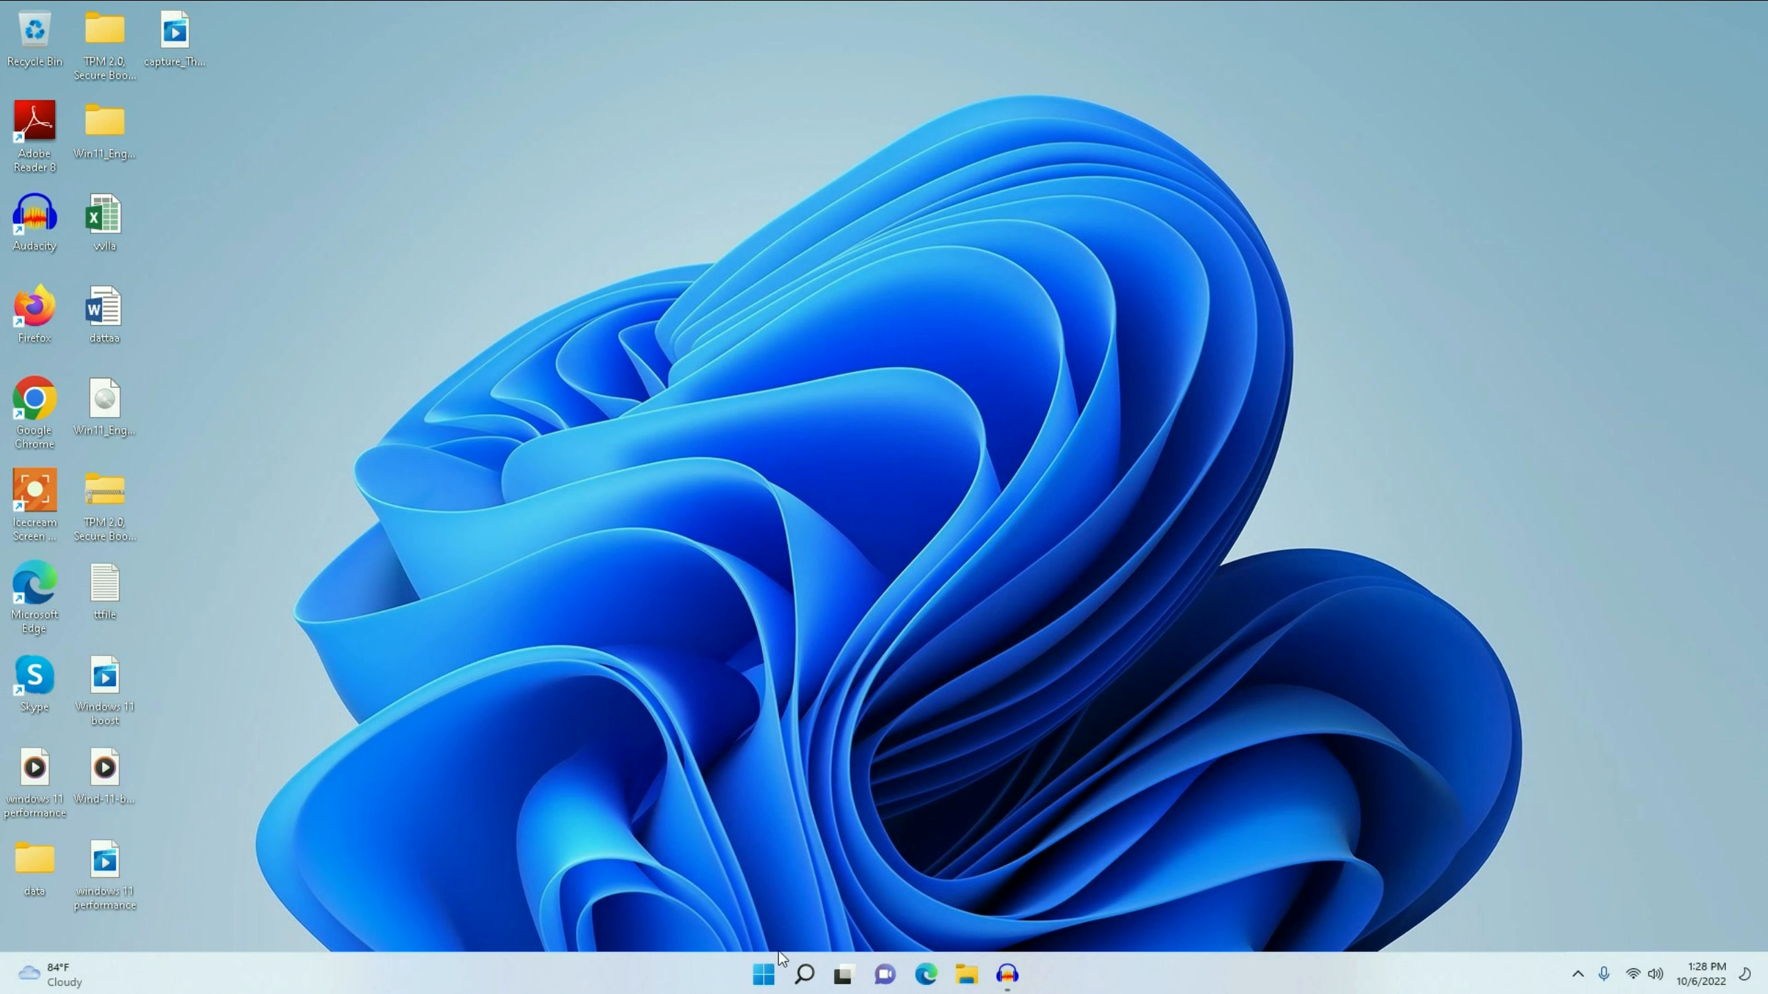
- Launch Task Manager from the Start button's quick link menu
{"action": "right_click", "coordinate": [763, 974]}
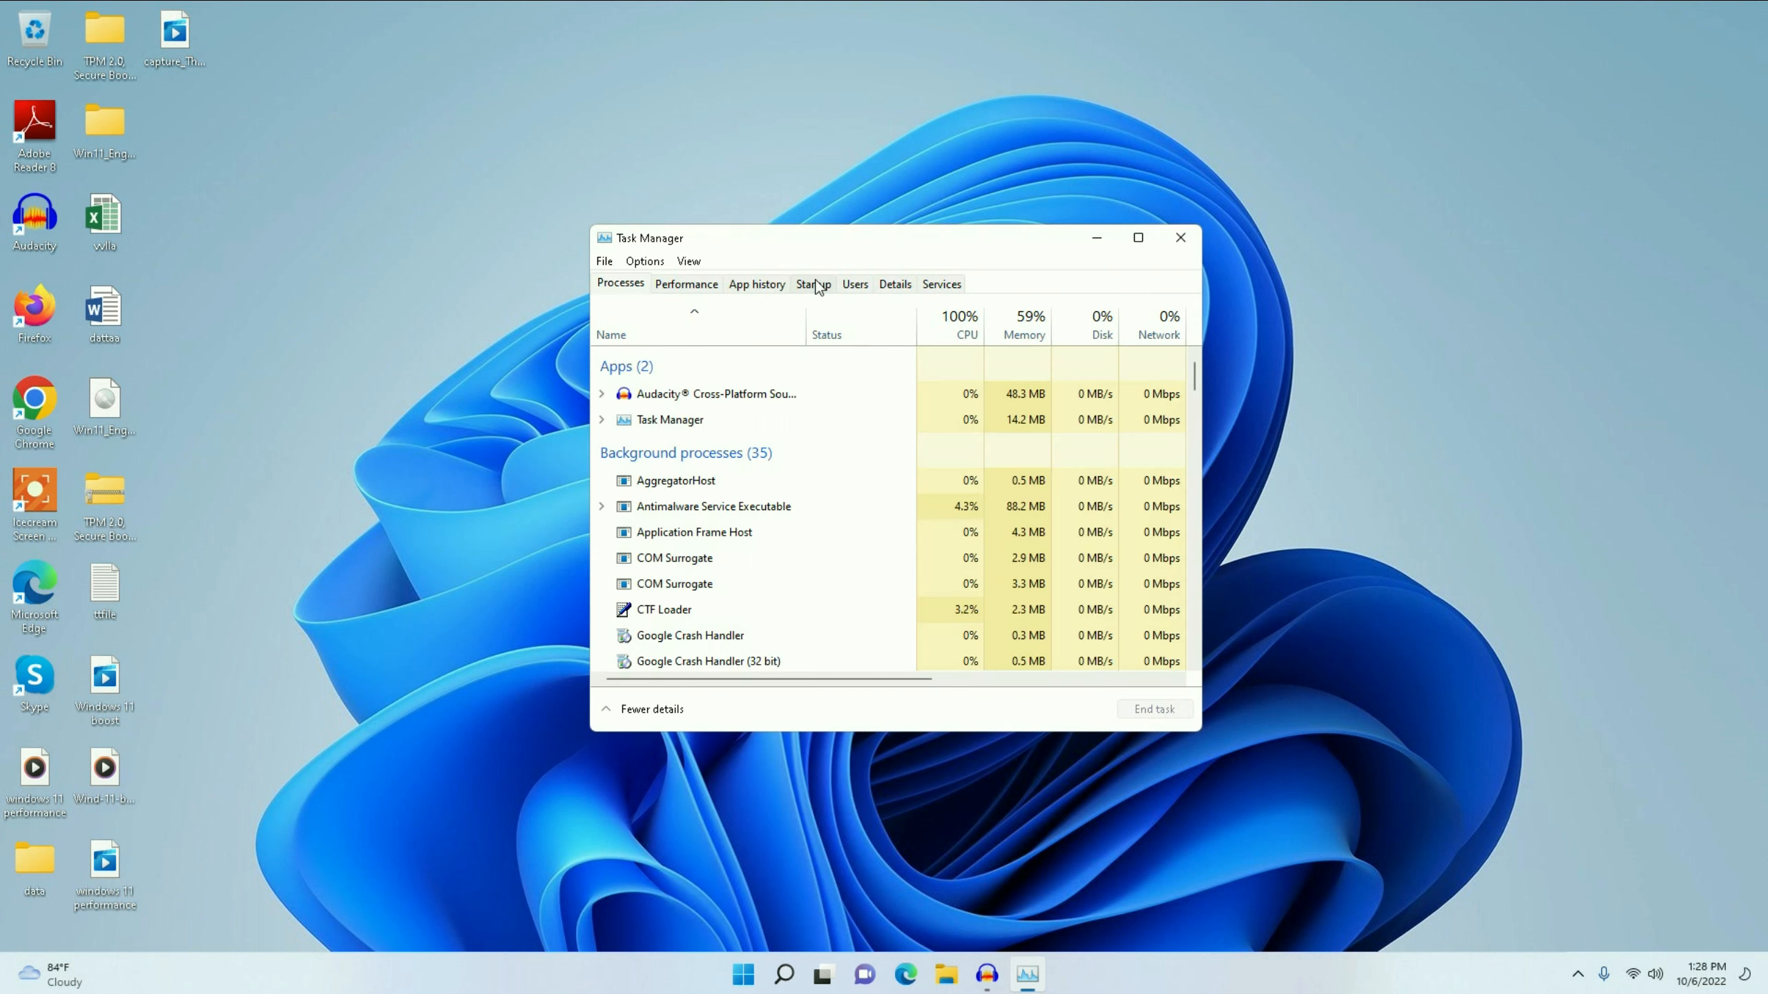
- Disable every startup app (Adobe Acrobat, Edge, Teams, To Do, Spotify, Terminal) and close Task Manager
{"action": "left_click", "coordinate": [811, 284]}
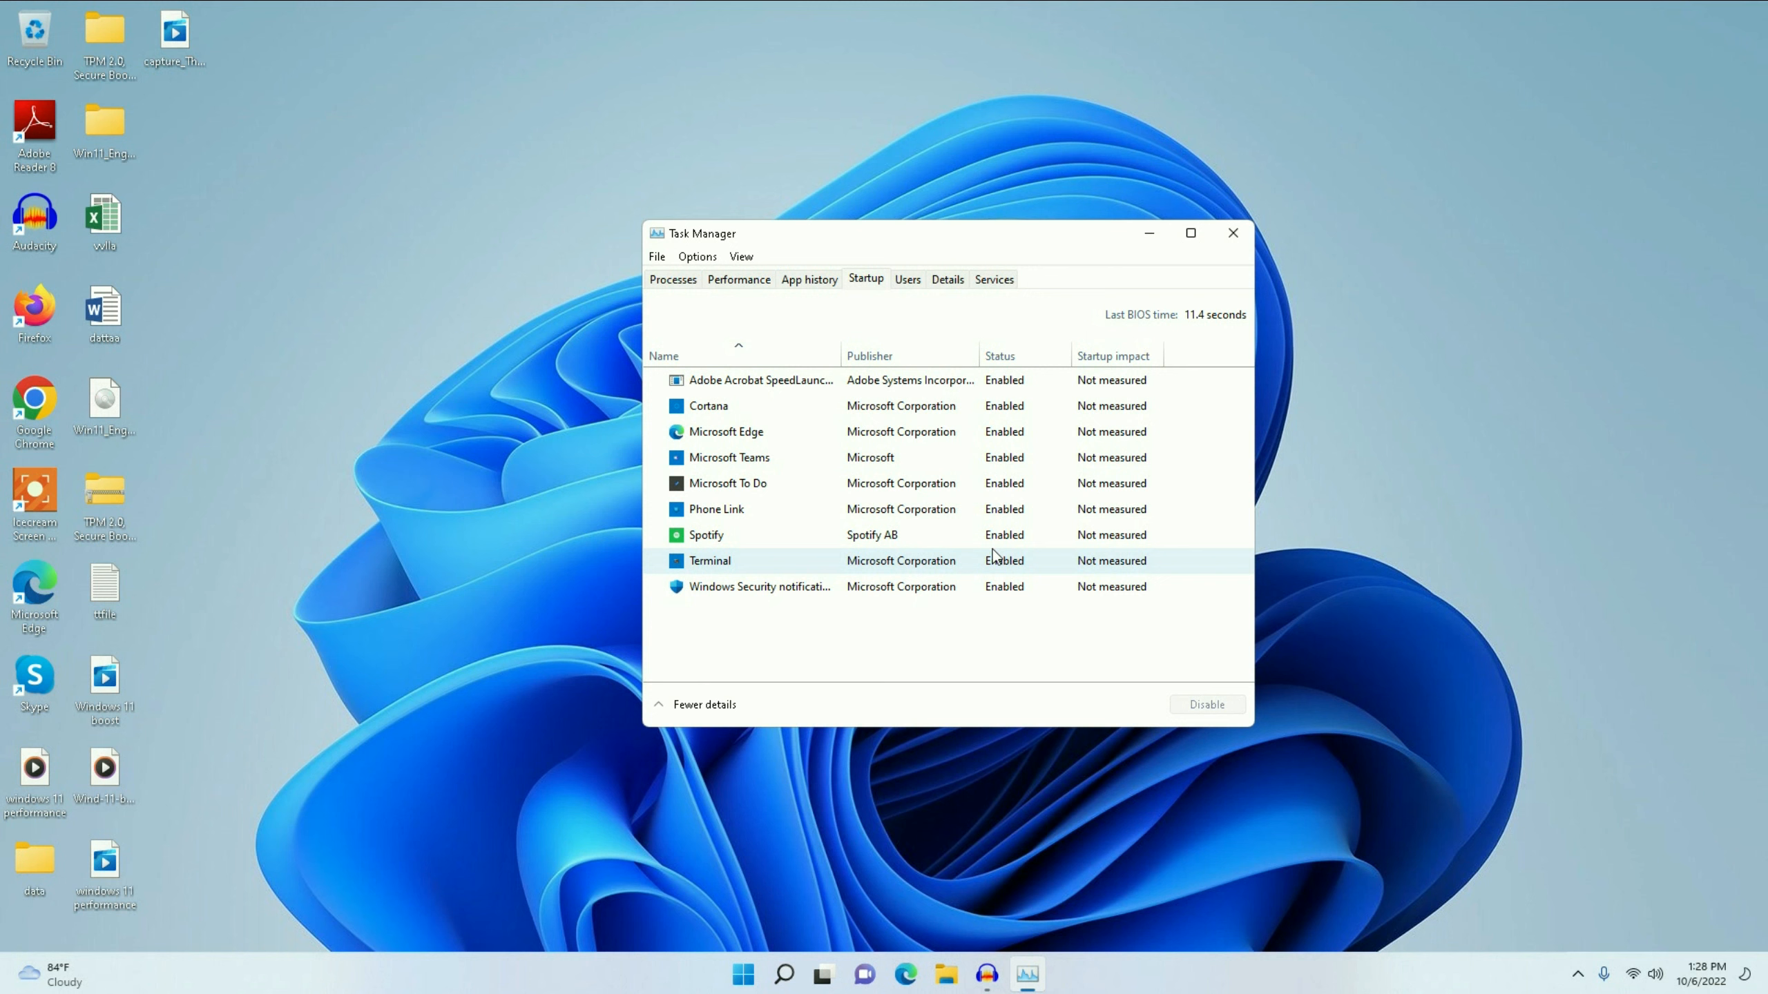
{"action": "left_click", "coordinate": [760, 380]}
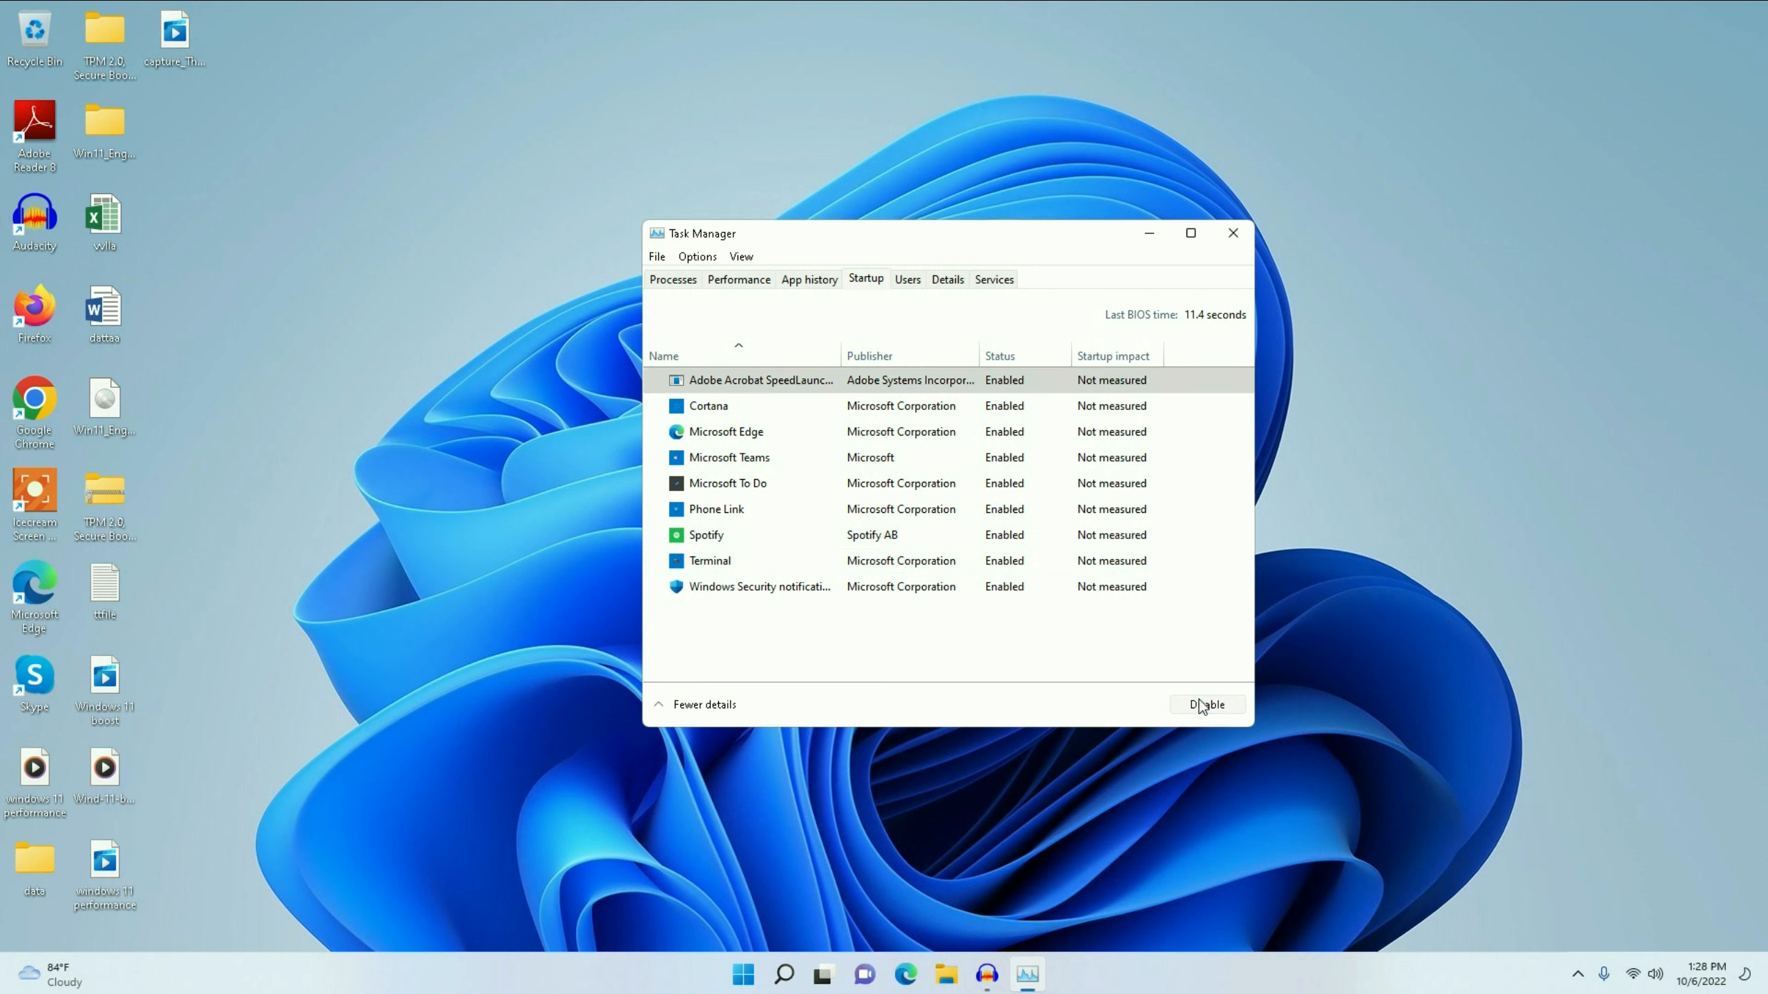
{"action": "left_click", "coordinate": [1205, 703]}
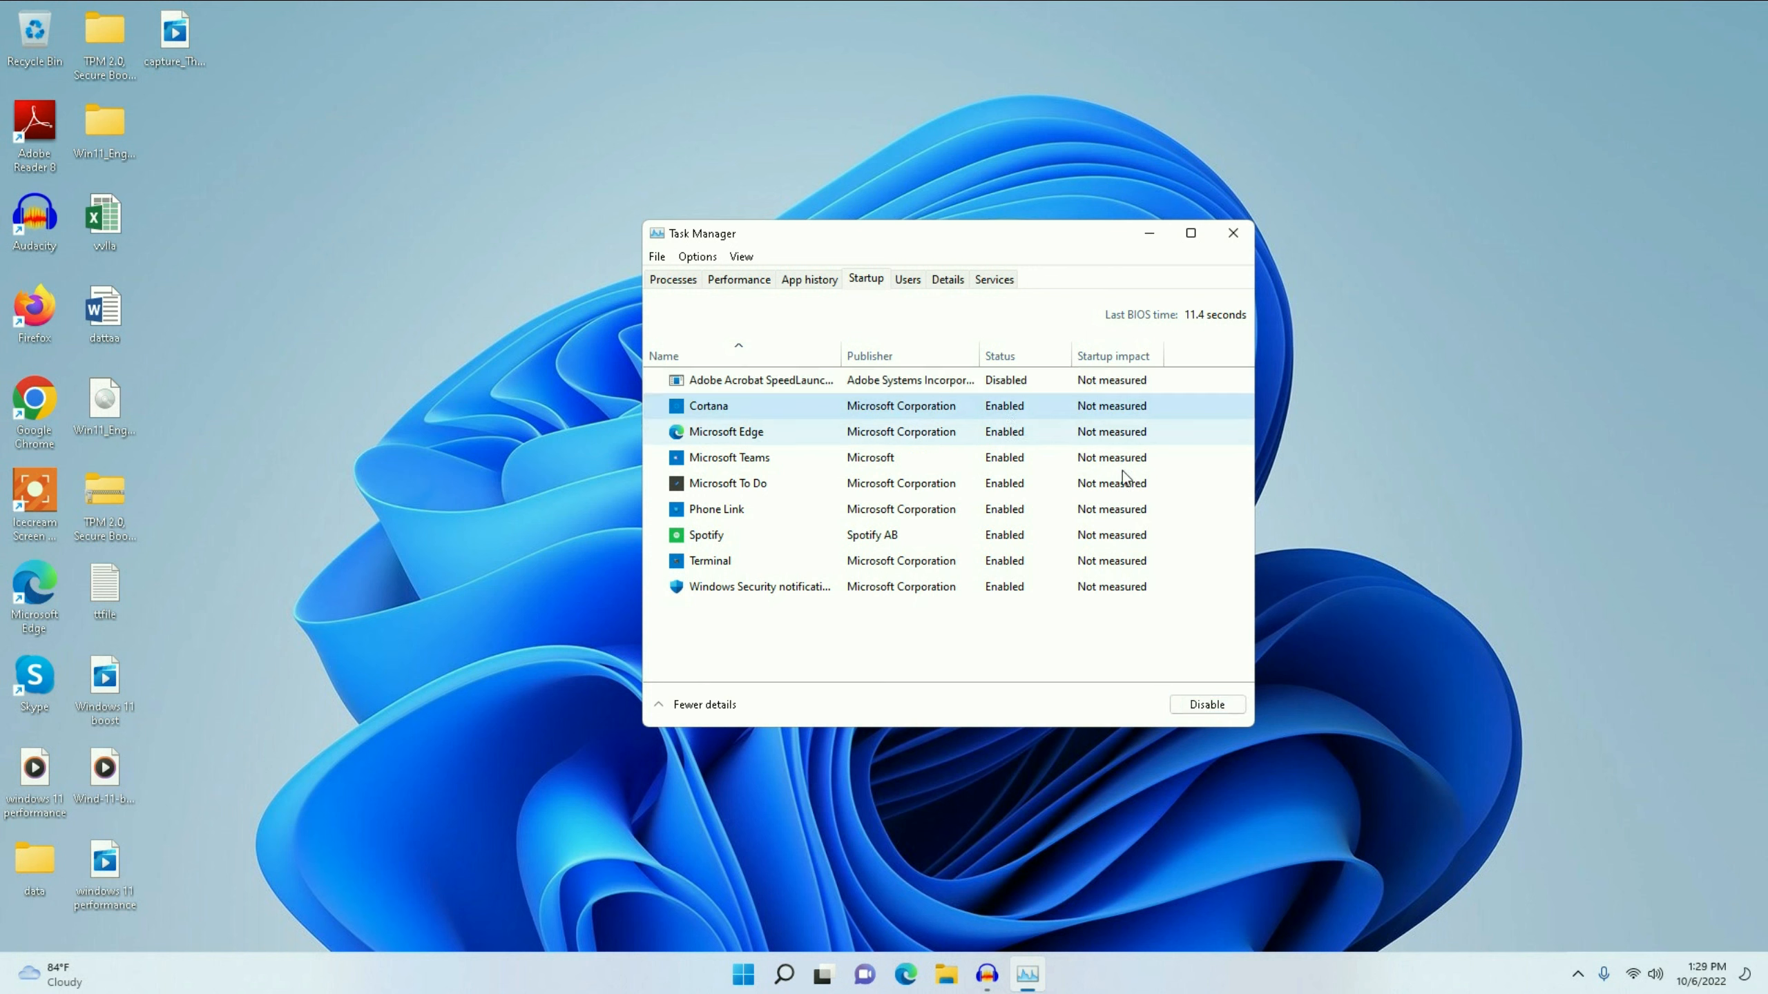
{"action": "left_click", "coordinate": [1206, 703]}
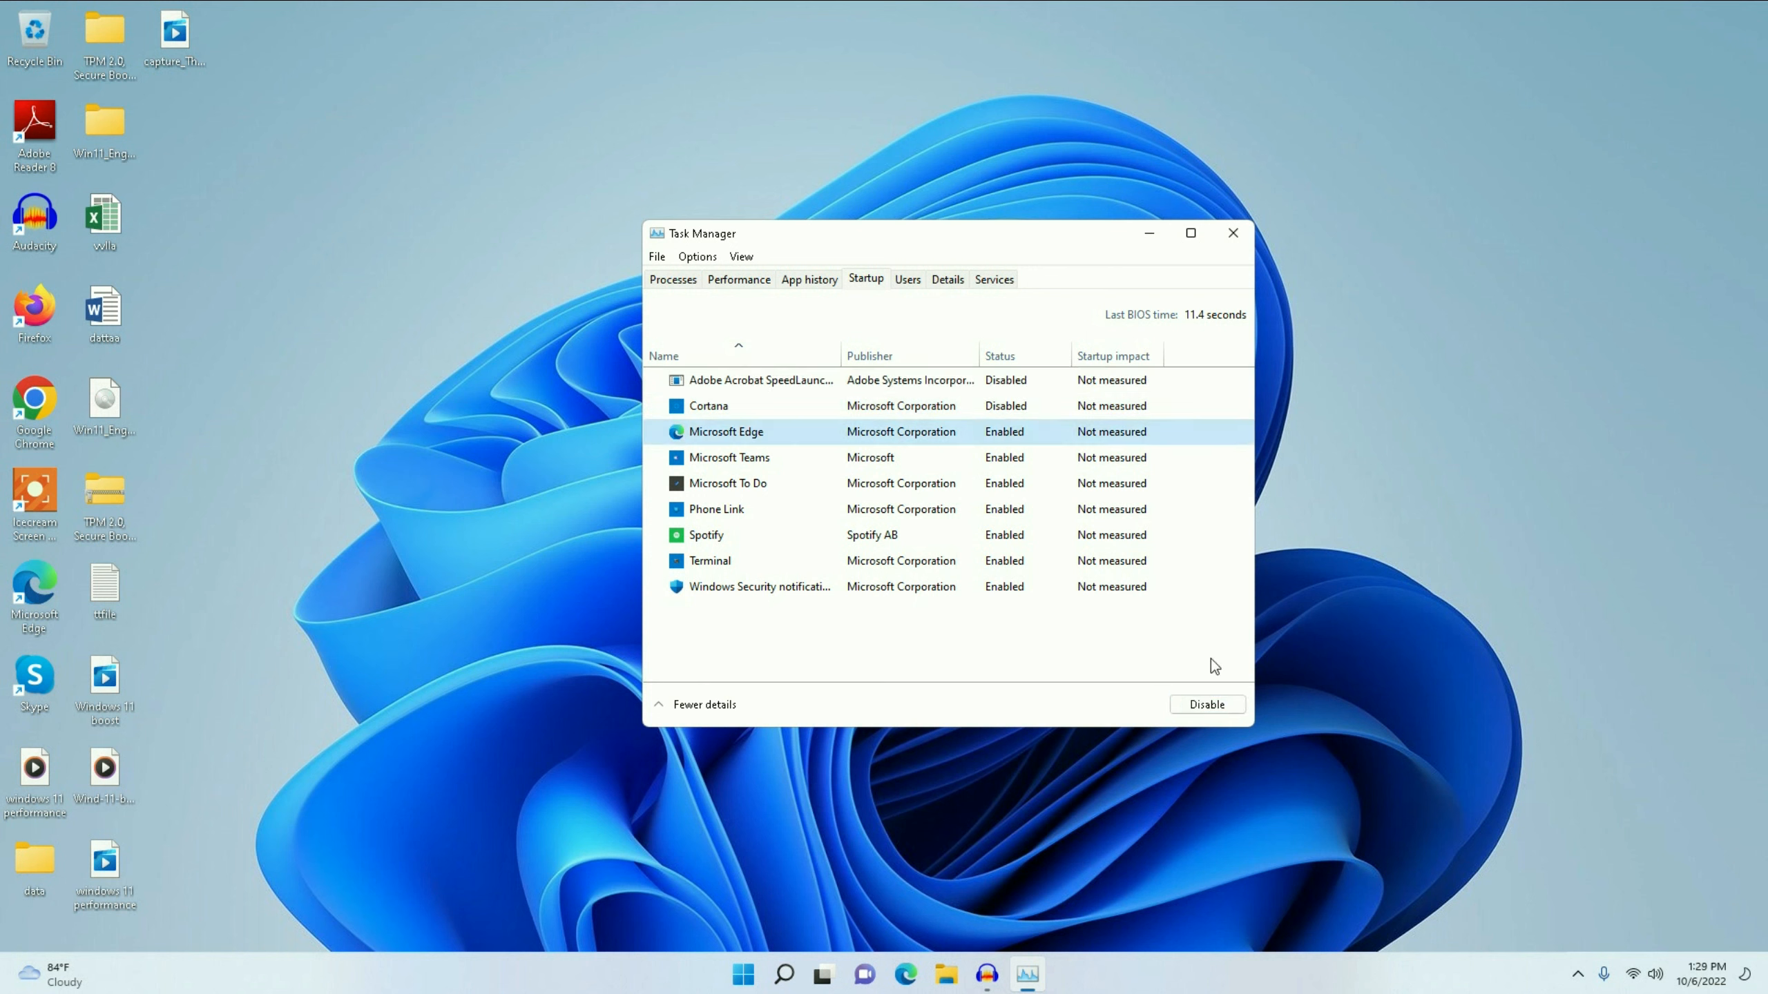
{"action": "left_click", "coordinate": [1206, 703]}
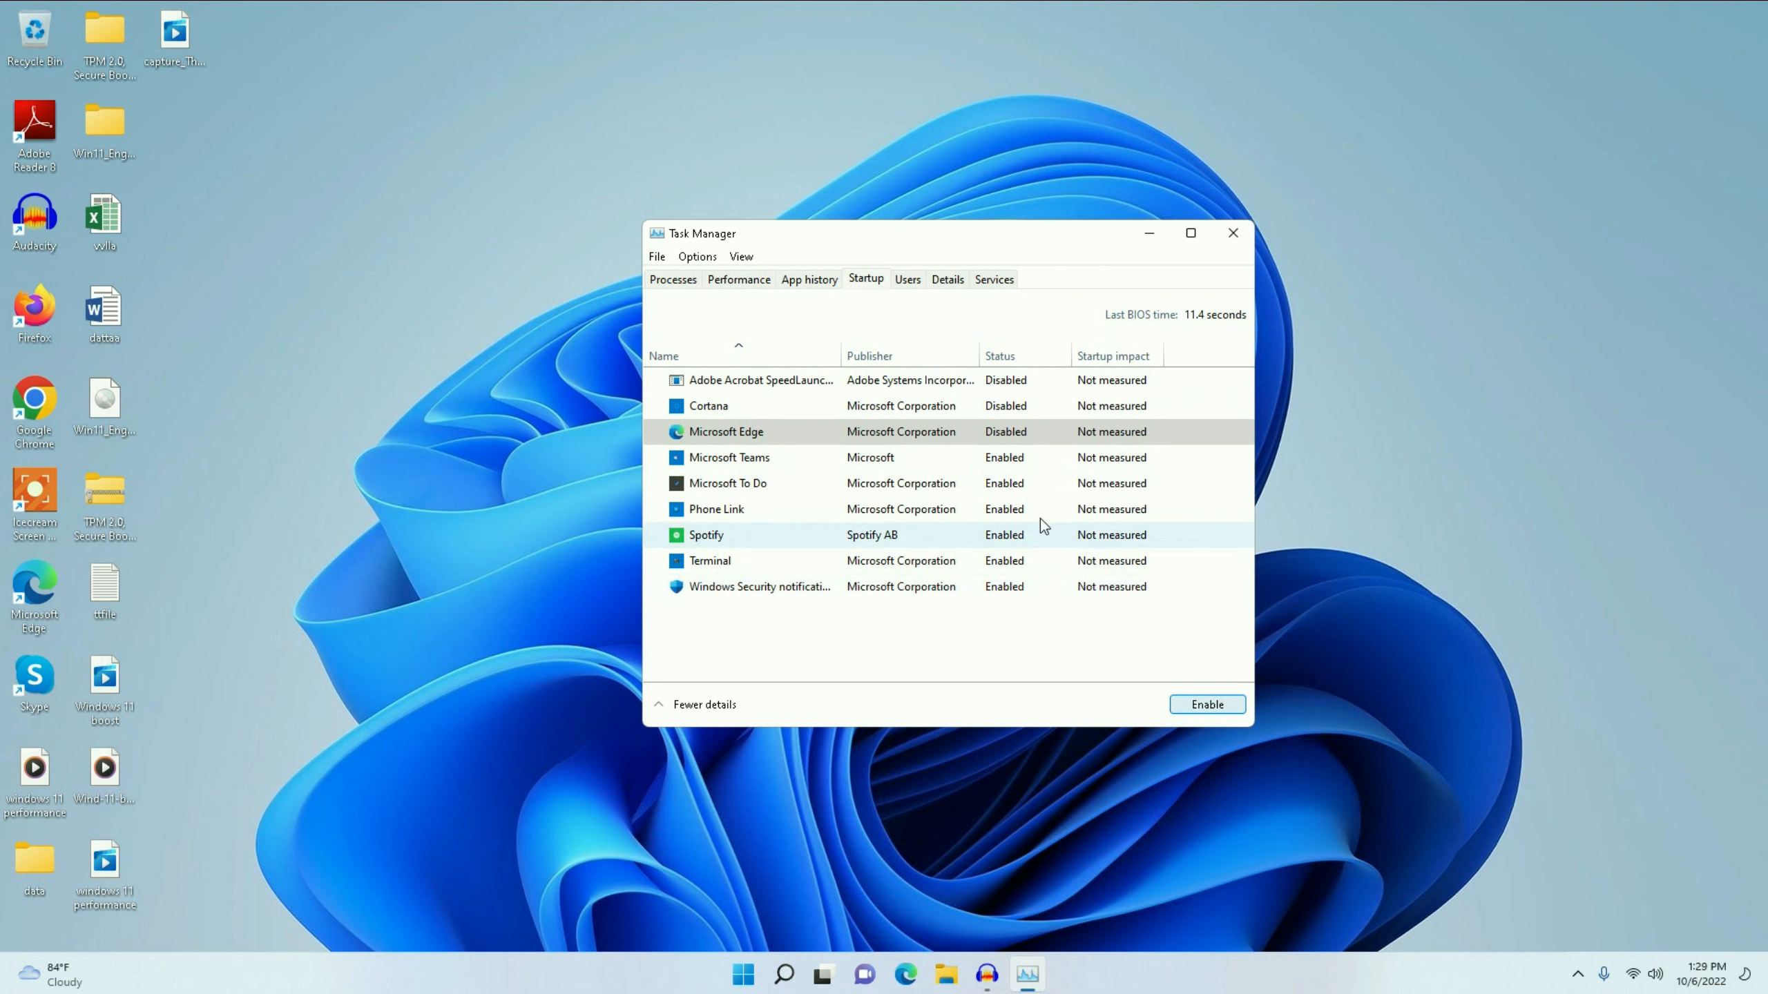
{"action": "left_click", "coordinate": [728, 457]}
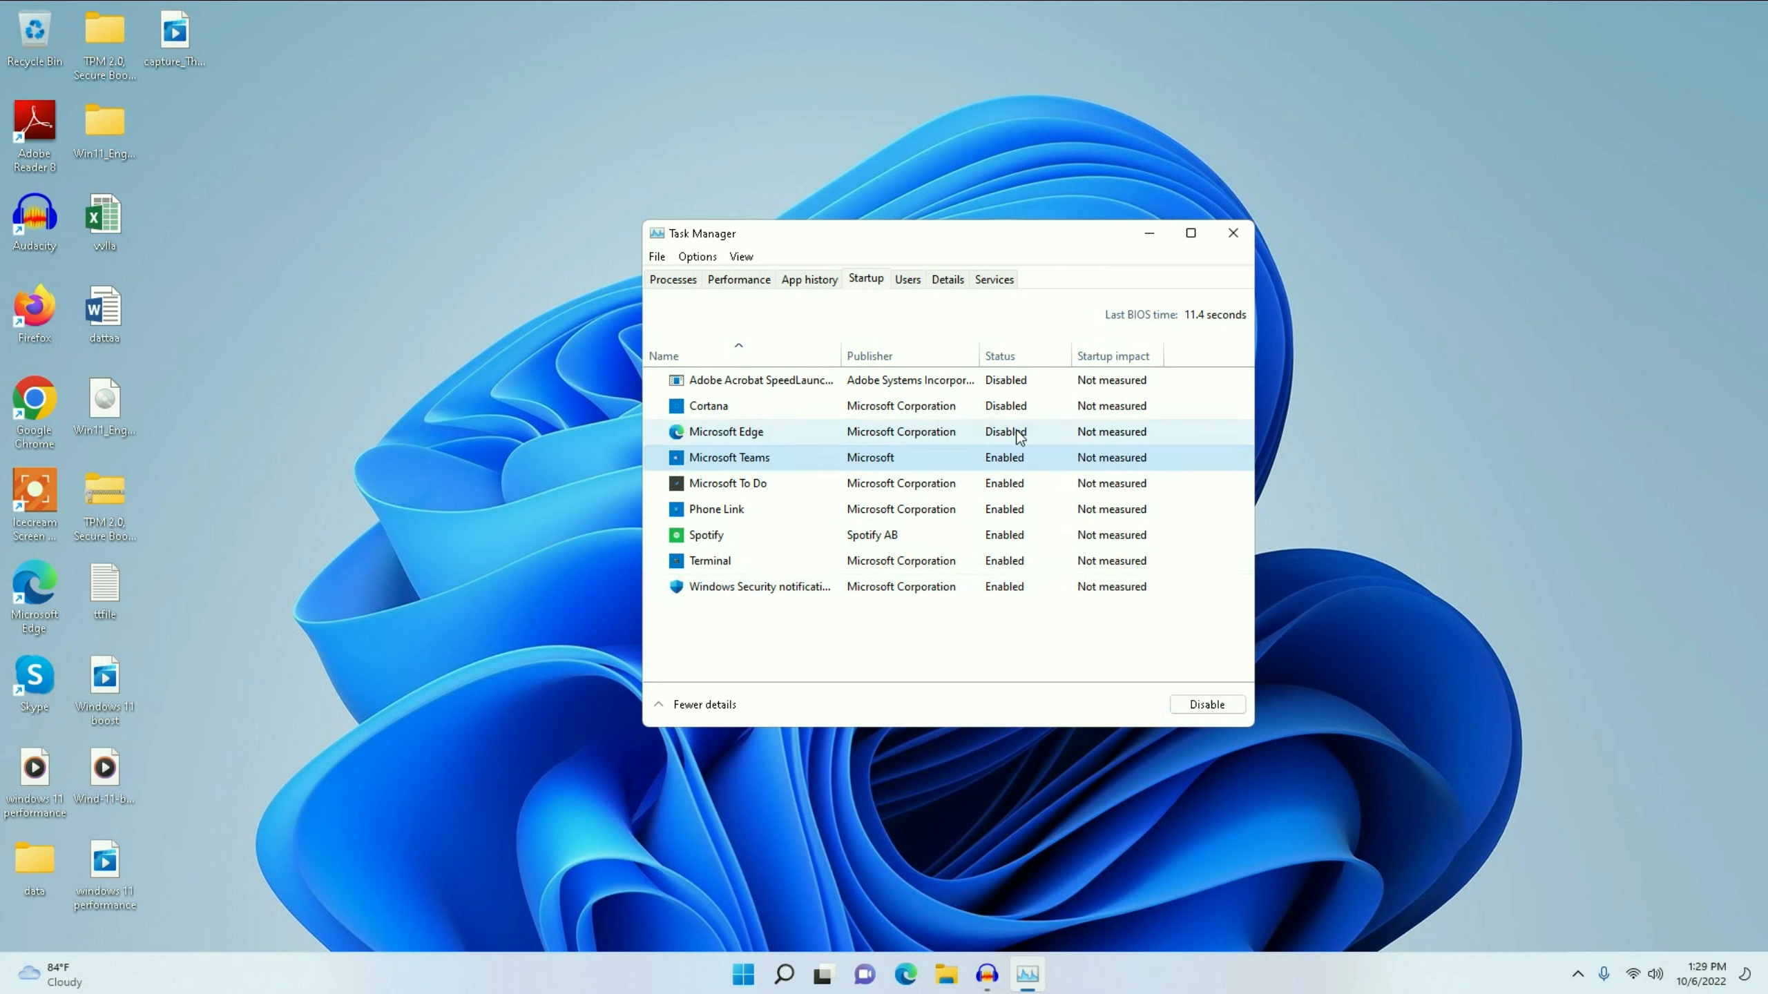
{"action": "left_click", "coordinate": [1206, 703]}
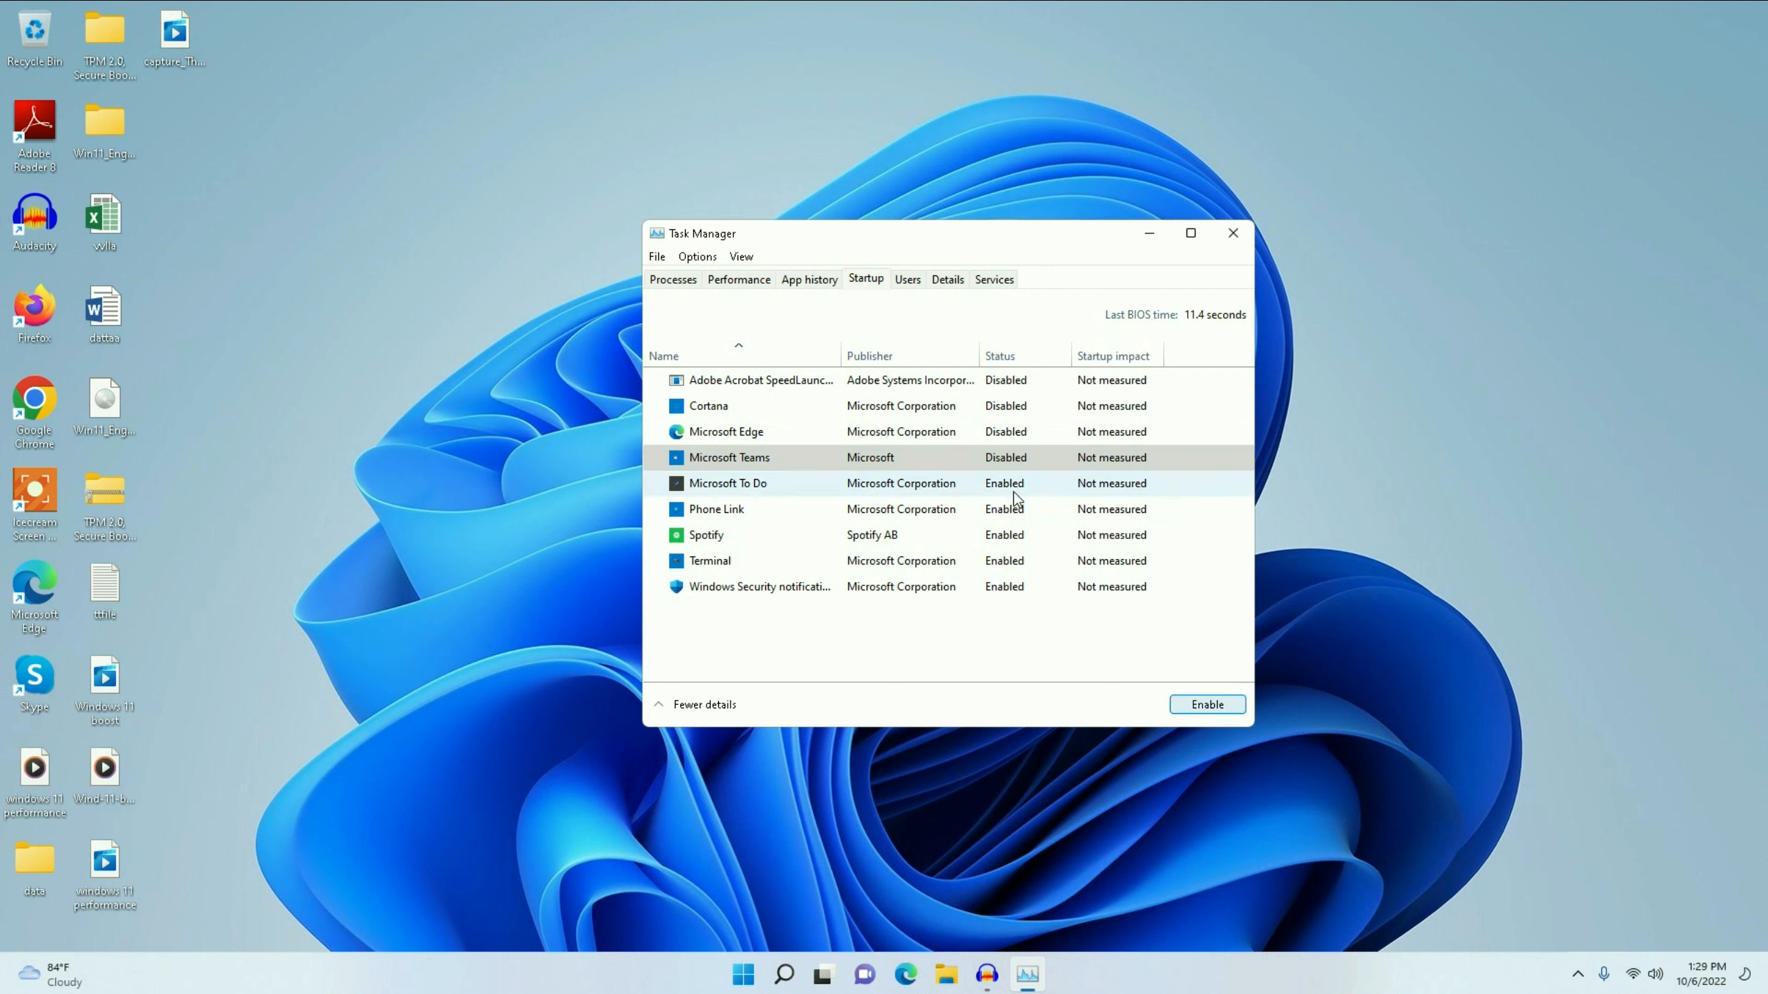
{"action": "left_click", "coordinate": [1205, 703]}
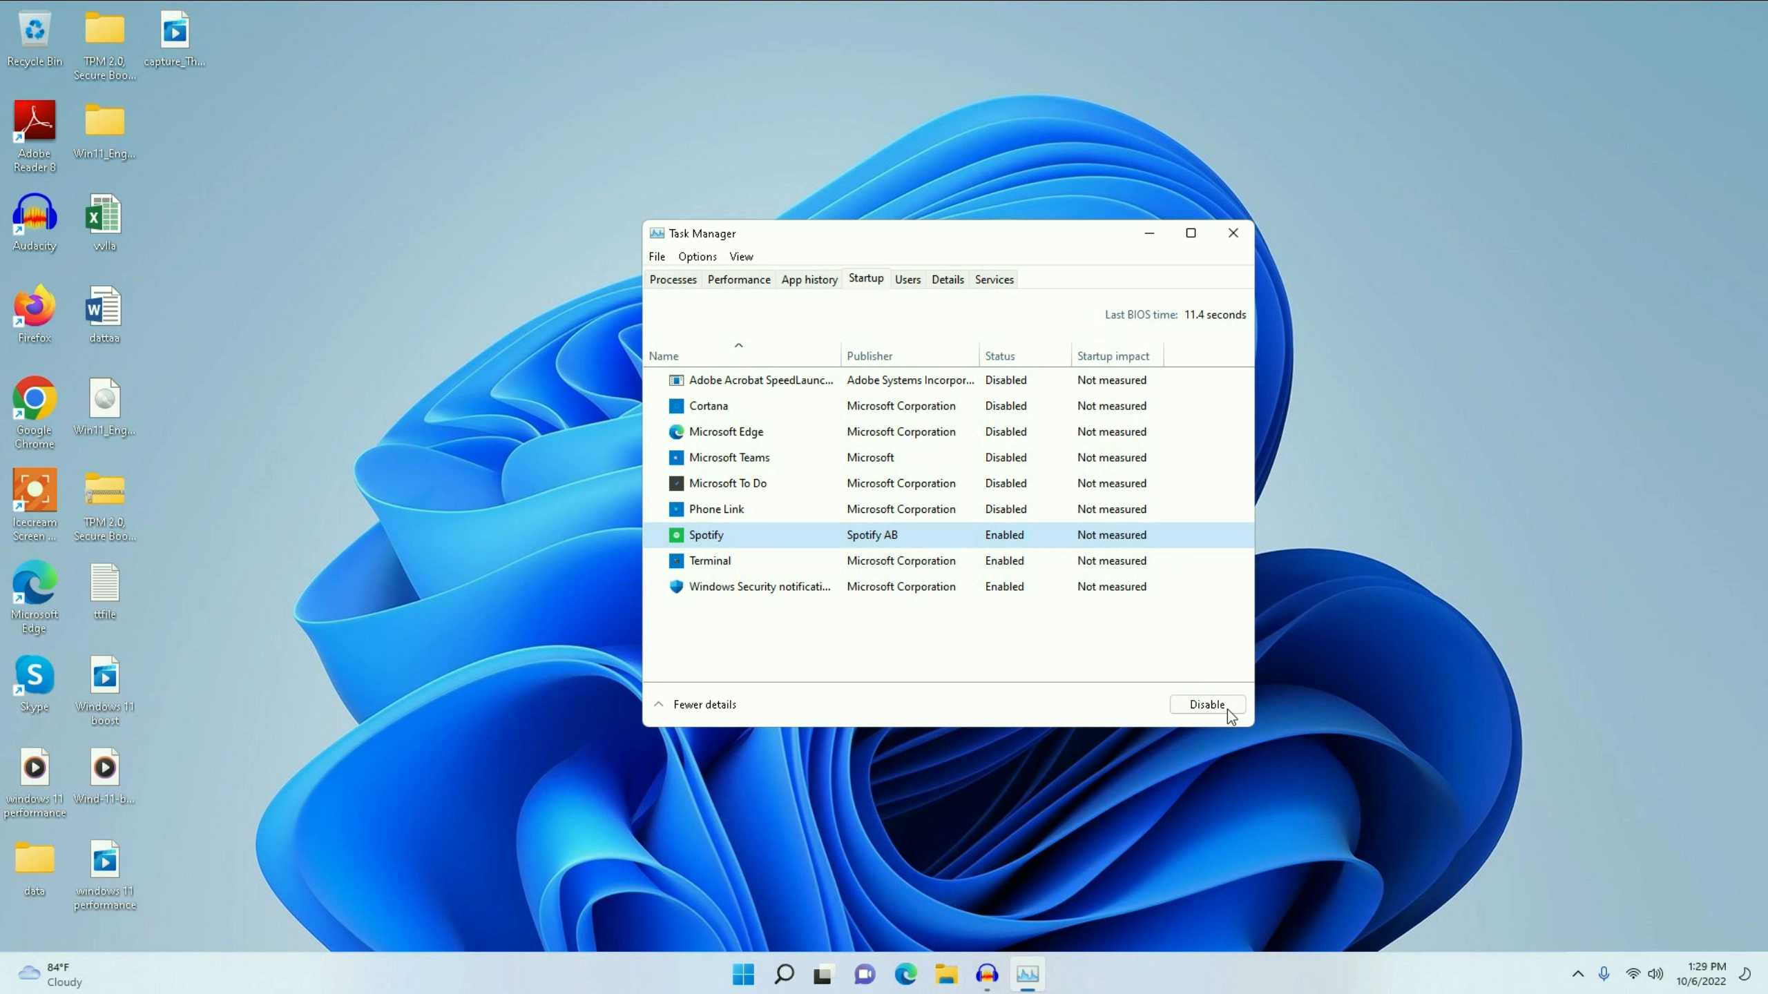
{"action": "left_click", "coordinate": [1205, 704]}
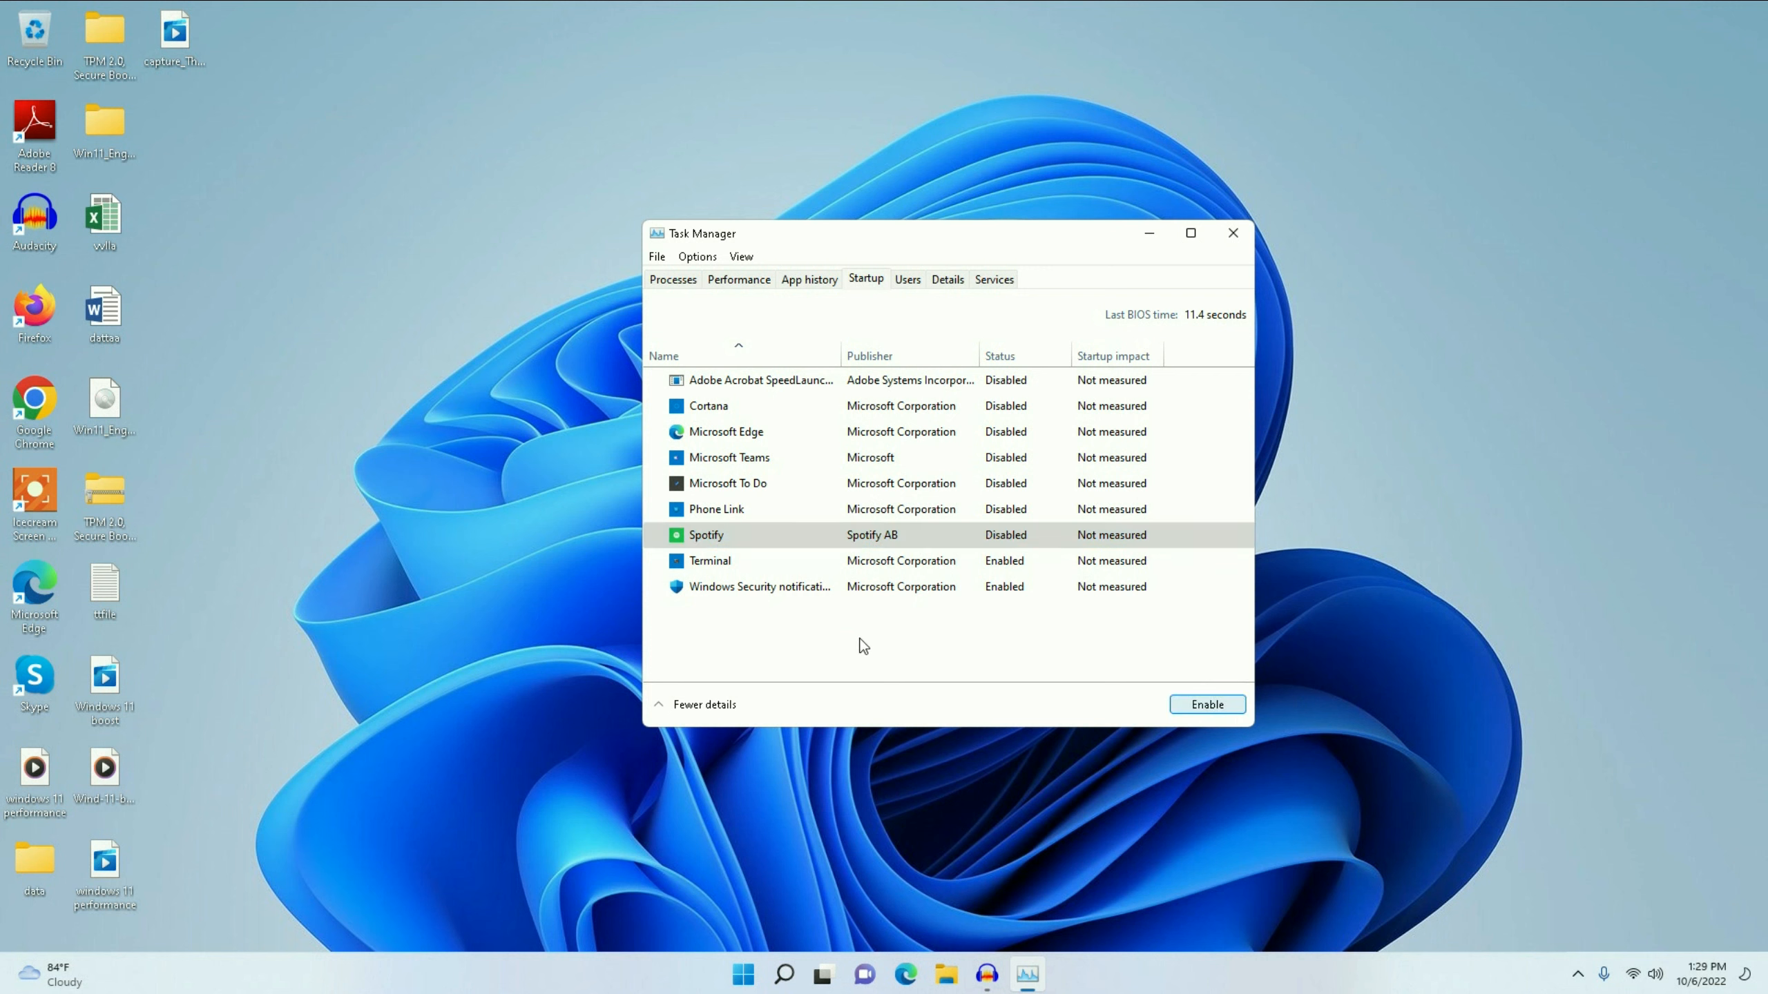
{"action": "mouse_move", "coordinate": [1003, 586]}
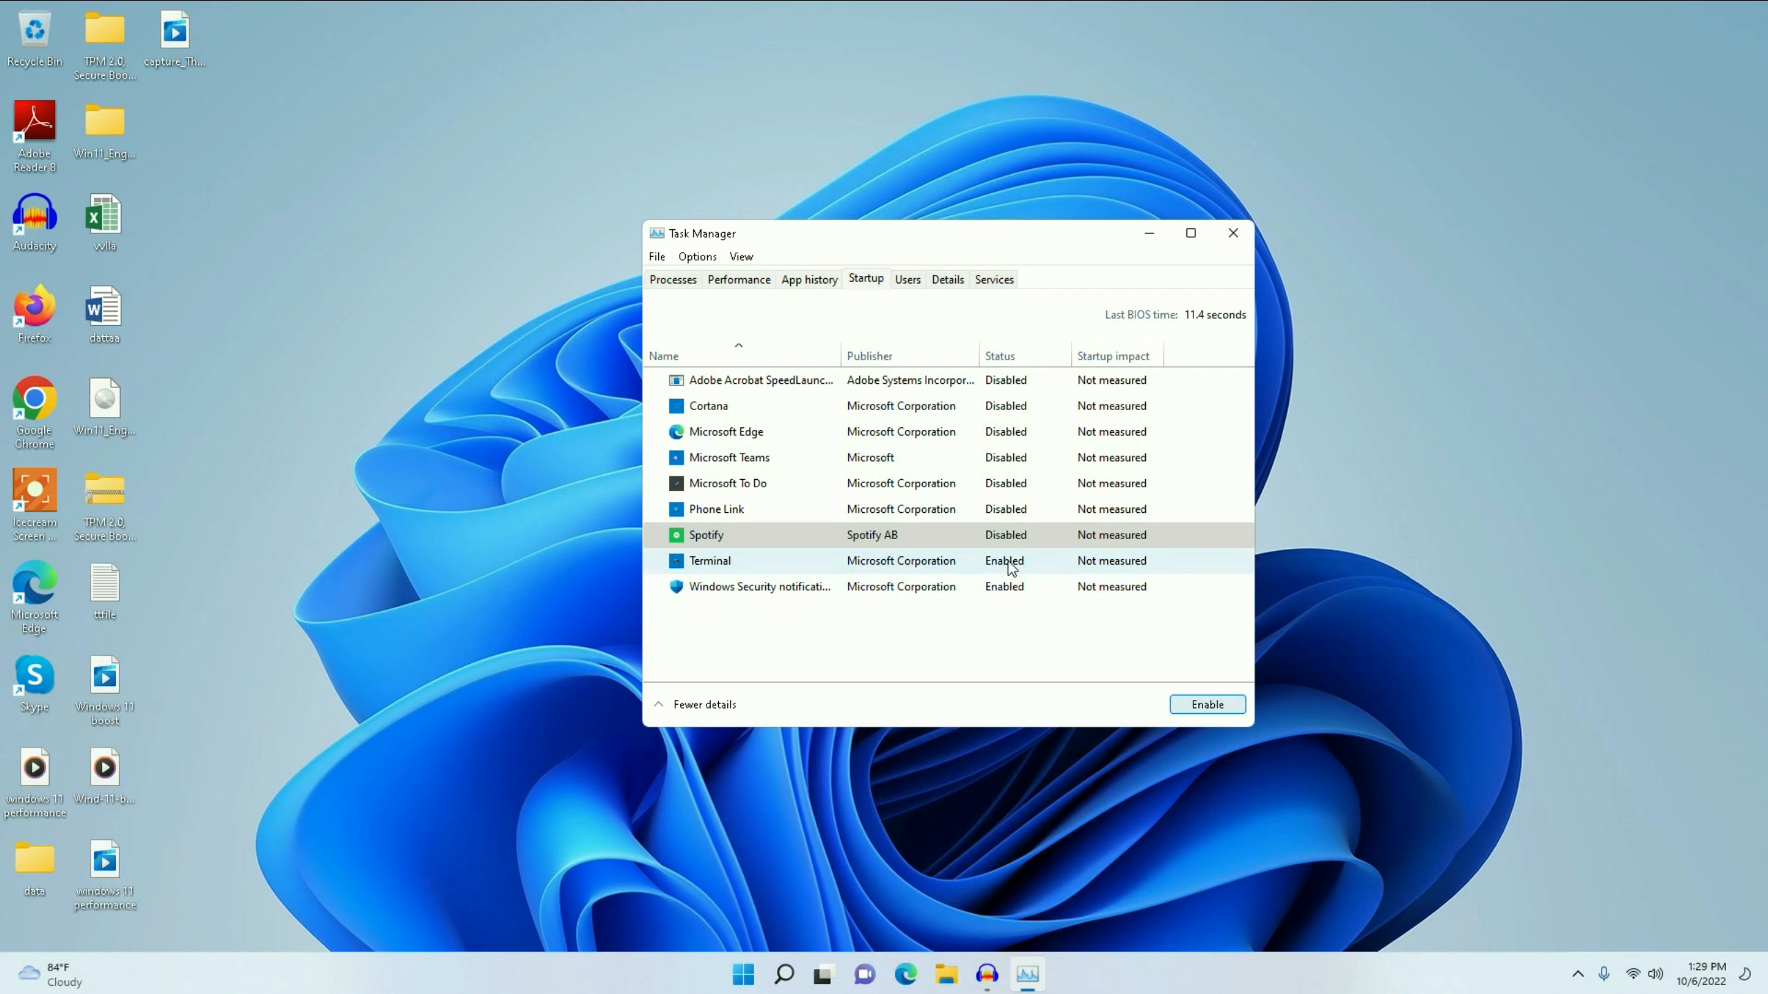
{"action": "left_click", "coordinate": [1205, 703]}
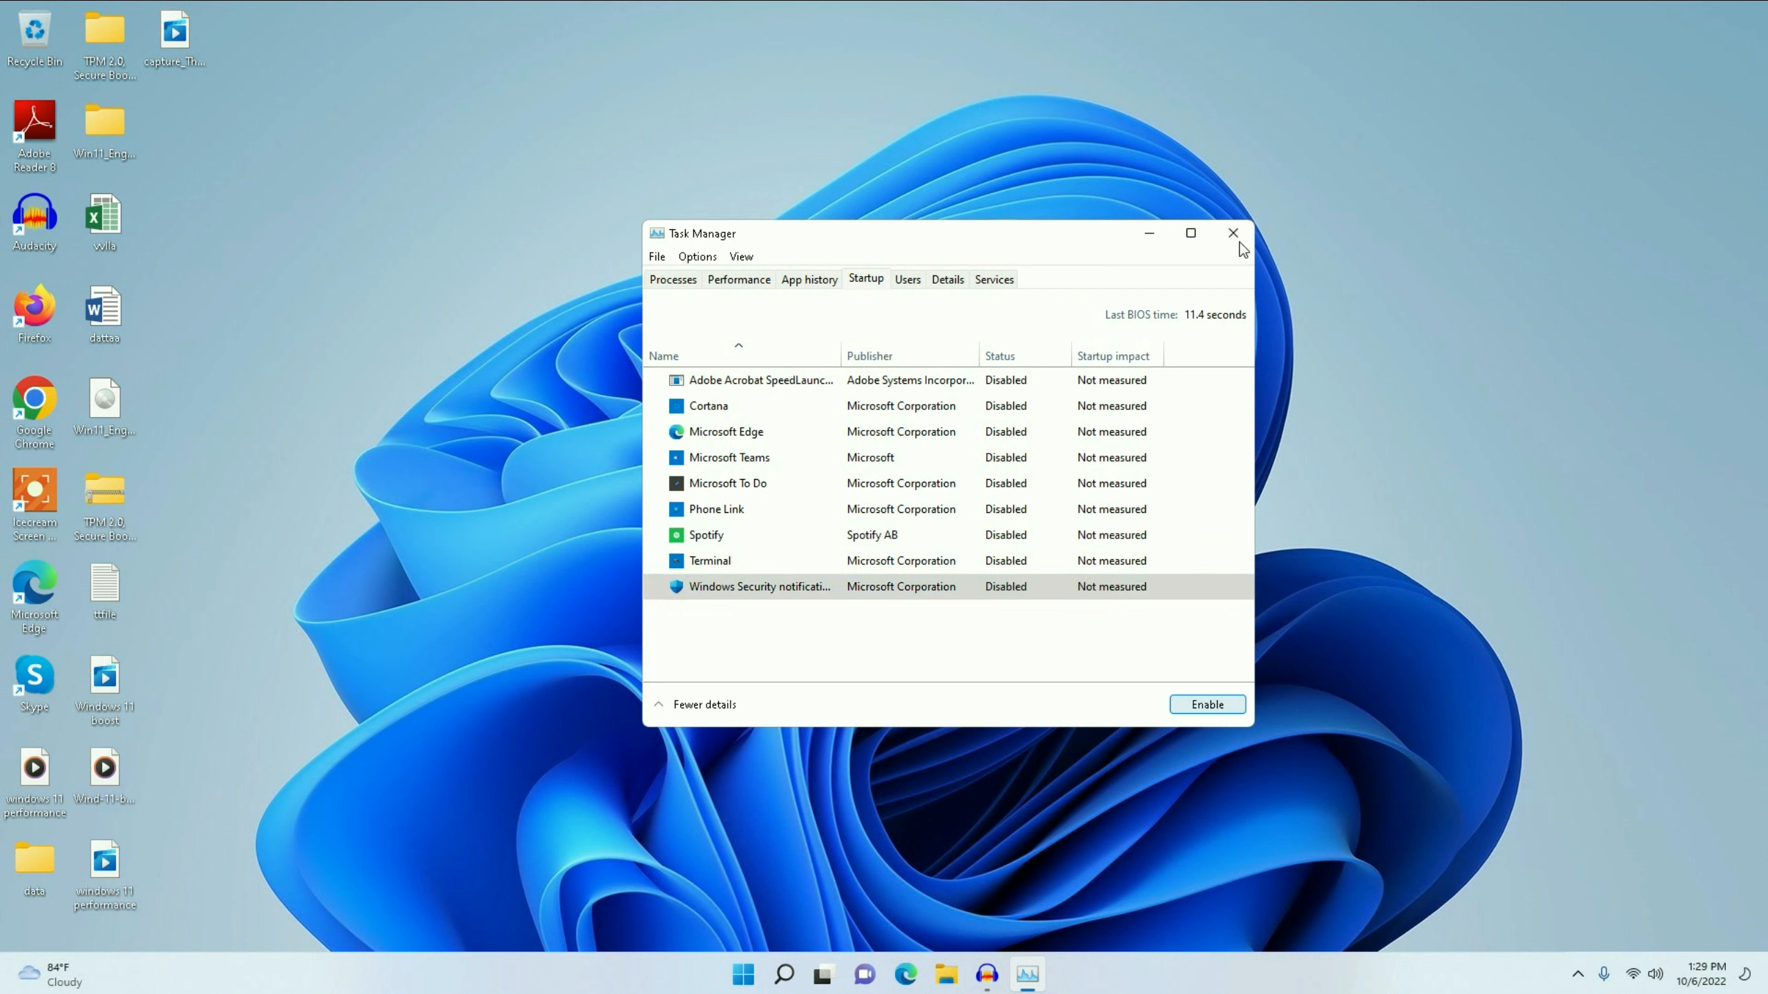
{"action": "left_click", "coordinate": [1231, 234]}
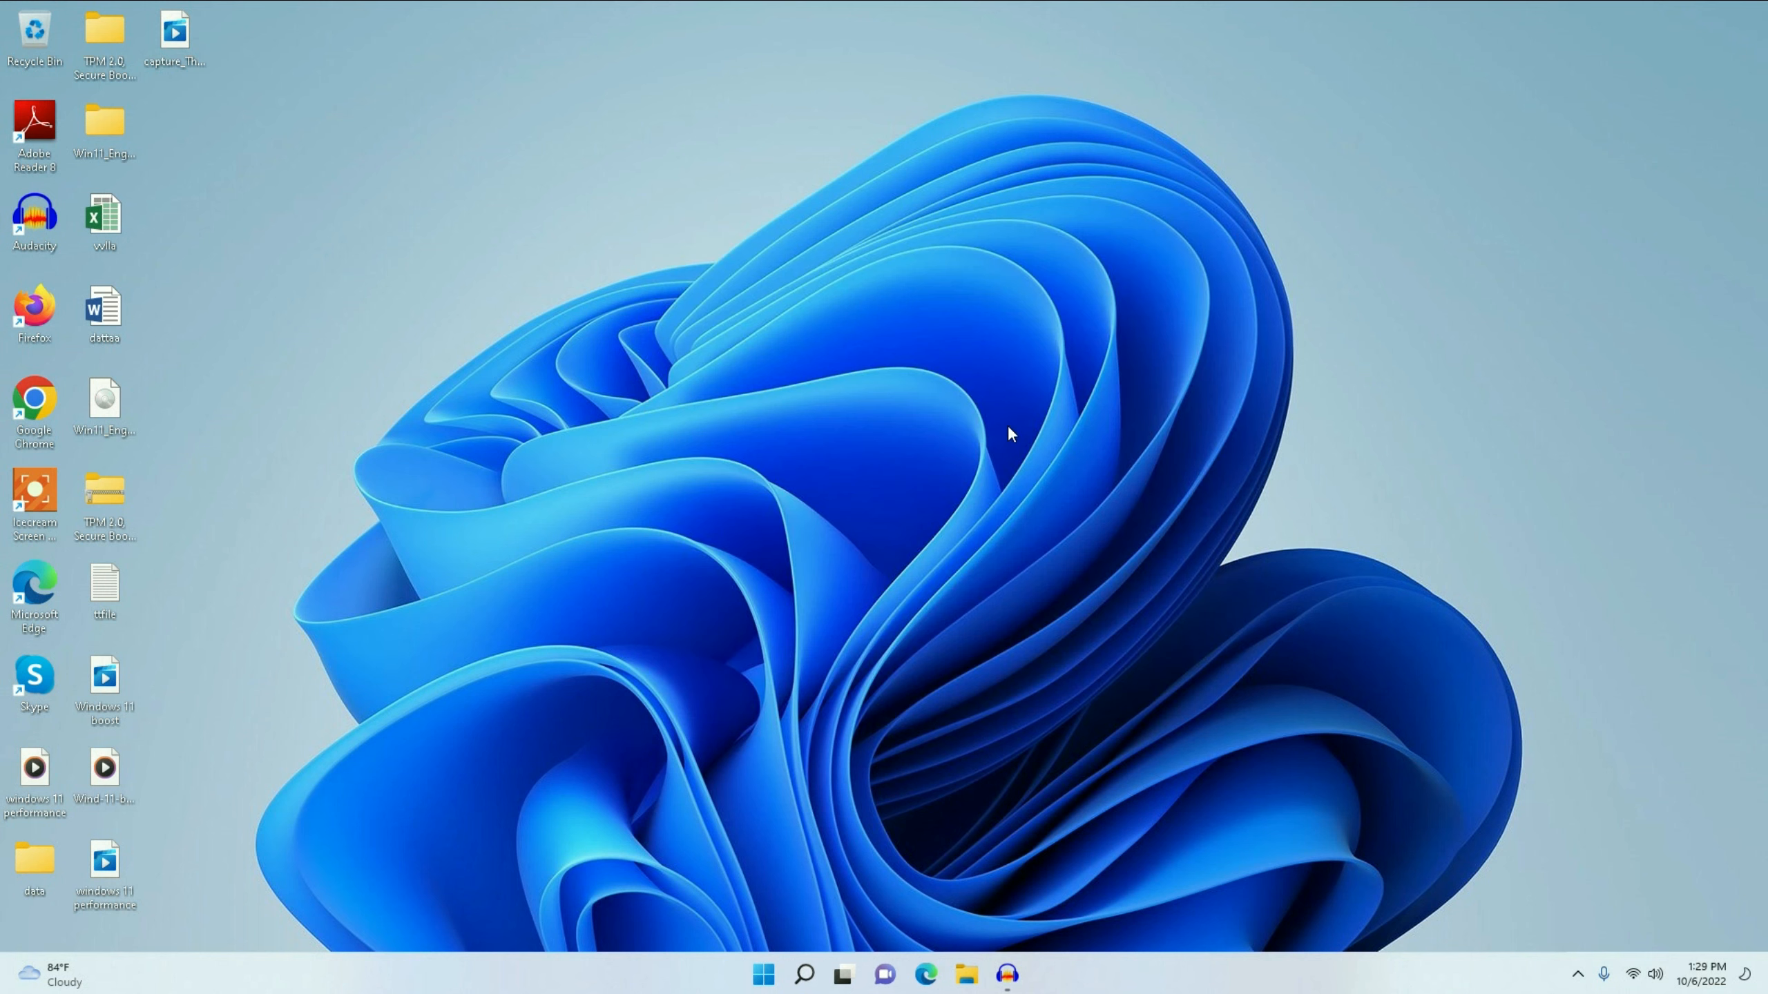
{"action": "mouse_move", "coordinate": [1083, 384]}
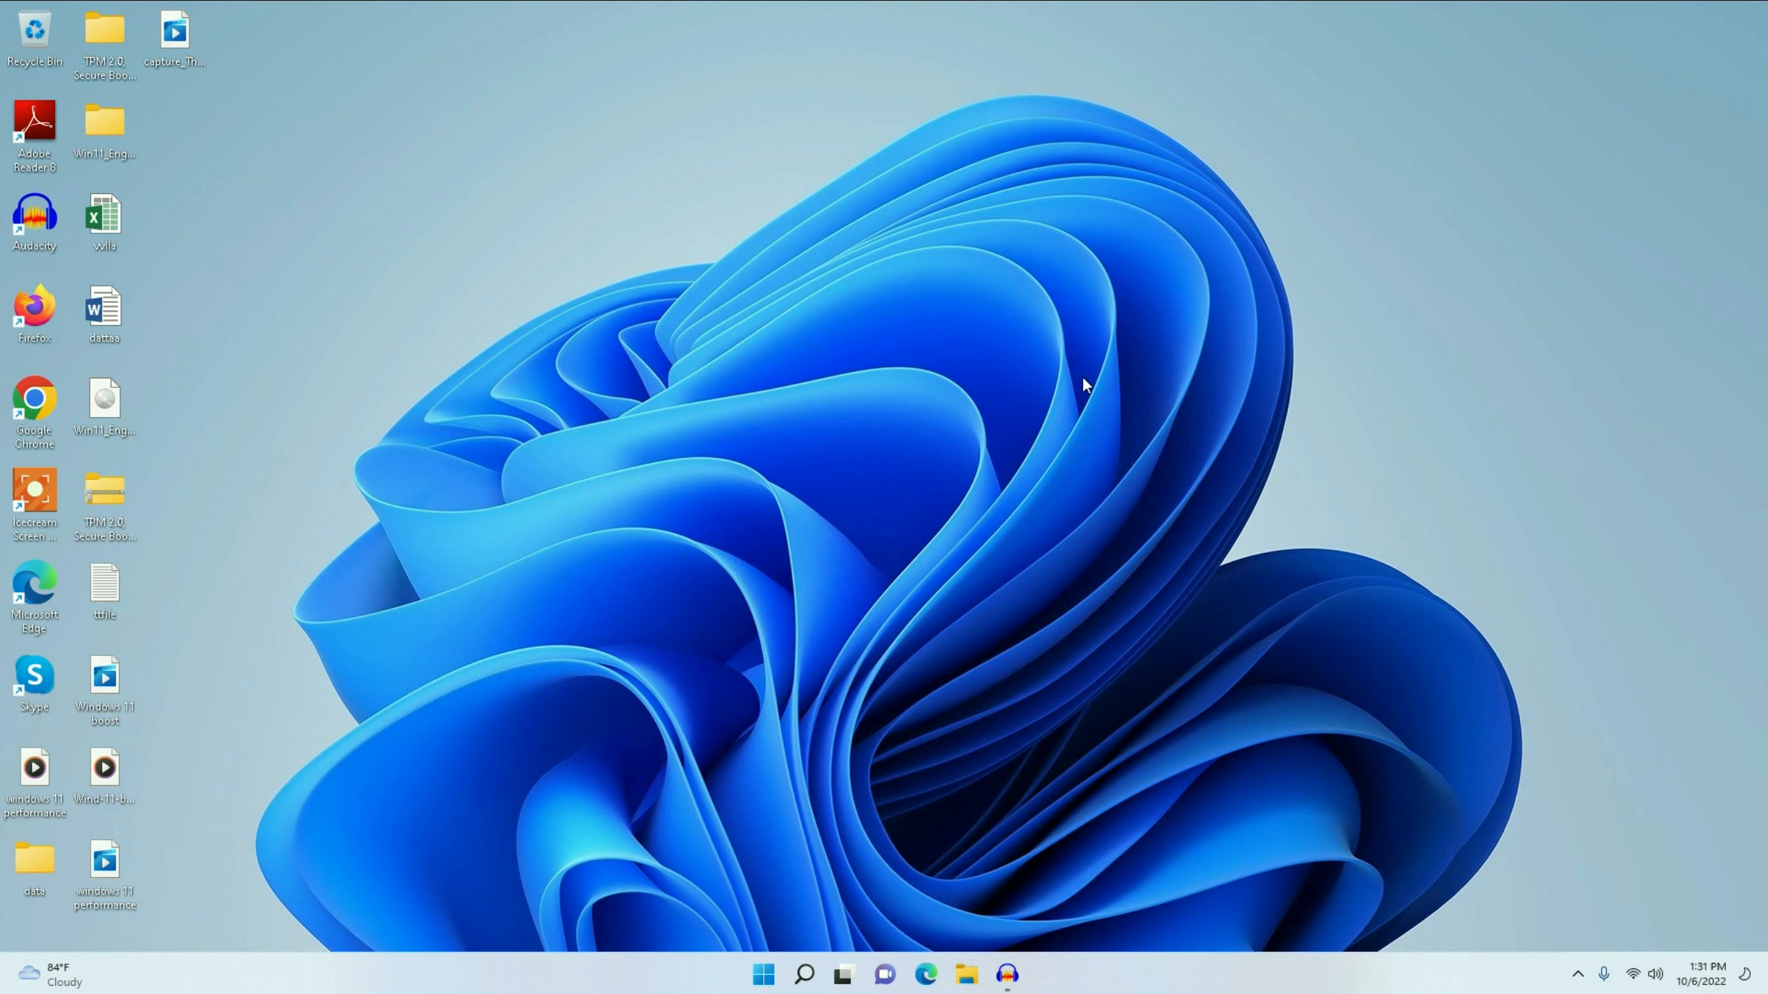
{"action": "mouse_move", "coordinate": [810, 916]}
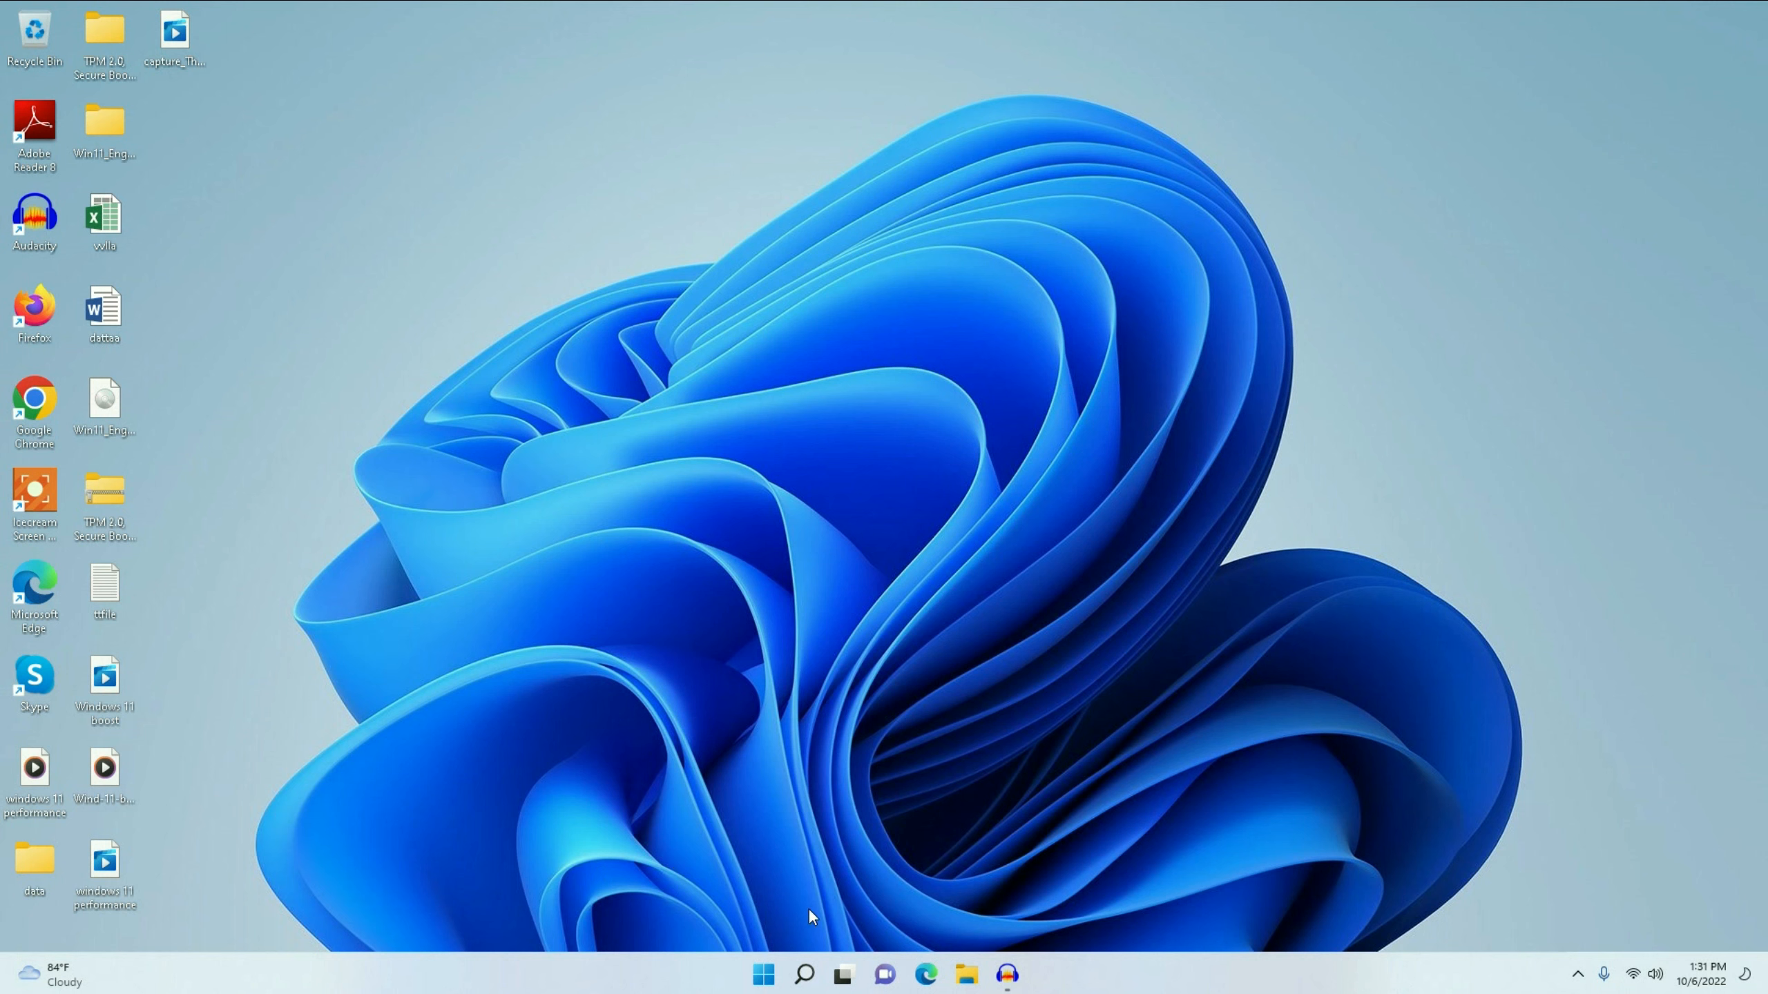
- Bring up the Windows search panel from the taskbar
{"action": "left_click", "coordinate": [802, 974]}
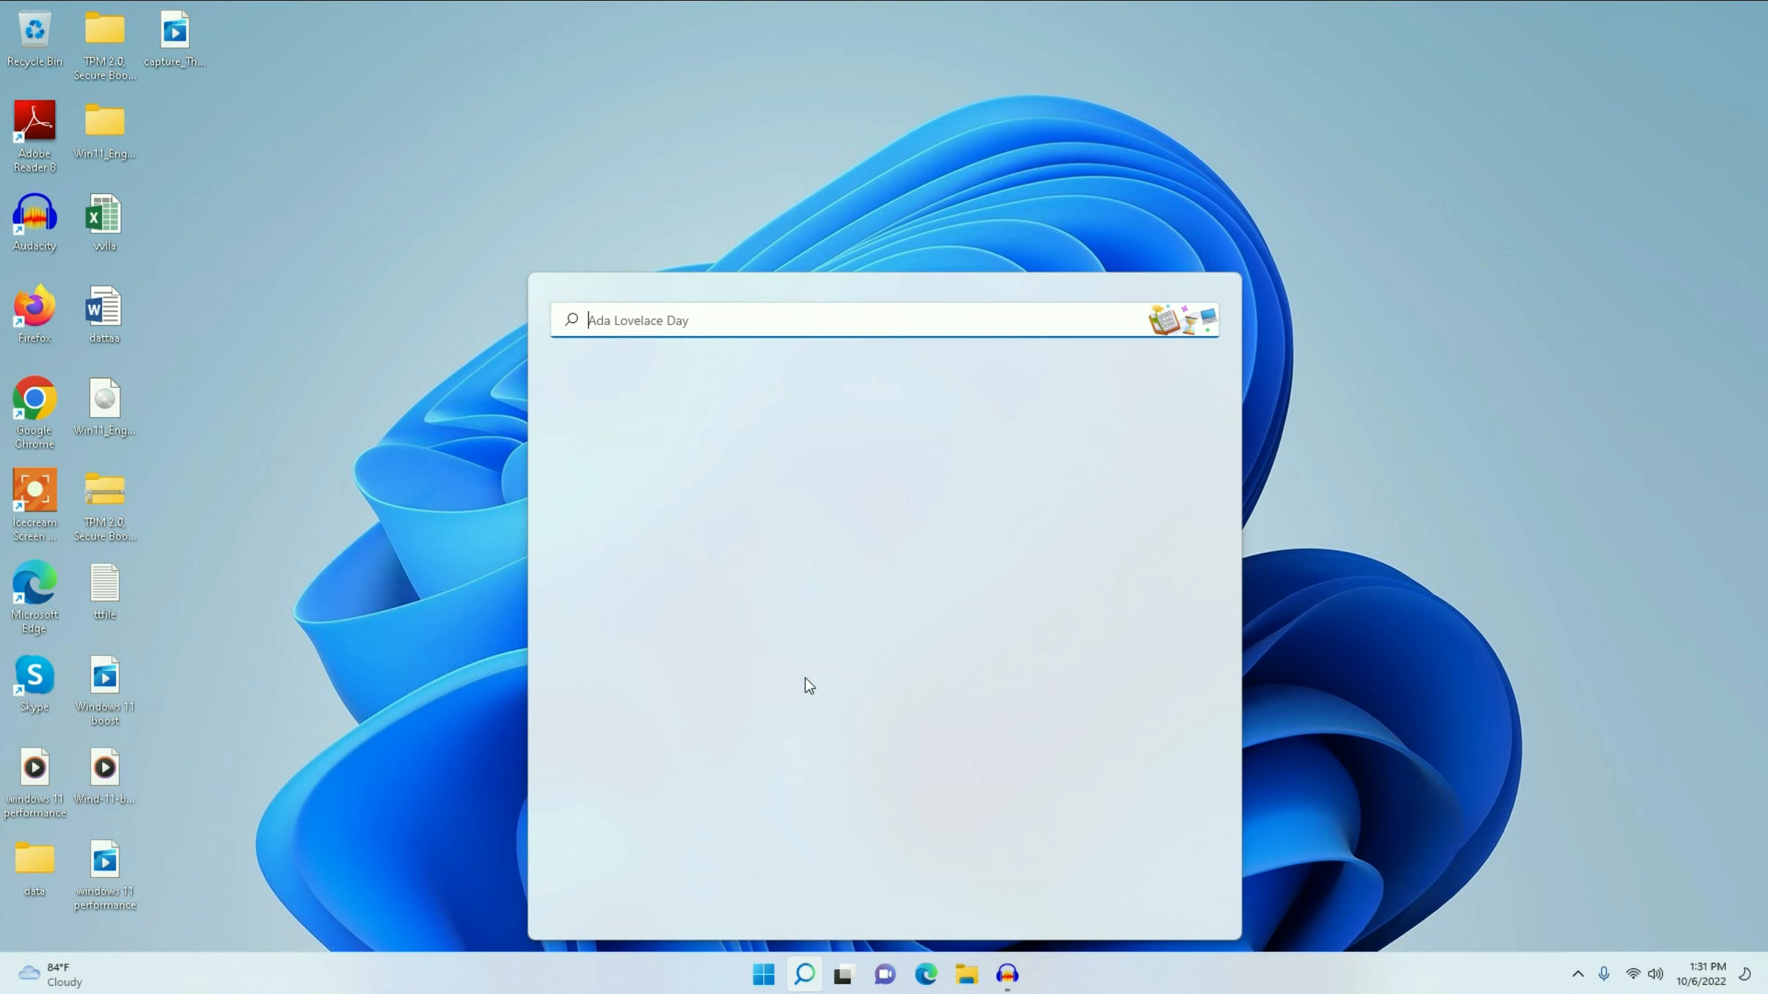
- Search cmd and start Command Prompt as administrator
{"action": "type", "text": "cmd"}
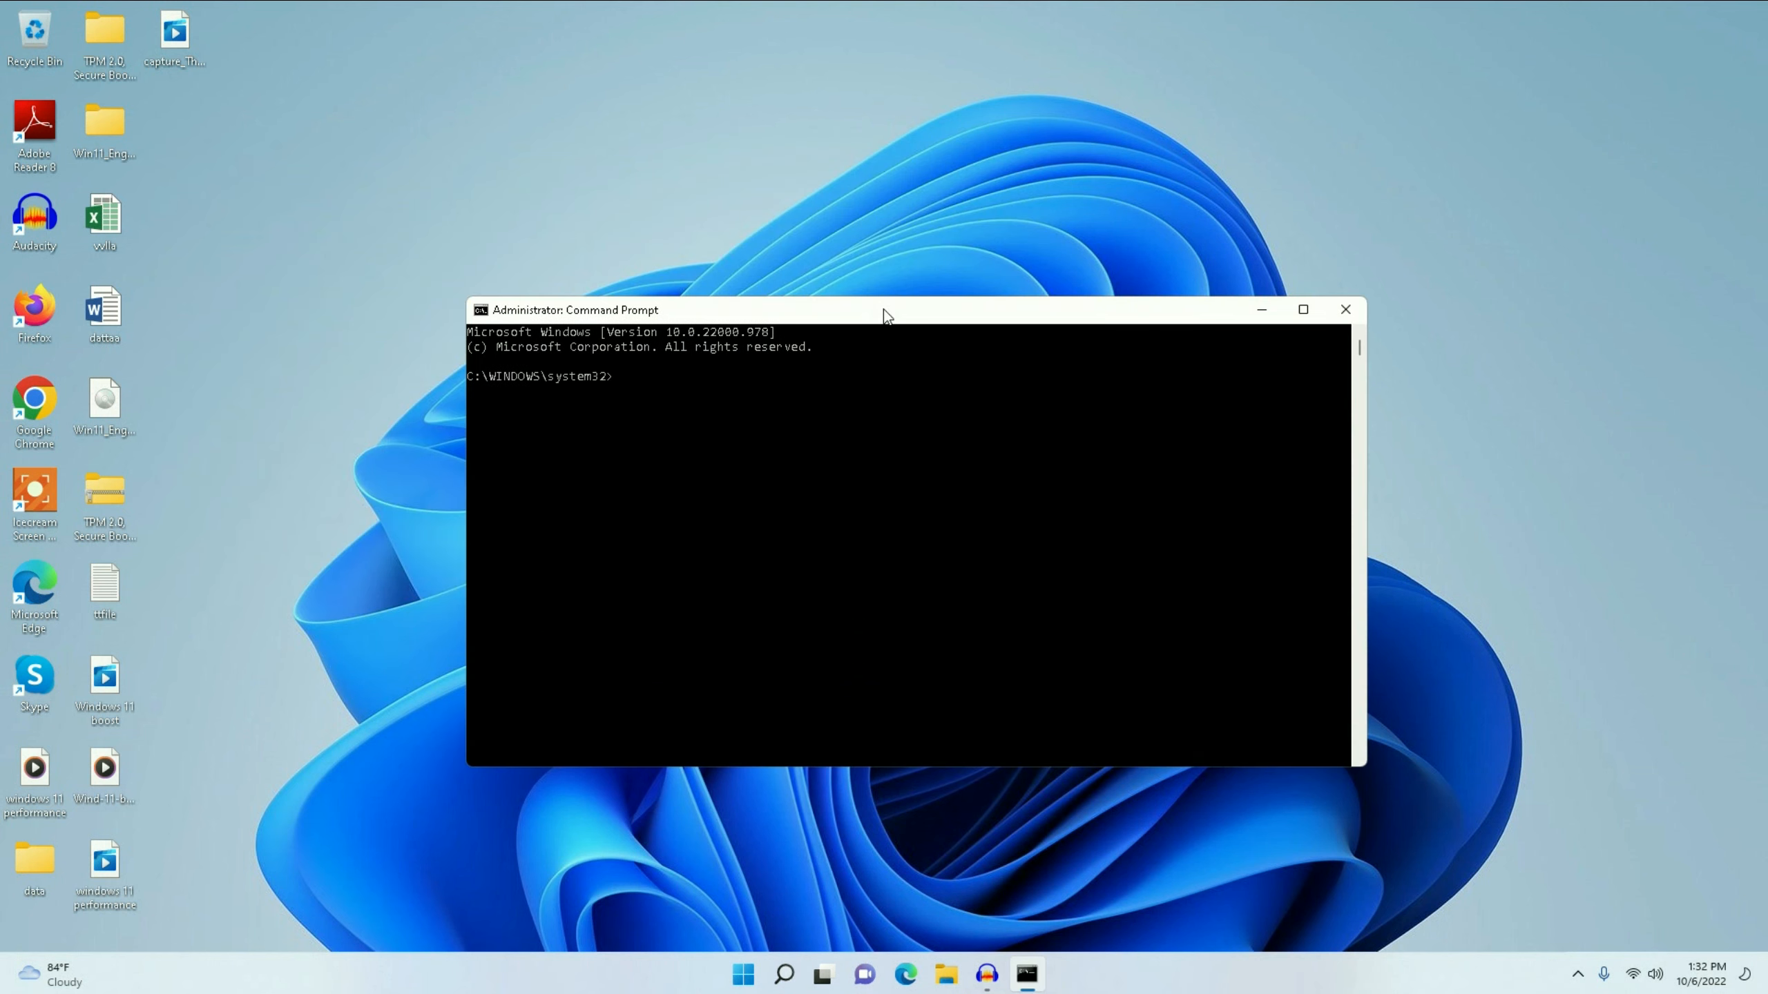
- Run sfc /scannow, then close Command Prompt and return to Windows search
{"action": "type", "text": "sfc /s"}
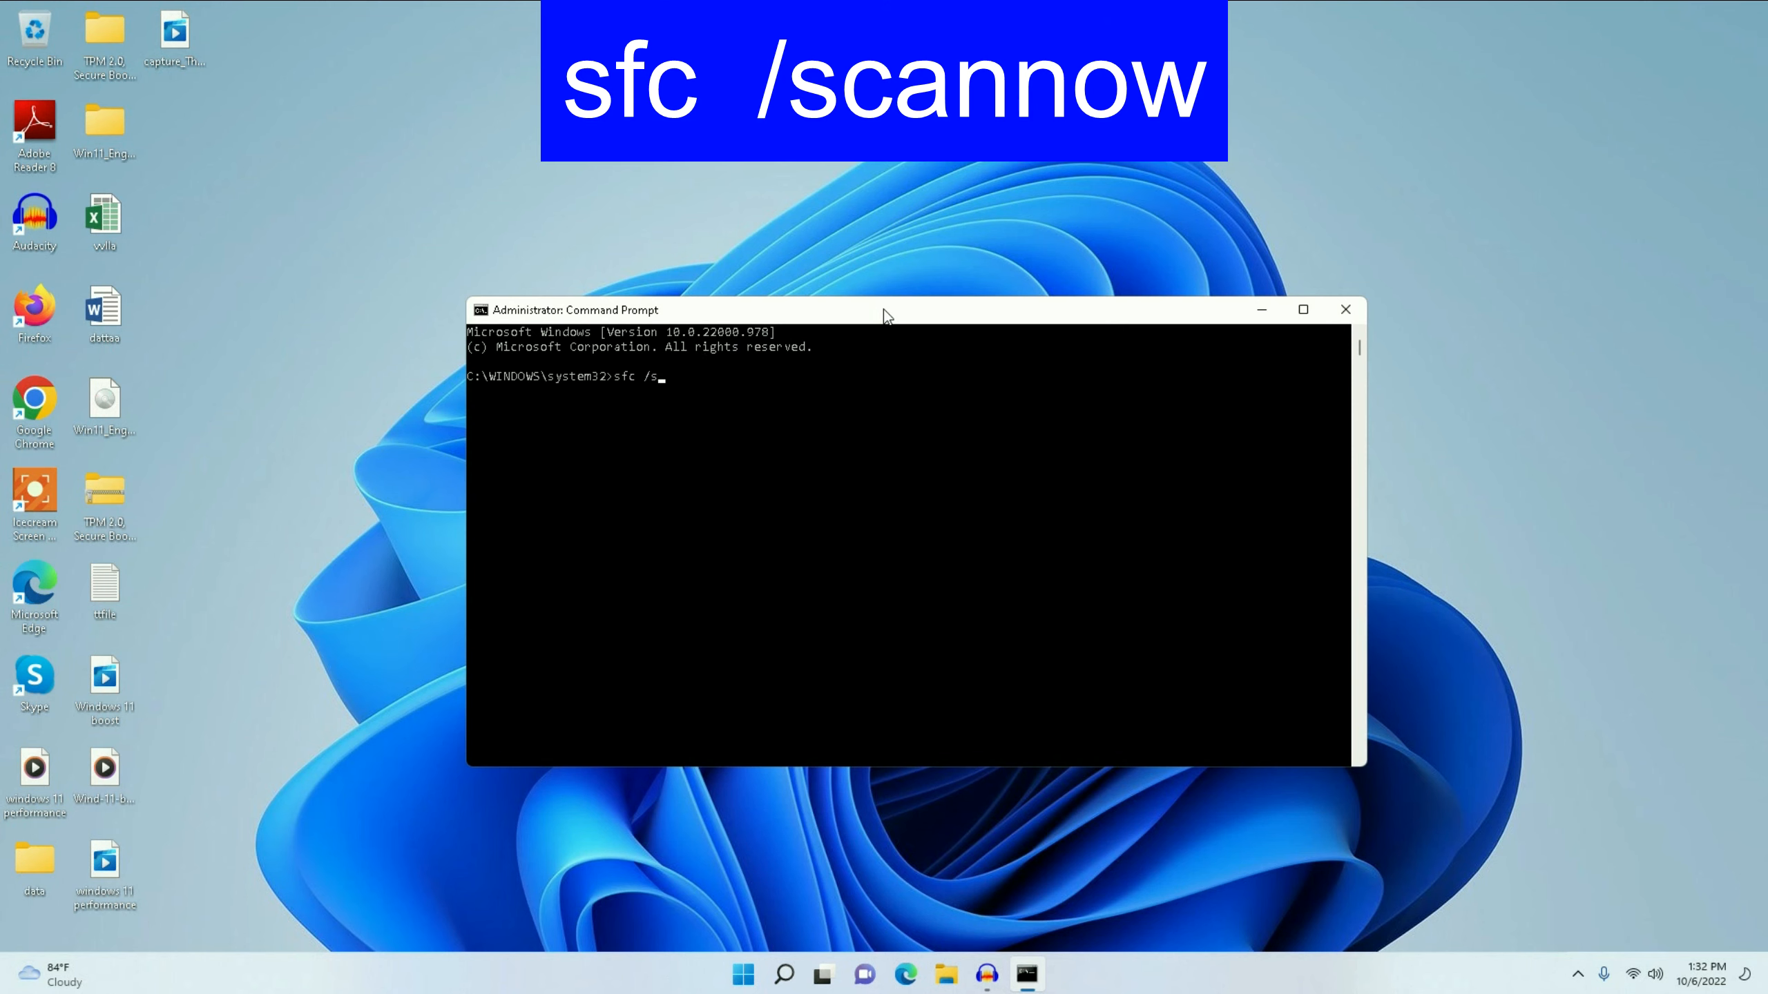
{"action": "type", "text": "cannow"}
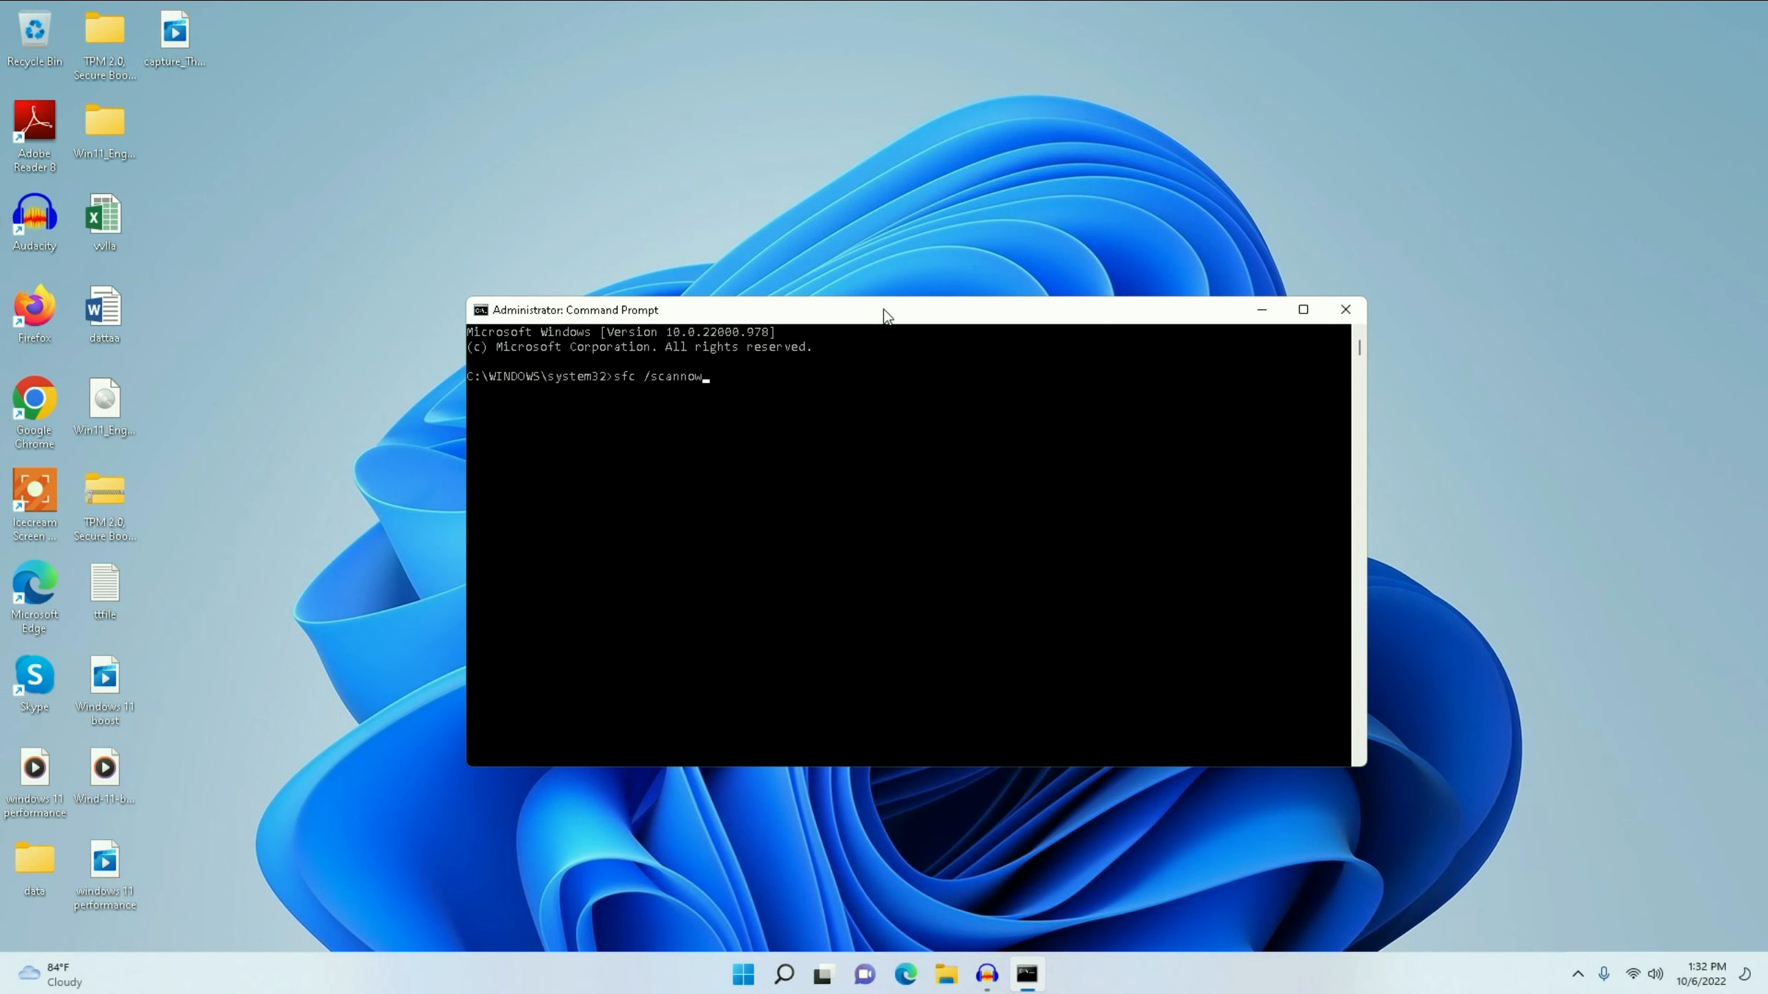
{"action": "key", "text": "Return"}
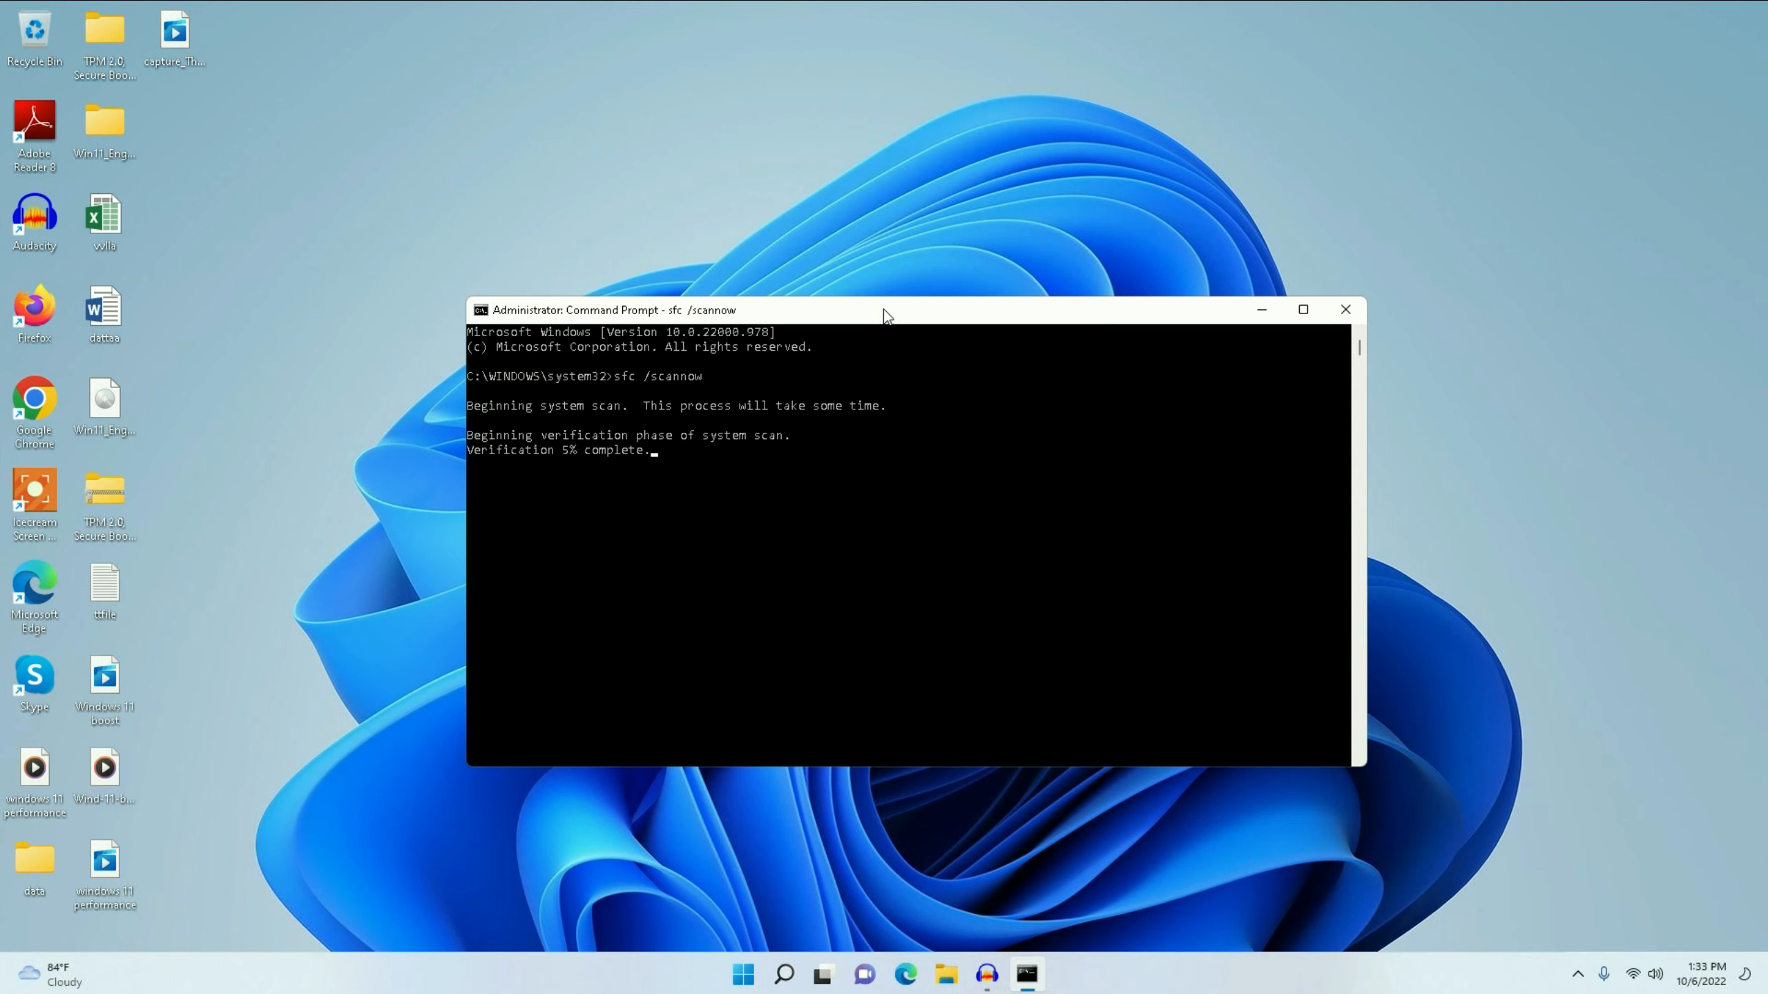
{"action": "left_click", "coordinate": [1343, 310]}
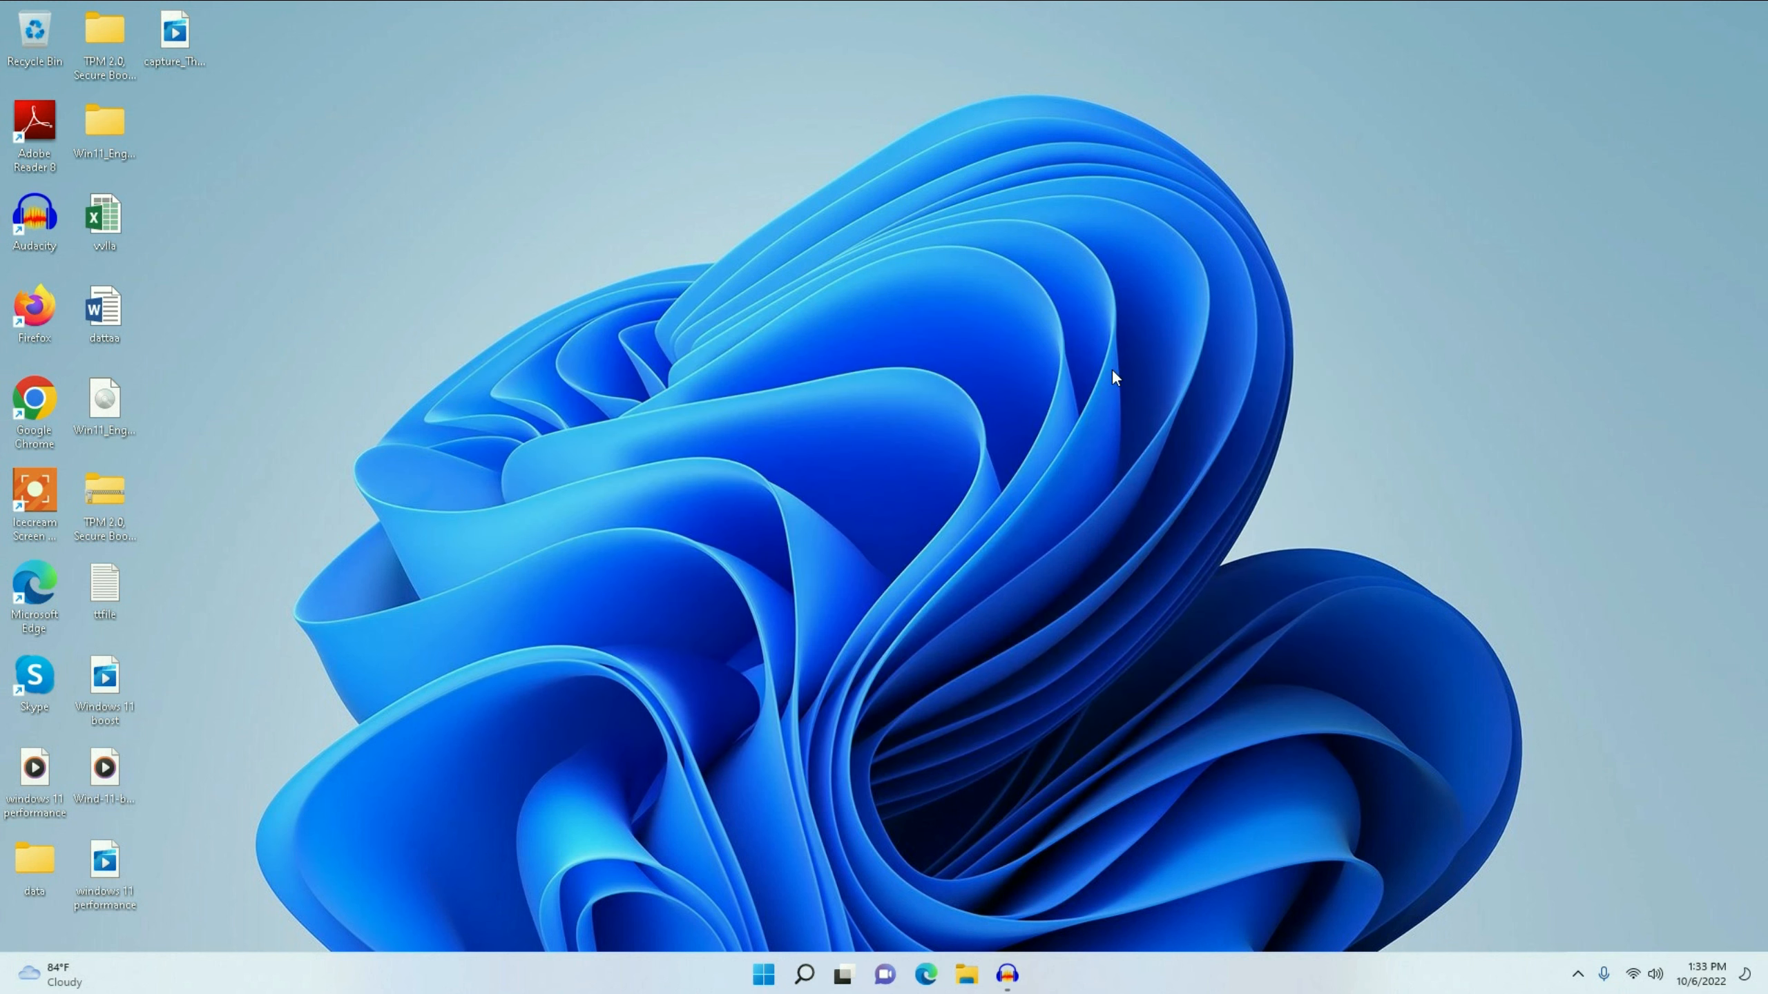
{"action": "mouse_move", "coordinate": [799, 874]}
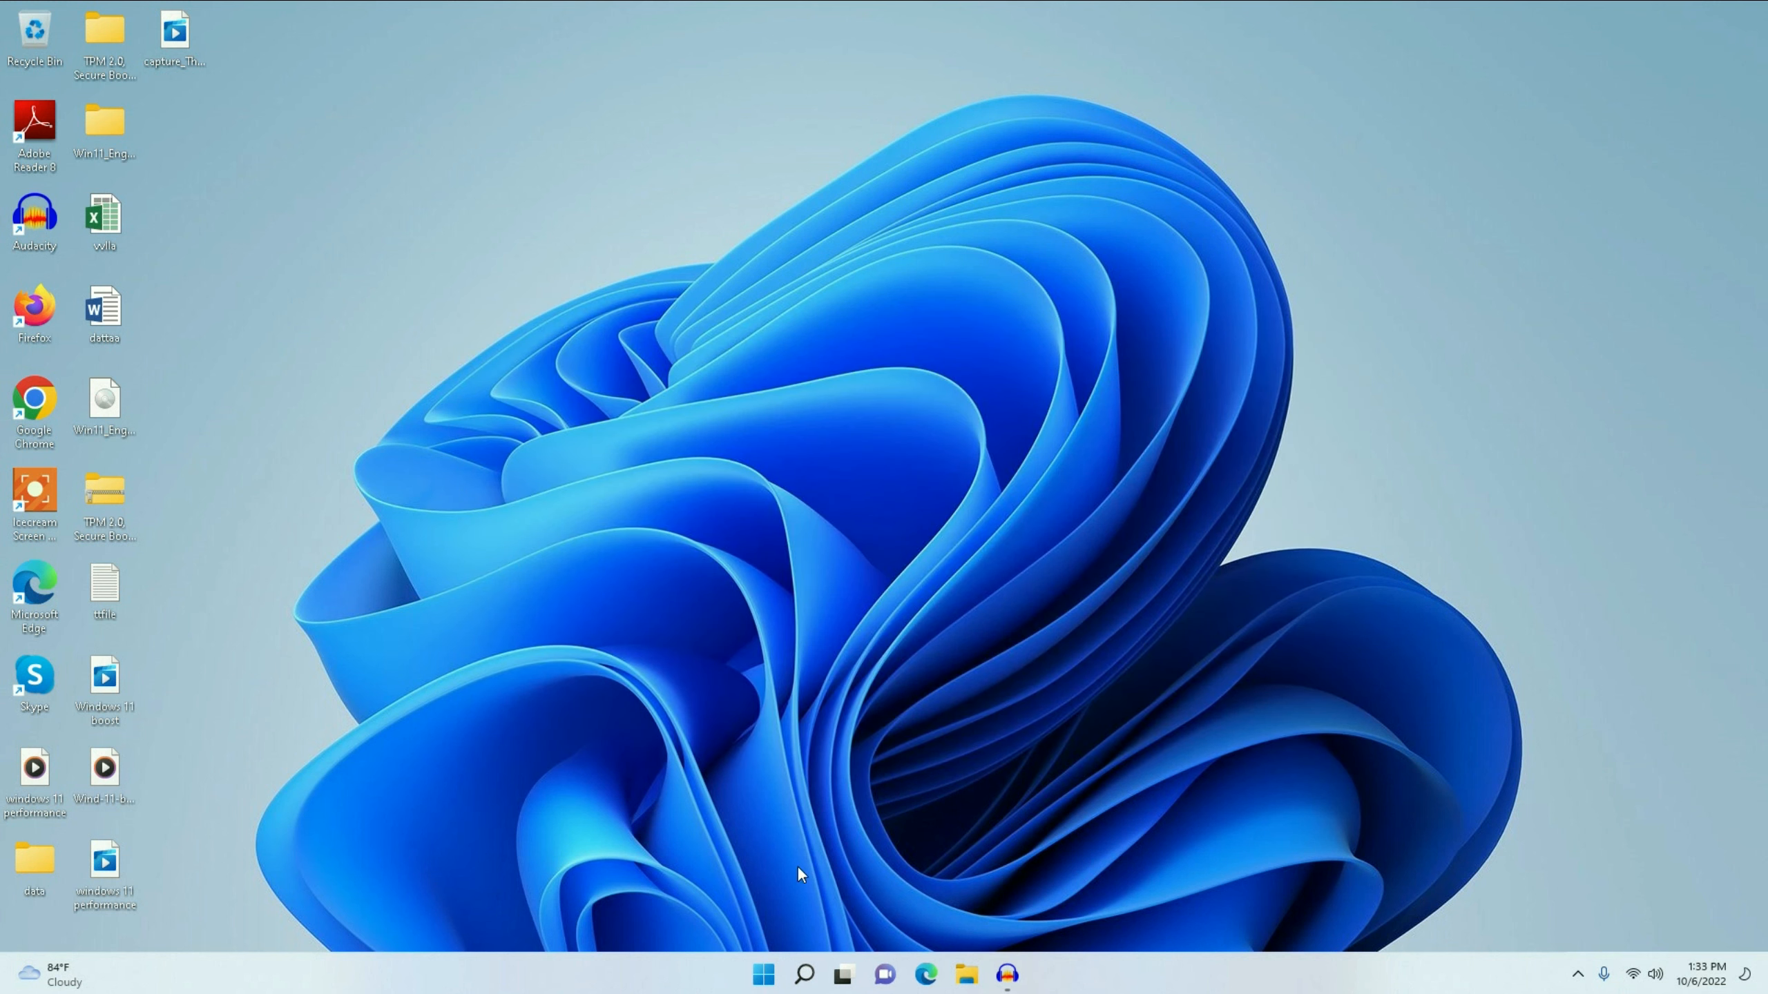
{"action": "left_click", "coordinate": [802, 973]}
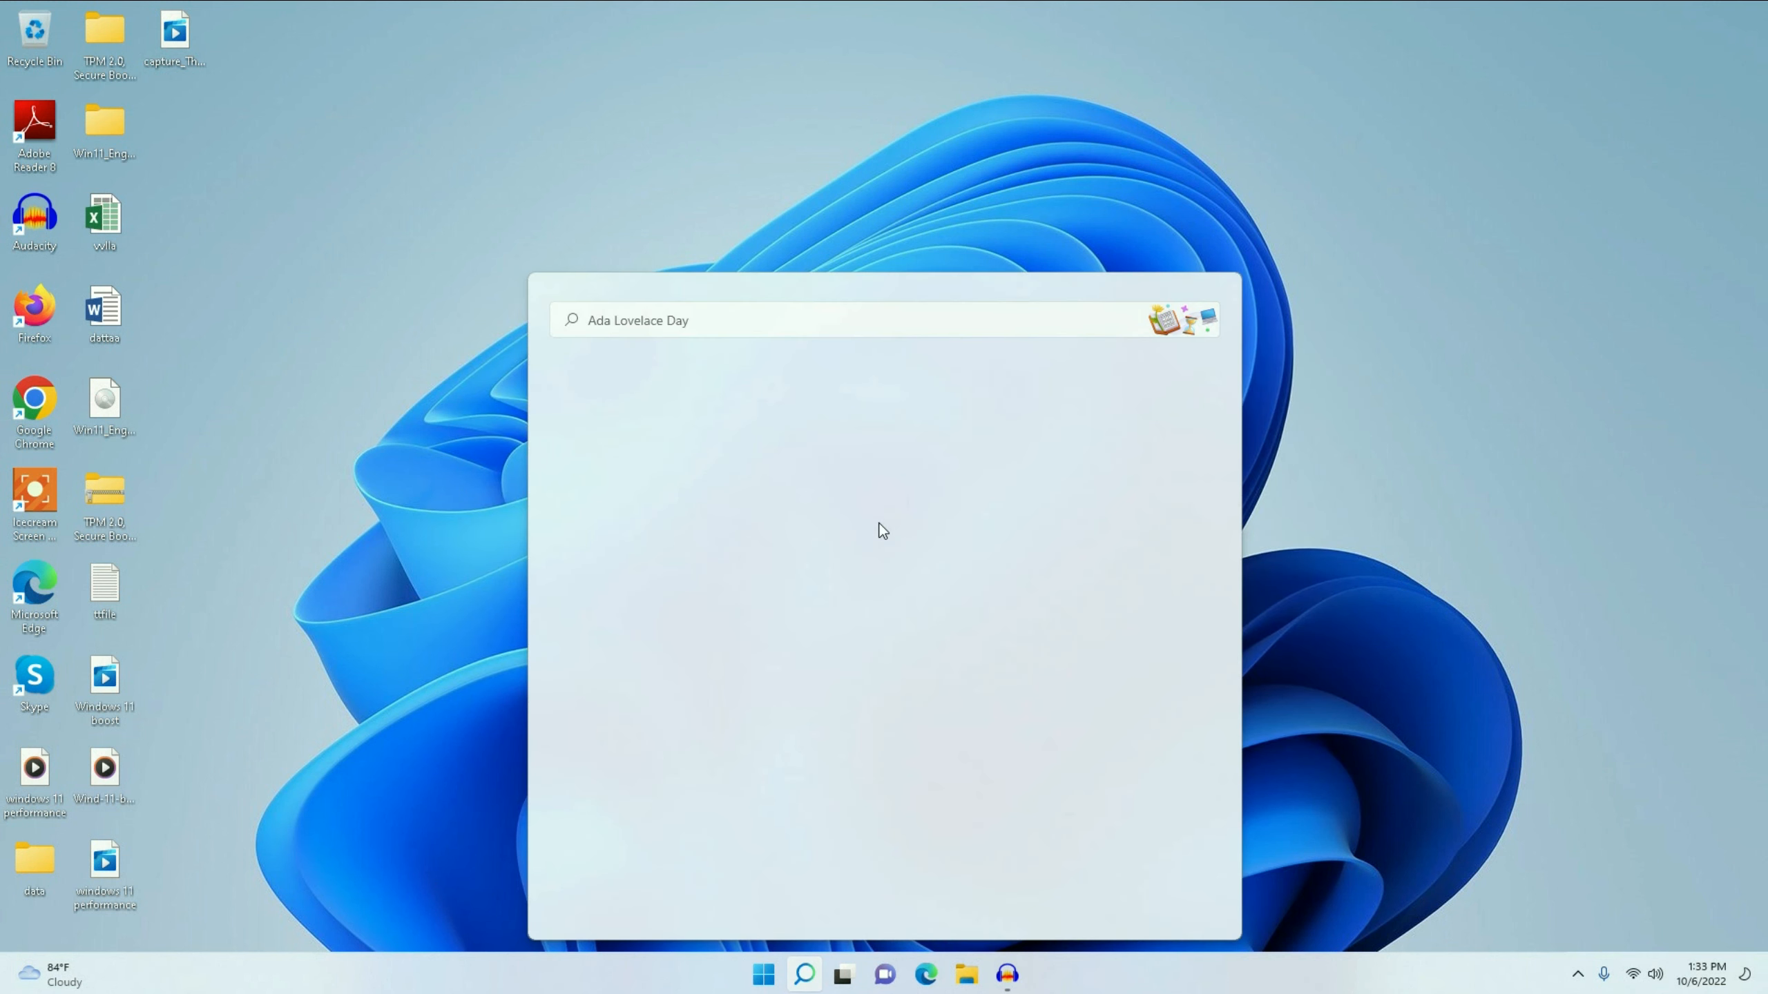
- Search troubl to reach Troubleshoot settings and its Other troubleshooters list
{"action": "type", "text": "tips"}
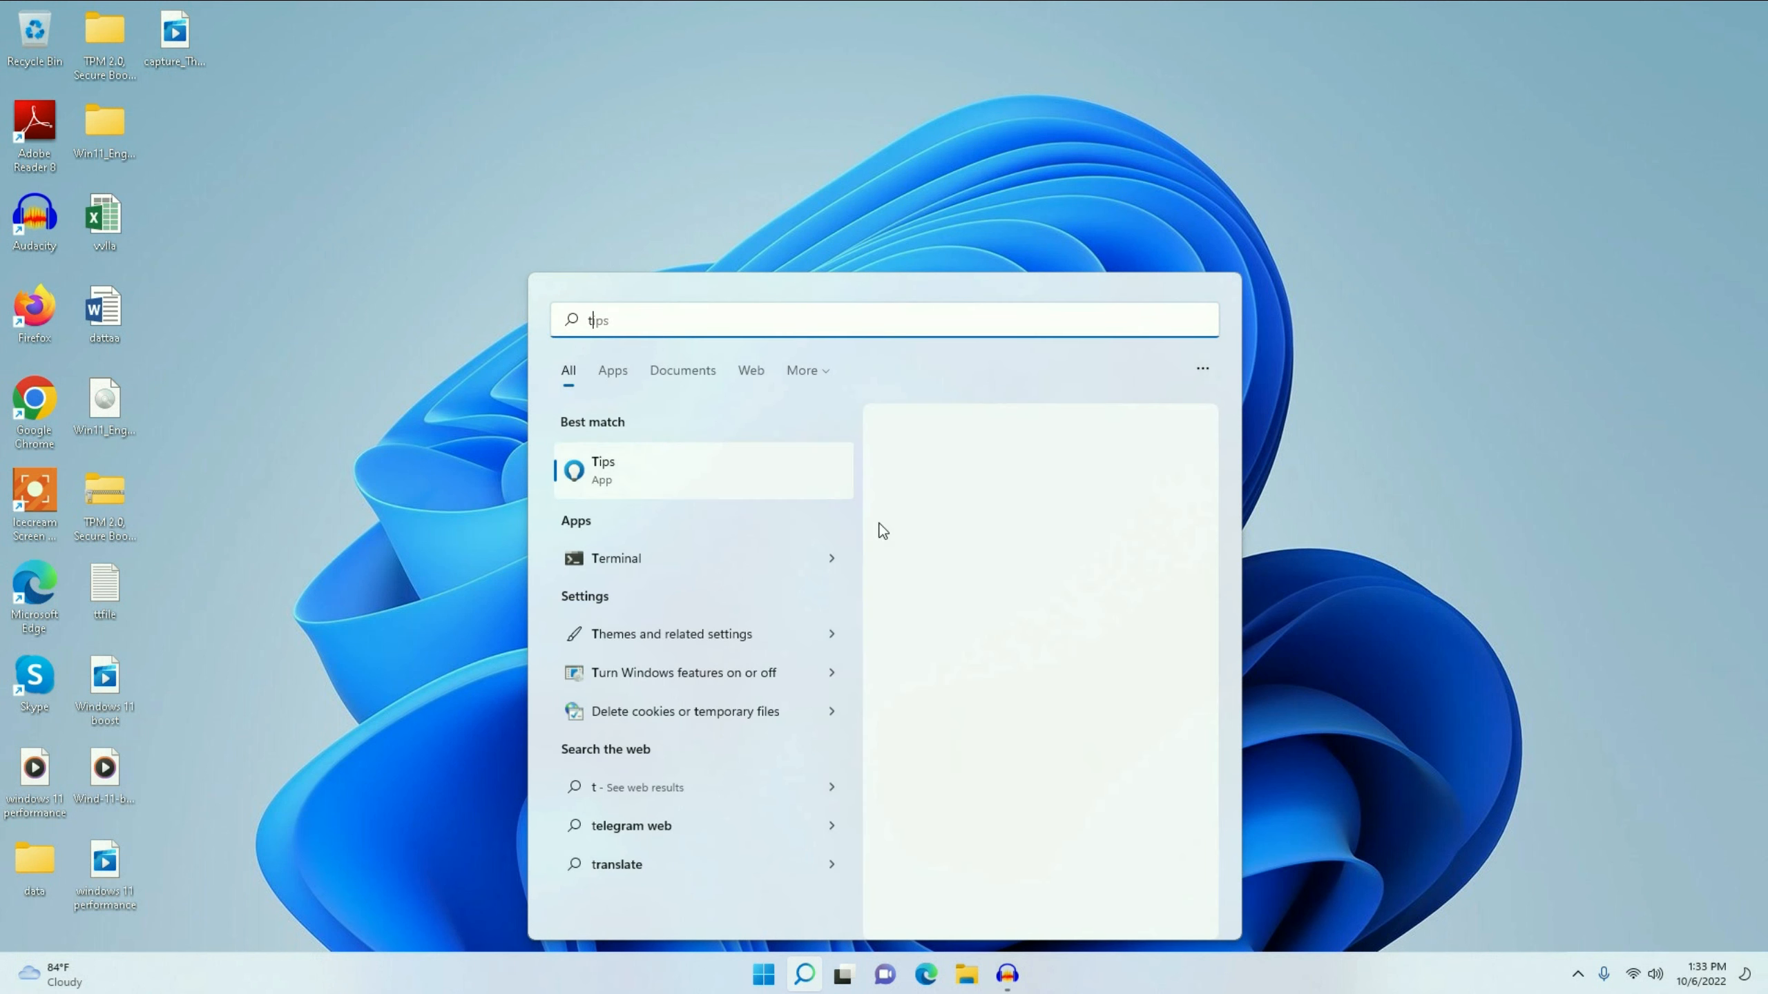
{"action": "type", "text": "troubl"}
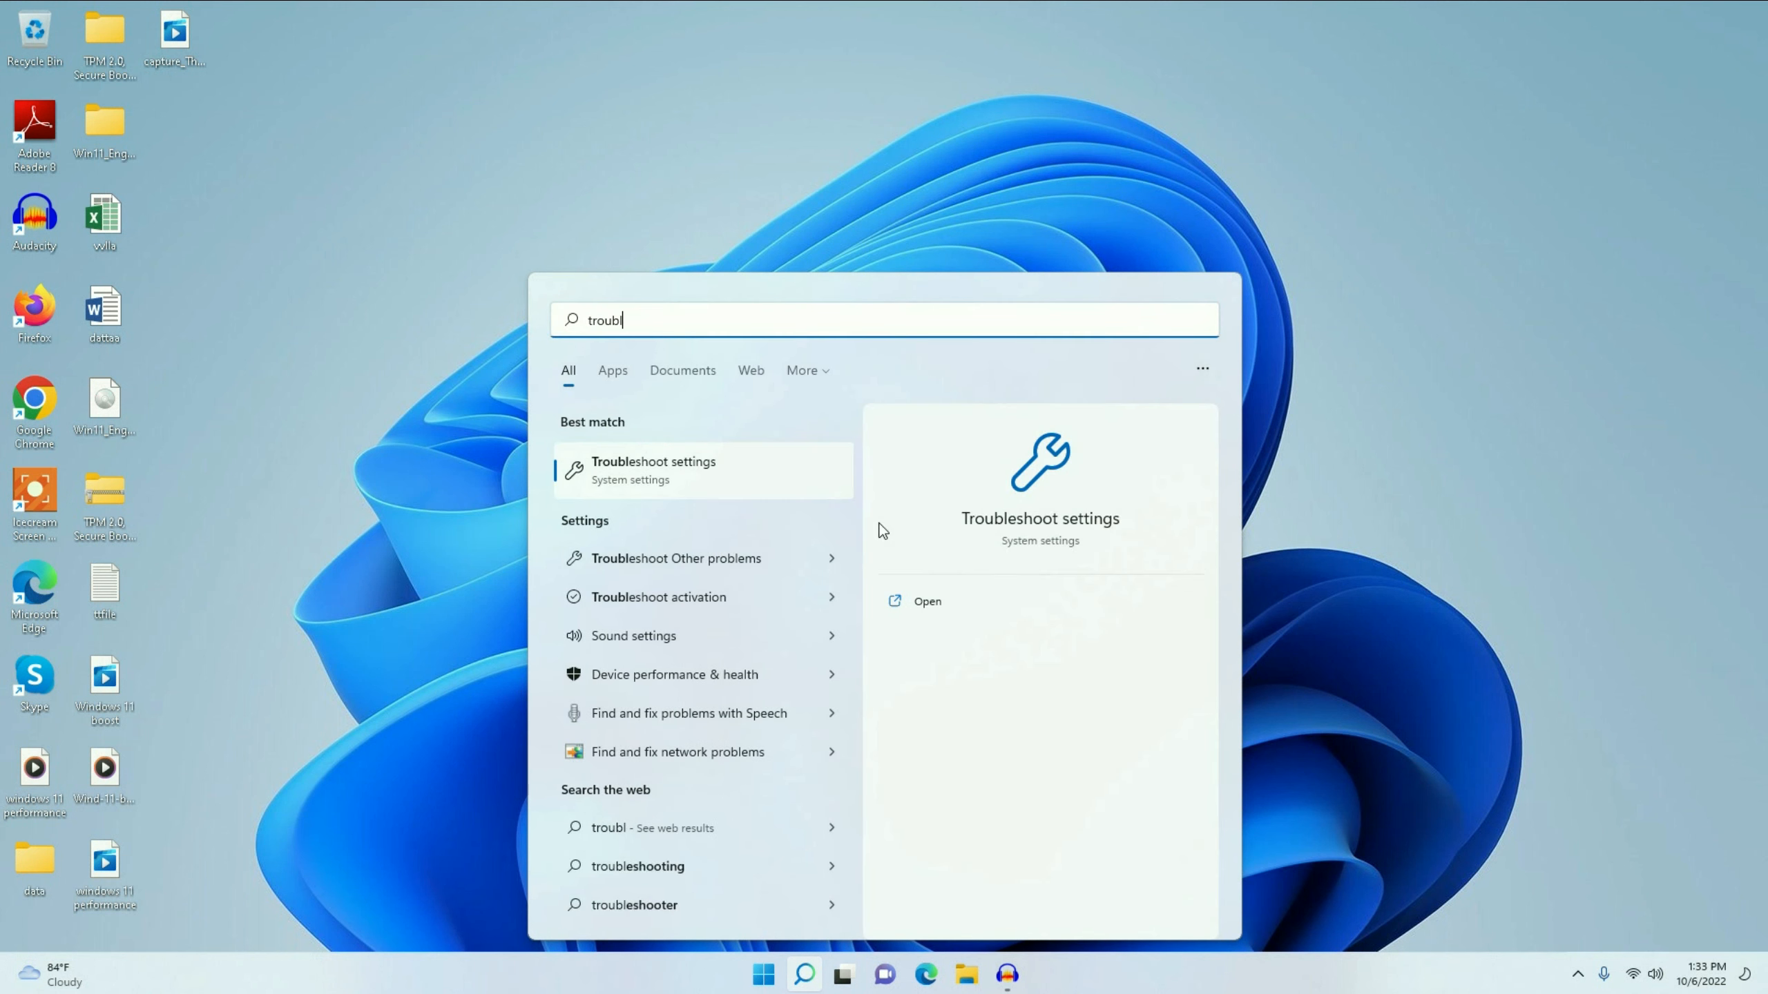
{"action": "mouse_move", "coordinate": [728, 485]}
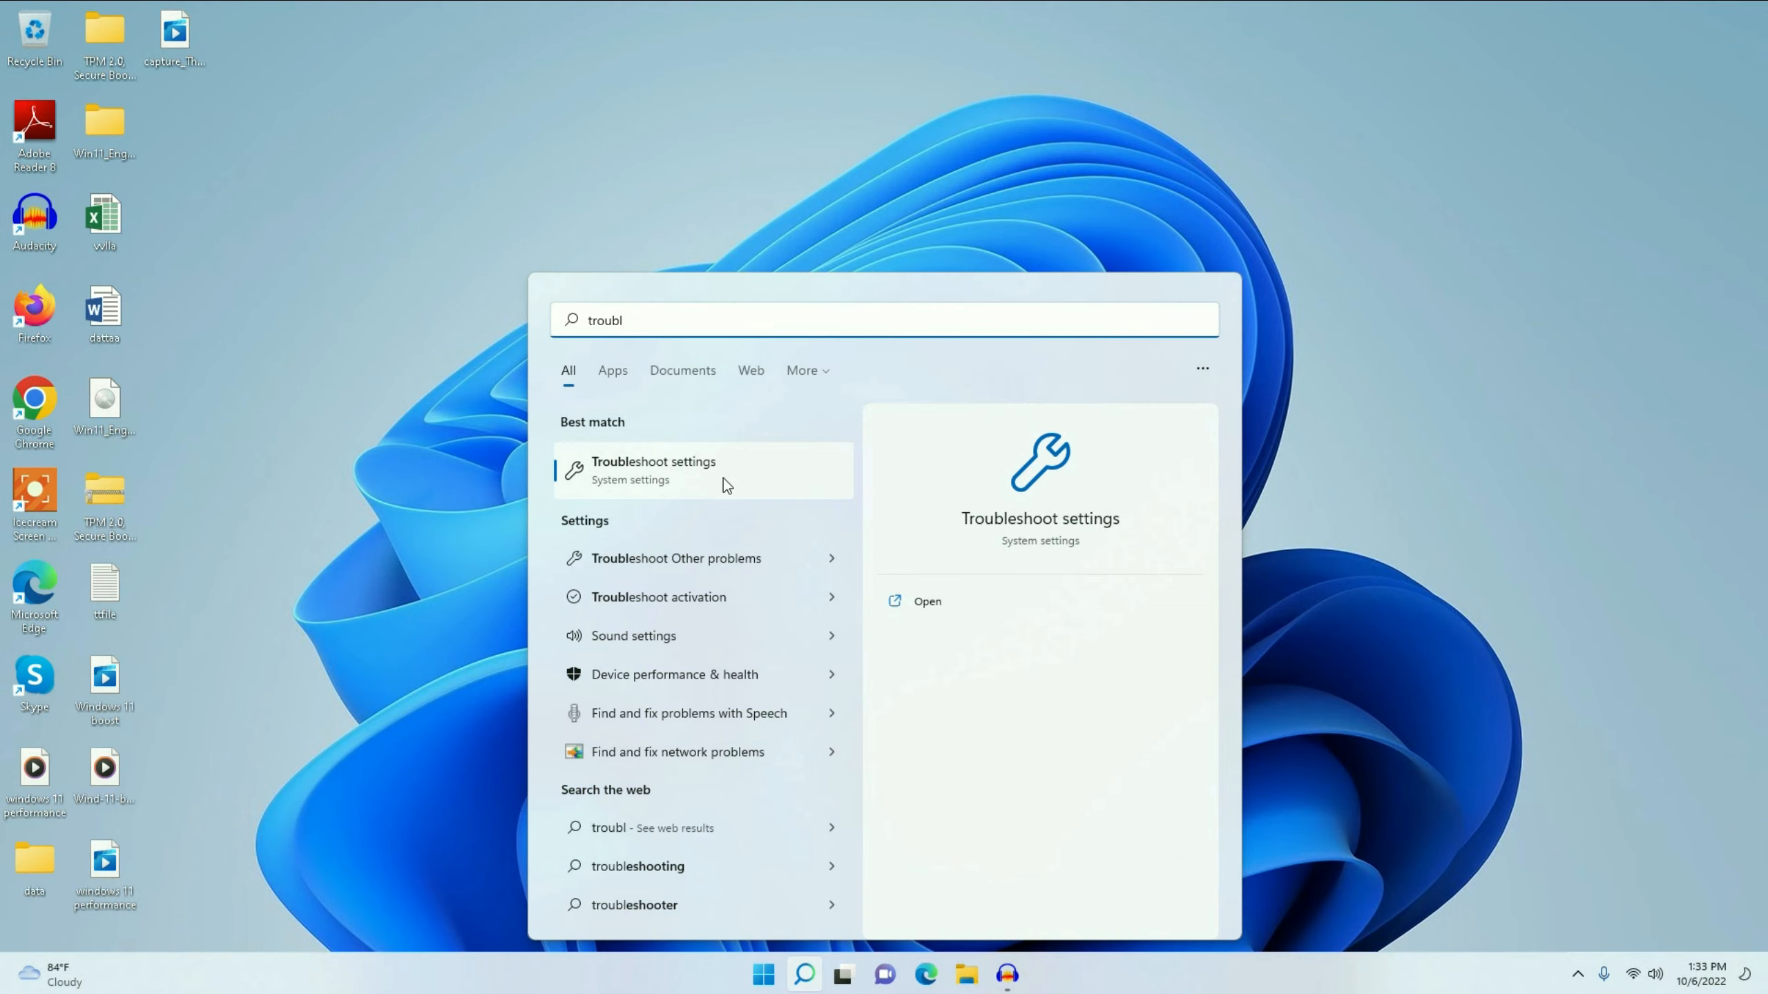
{"action": "left_click", "coordinate": [653, 468]}
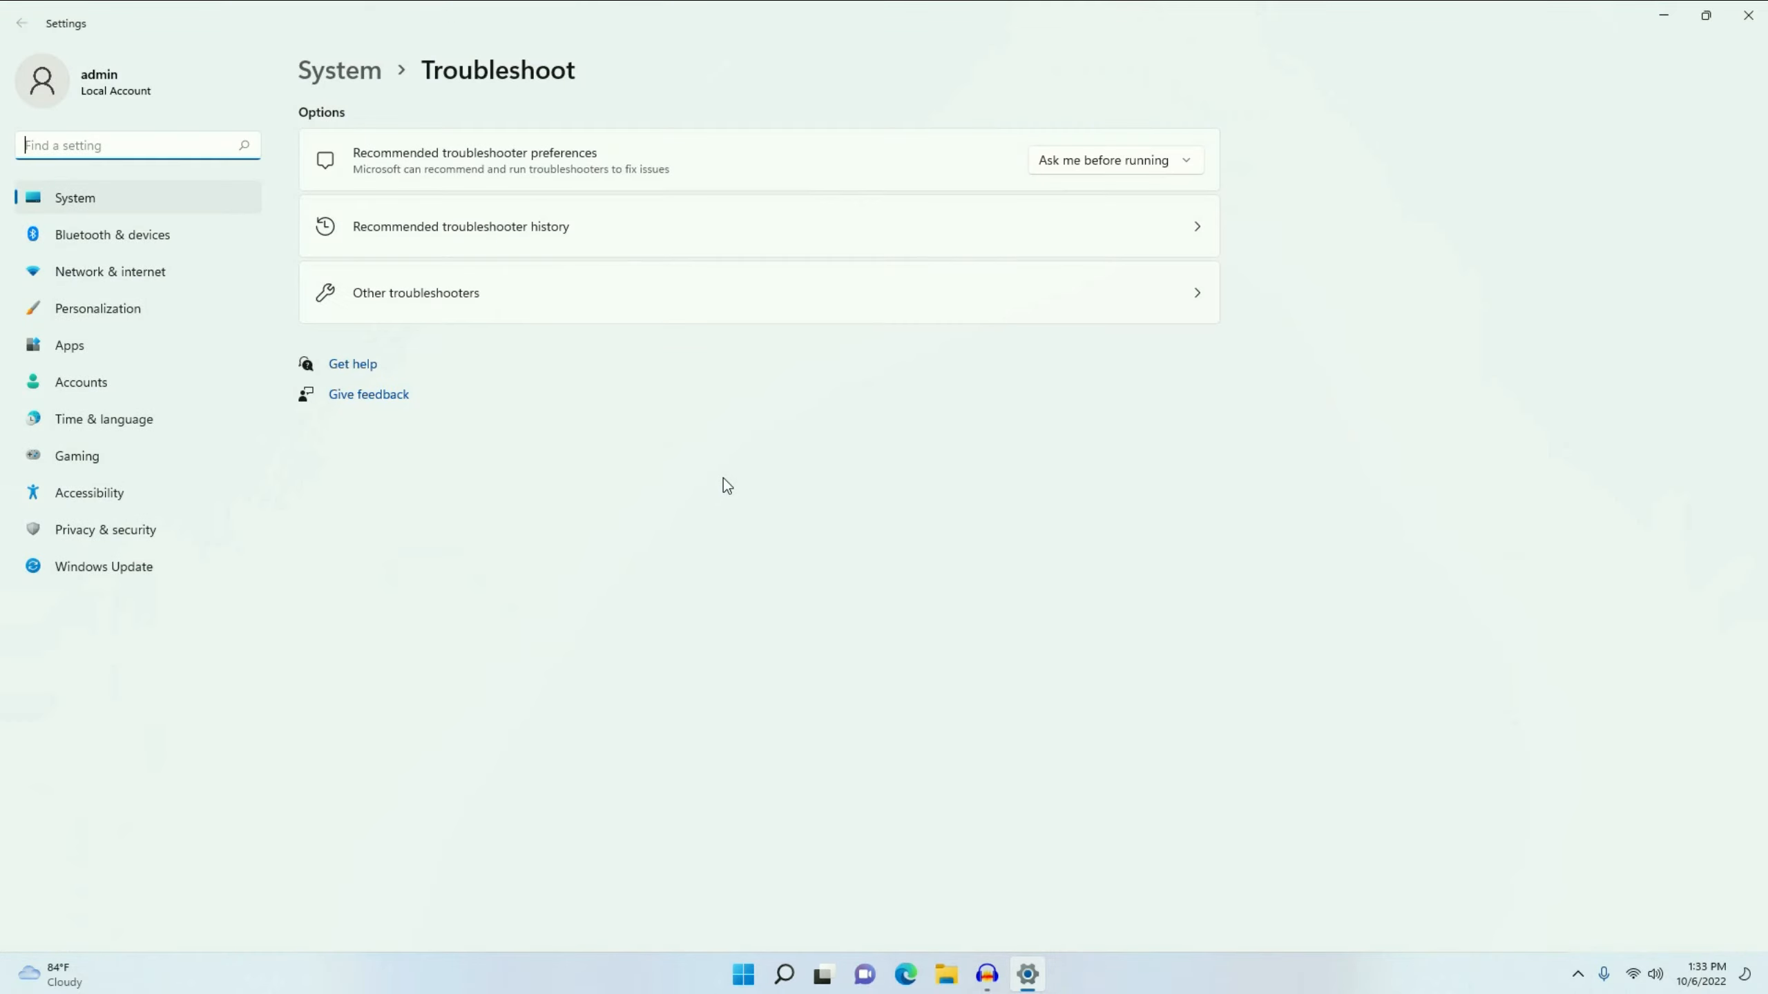
{"action": "mouse_move", "coordinate": [817, 471]}
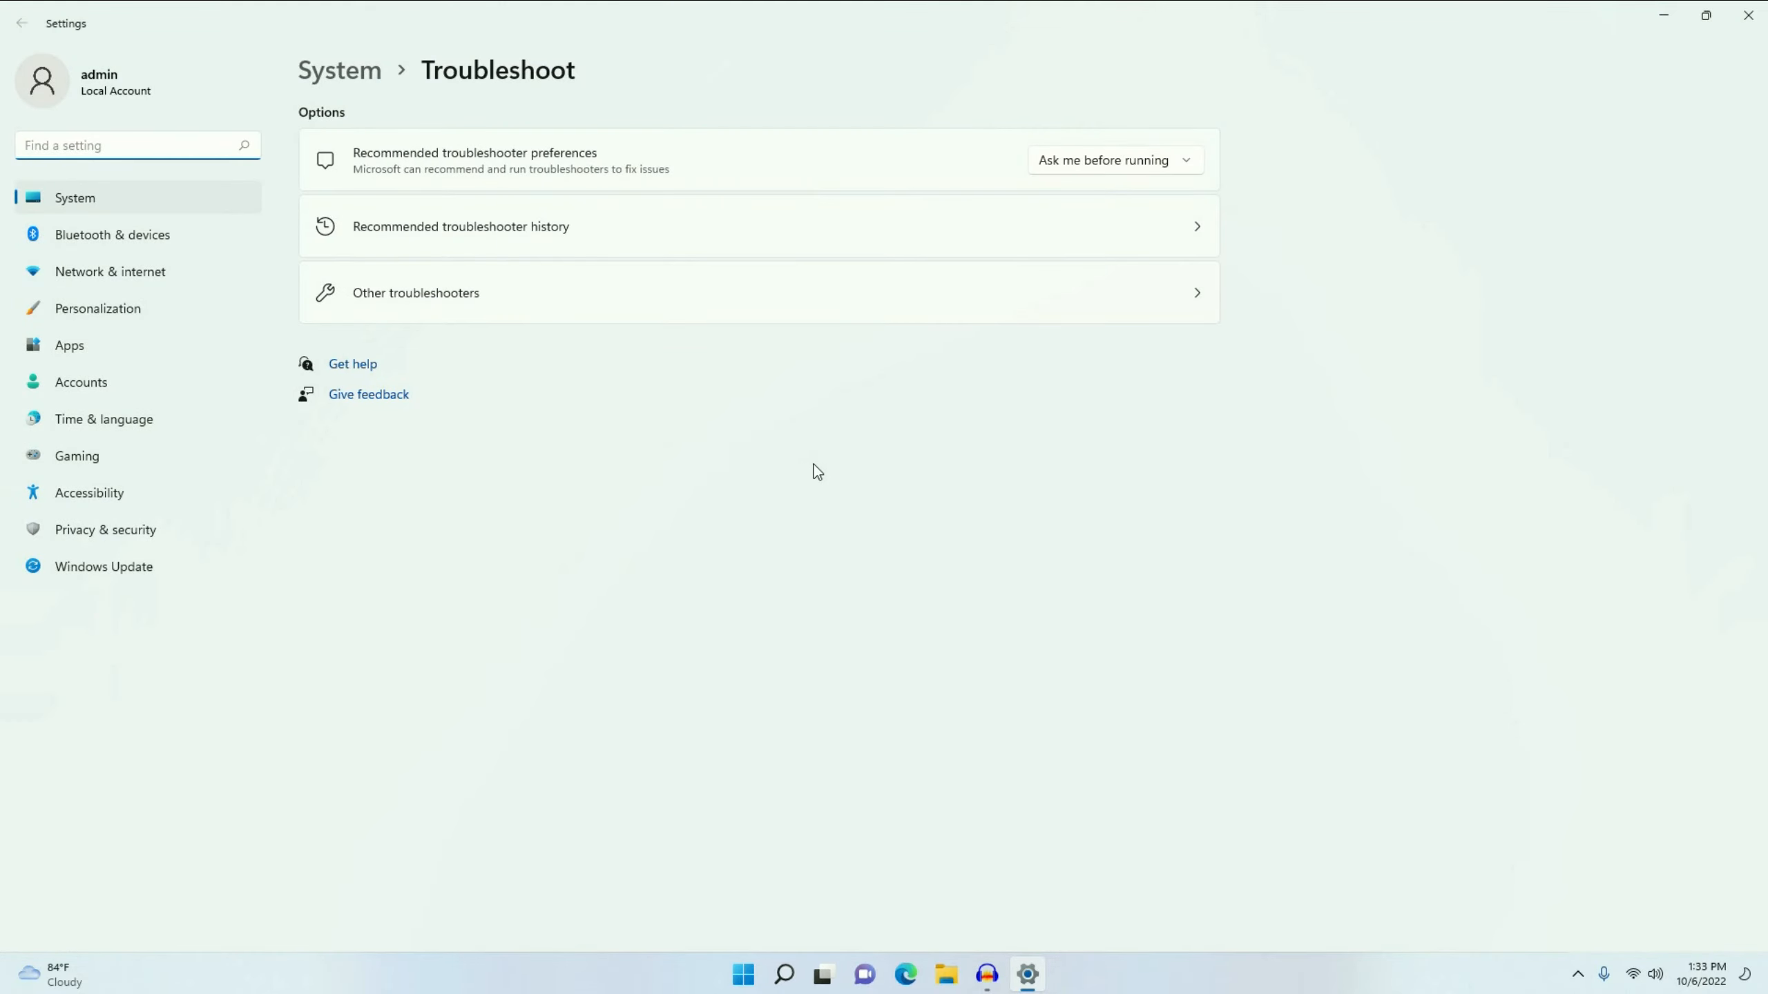
{"action": "left_click", "coordinate": [414, 291]}
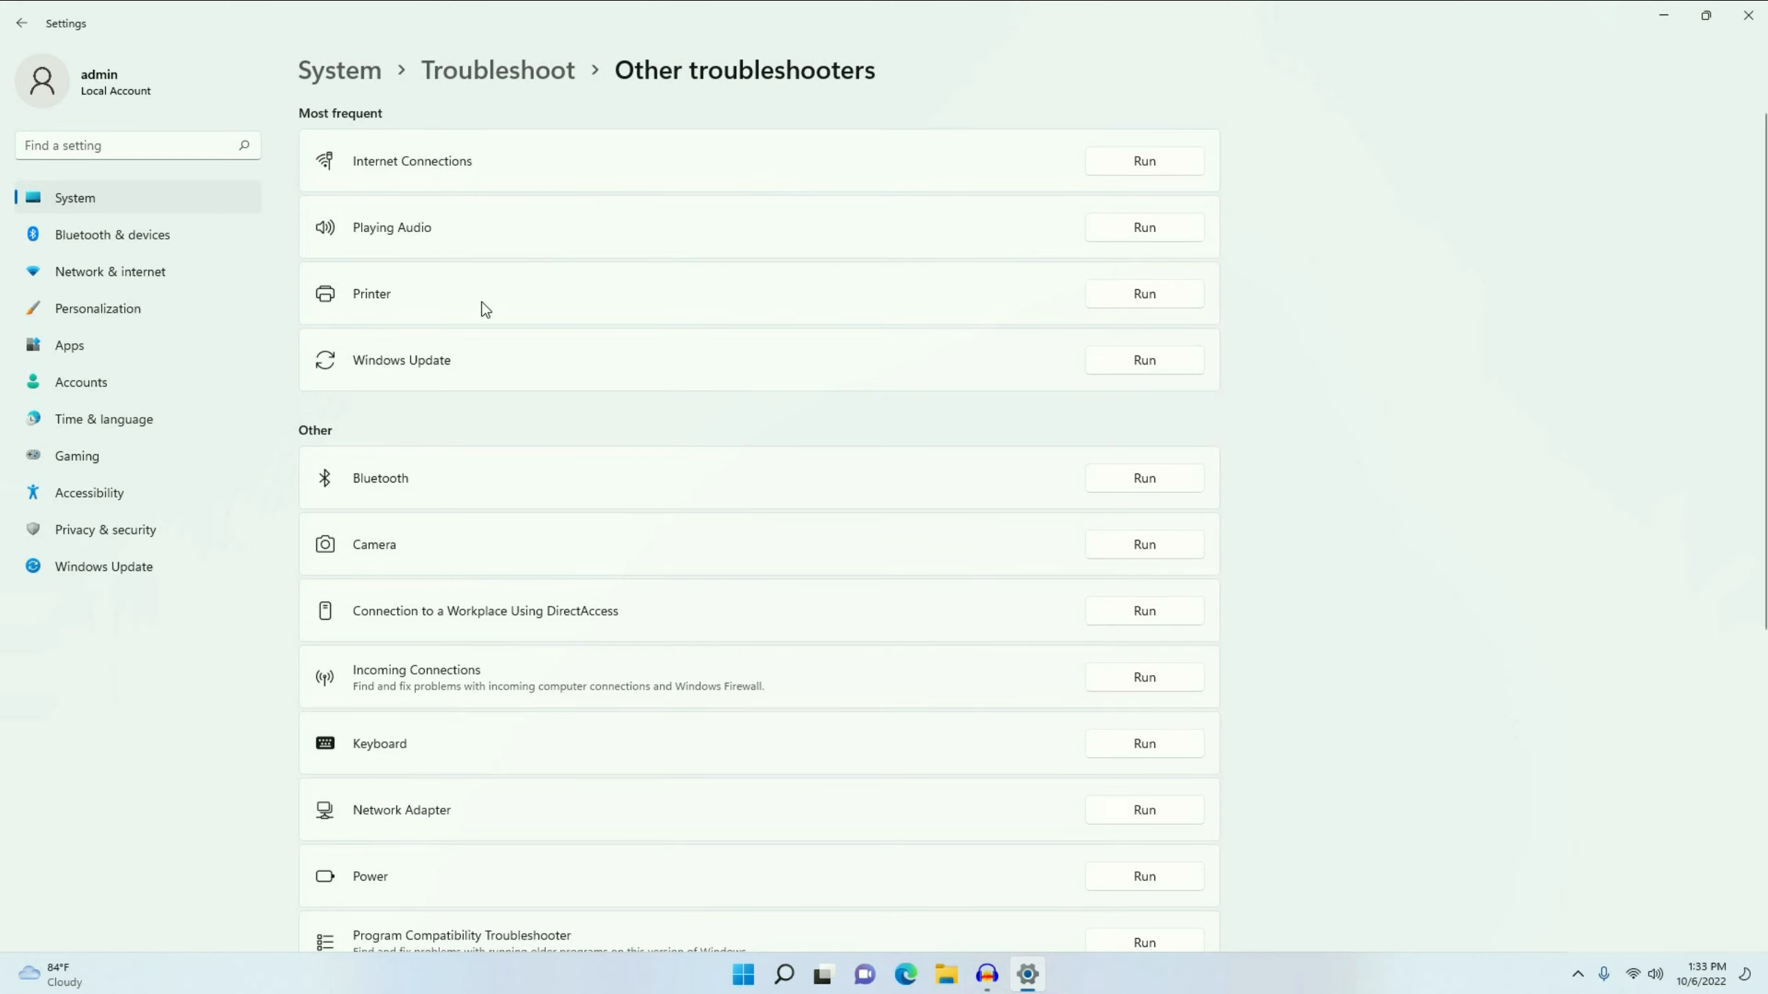
{"action": "mouse_move", "coordinate": [426, 369]}
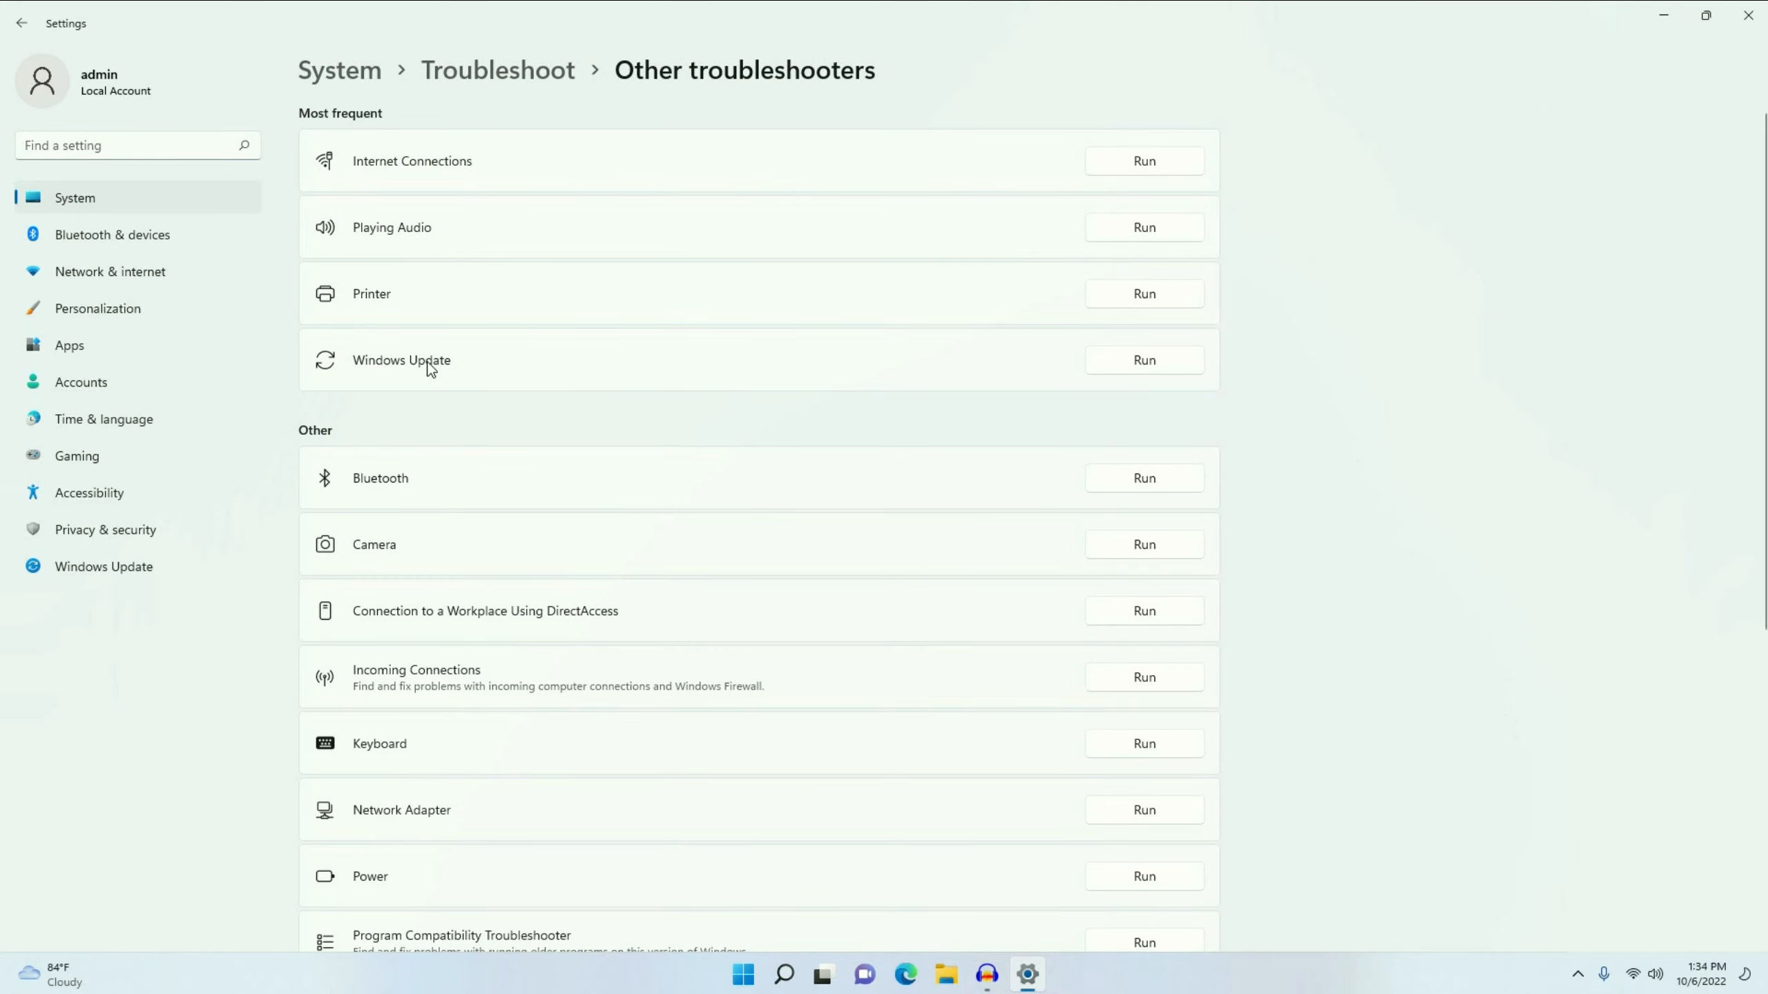
{"action": "mouse_move", "coordinate": [1142, 360]}
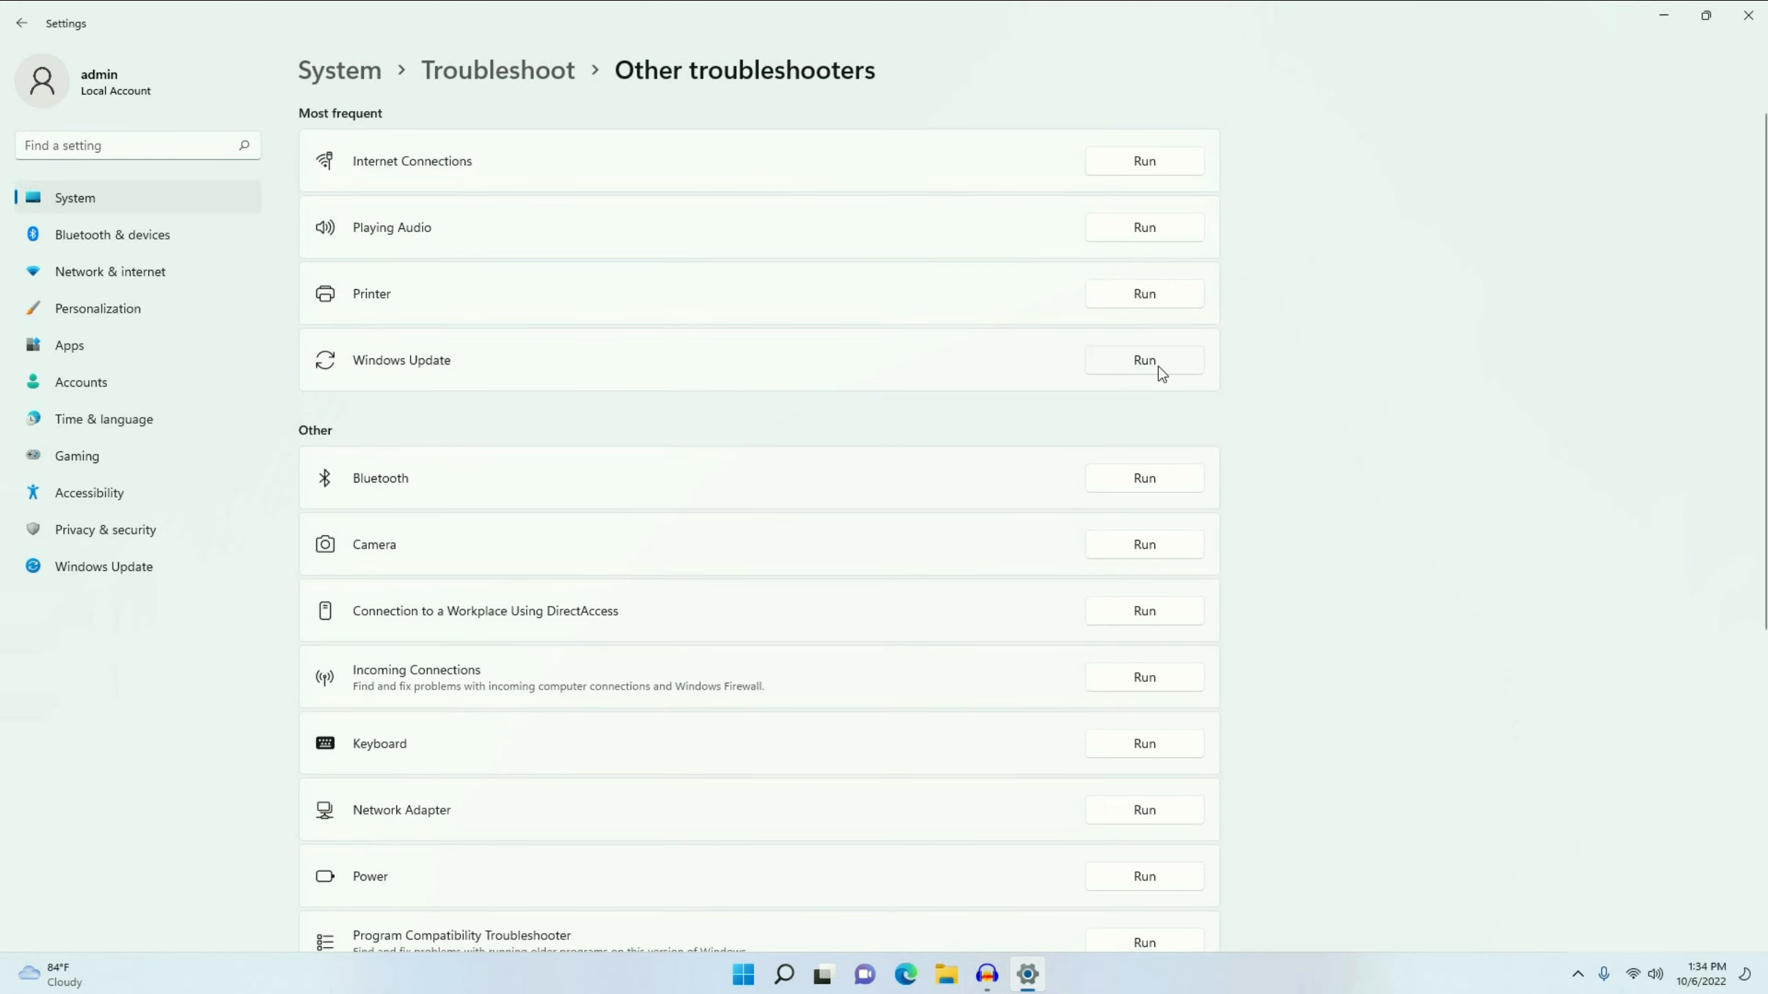
- Run the Windows Update troubleshooter so it starts detecting problems
{"action": "left_click", "coordinate": [1142, 359]}
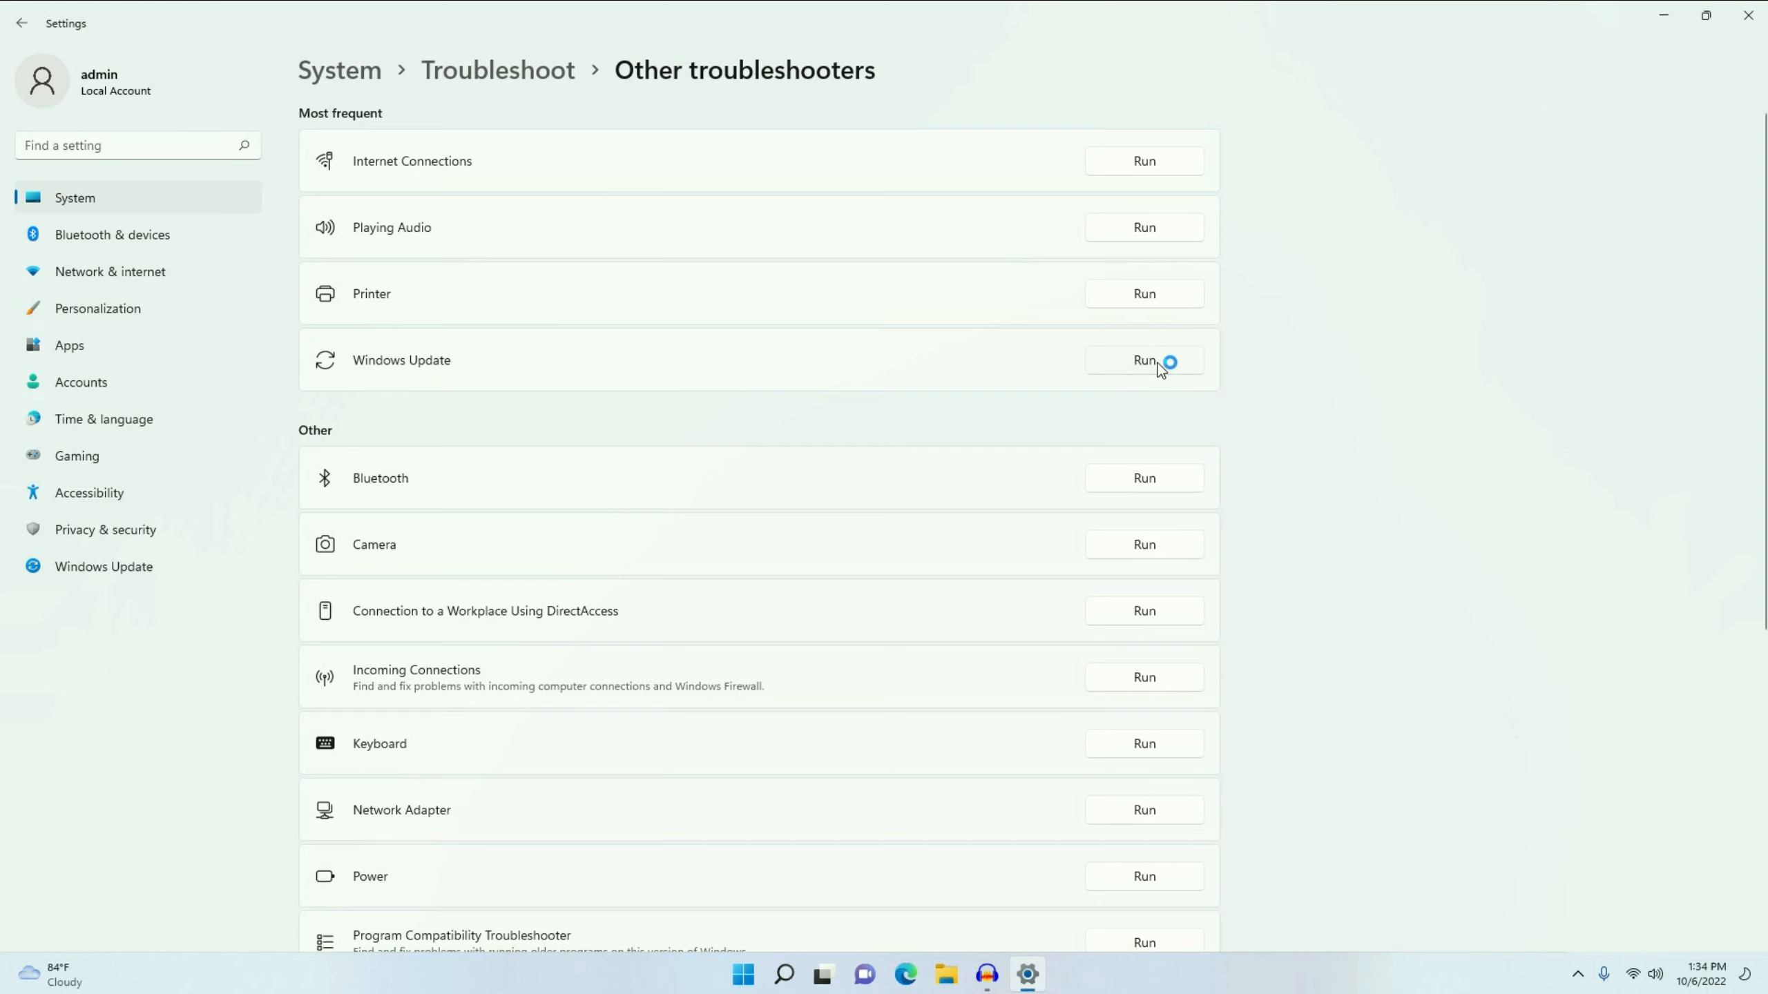
{"action": "left_click", "coordinate": [1144, 359]}
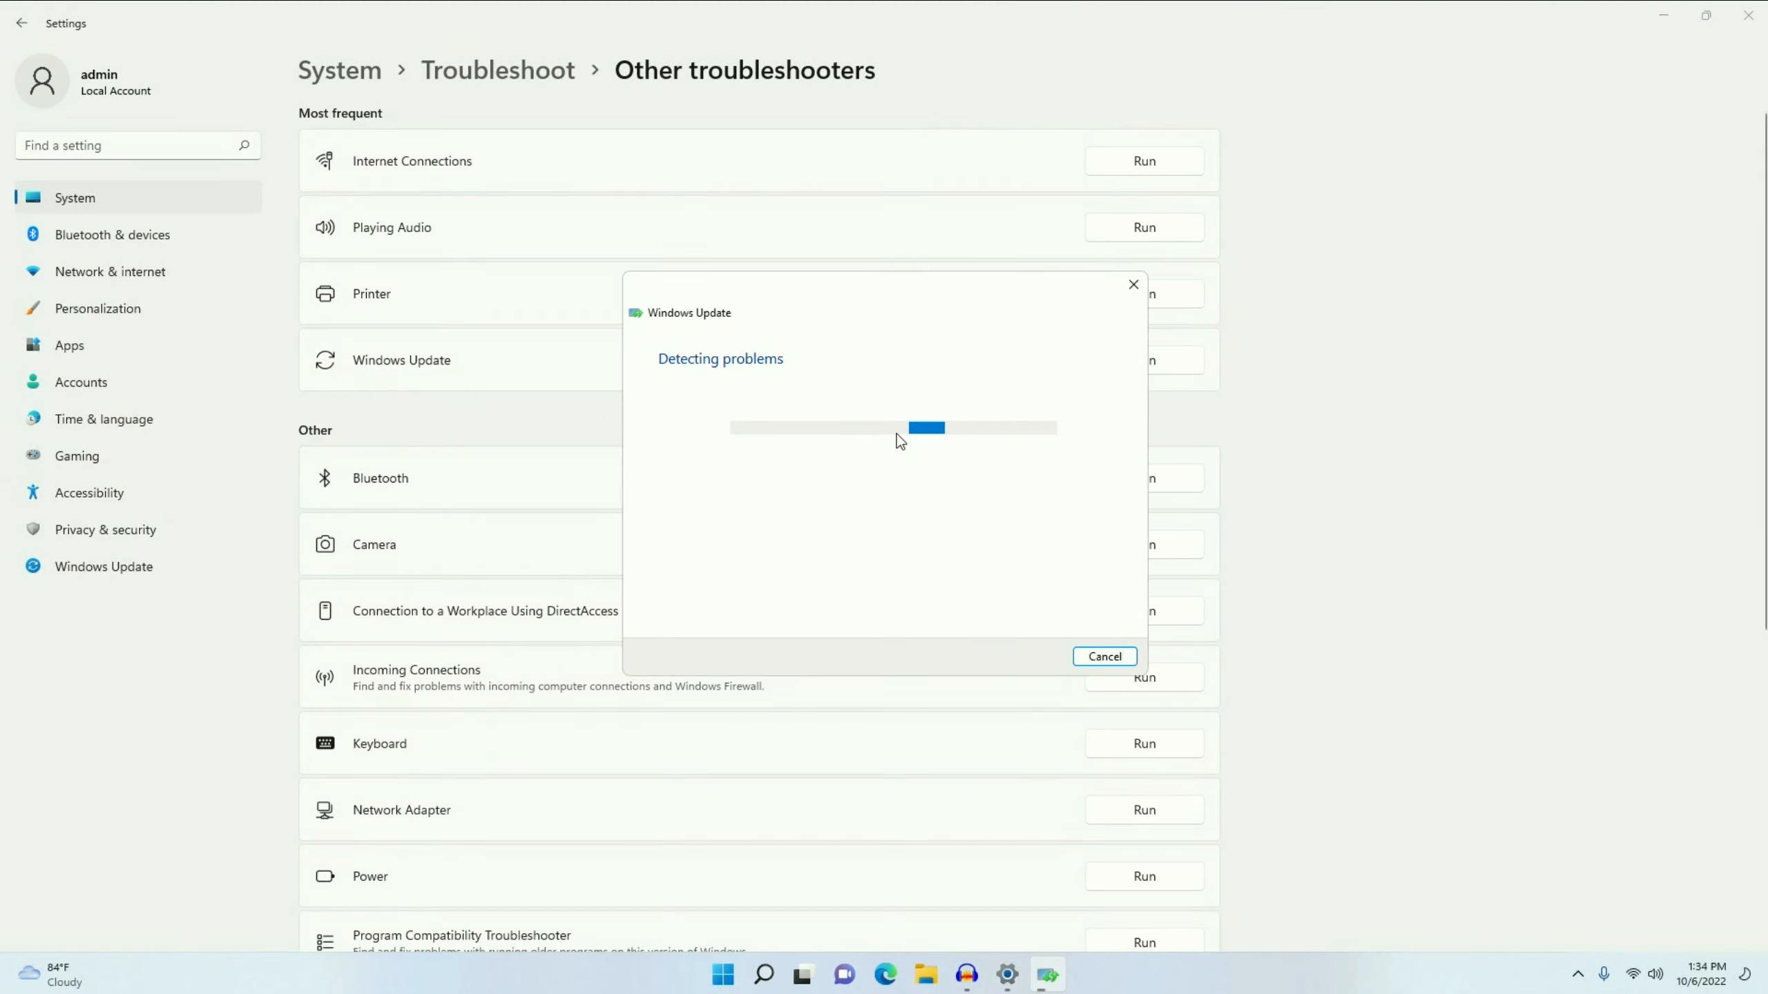